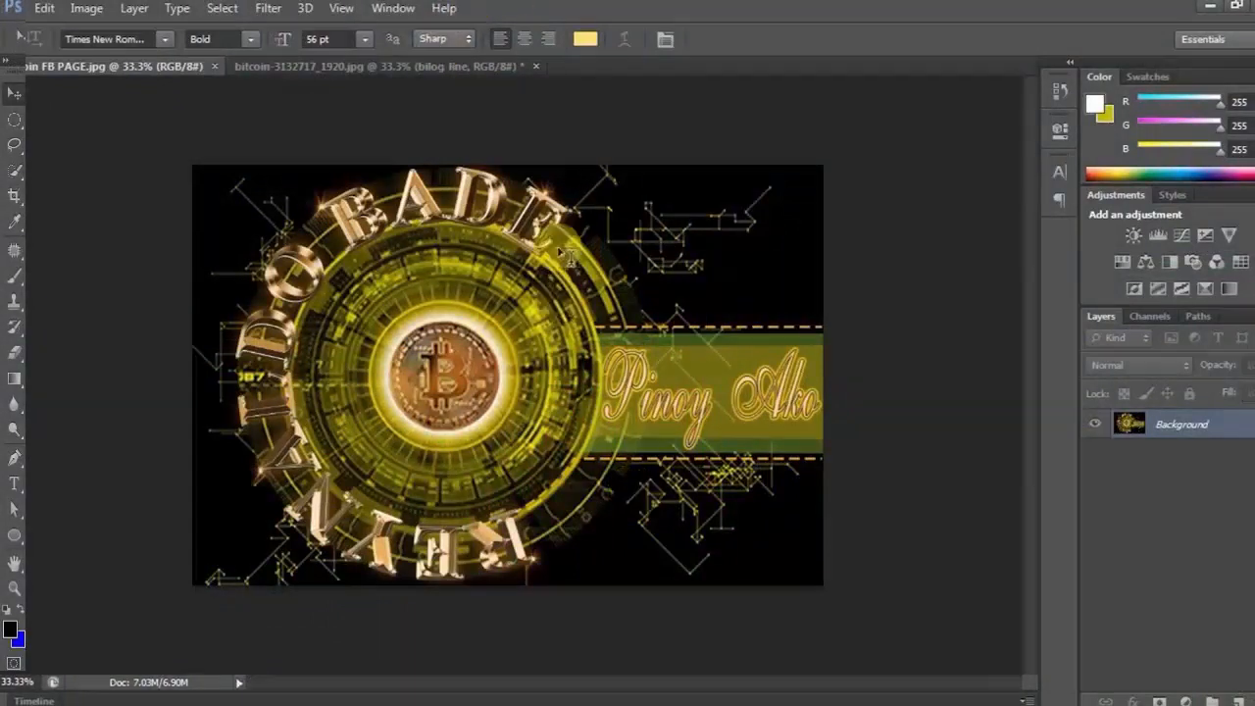
pyautogui.moveTo(571, 625)
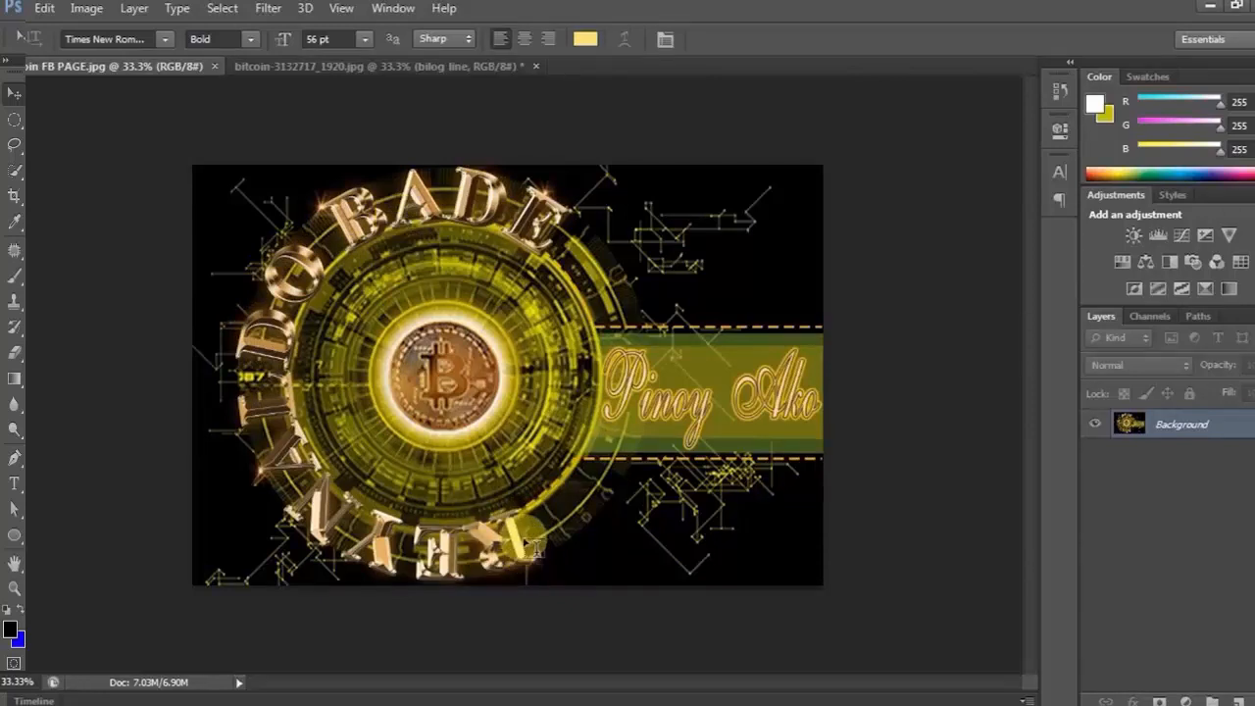
pyautogui.moveTo(520, 535)
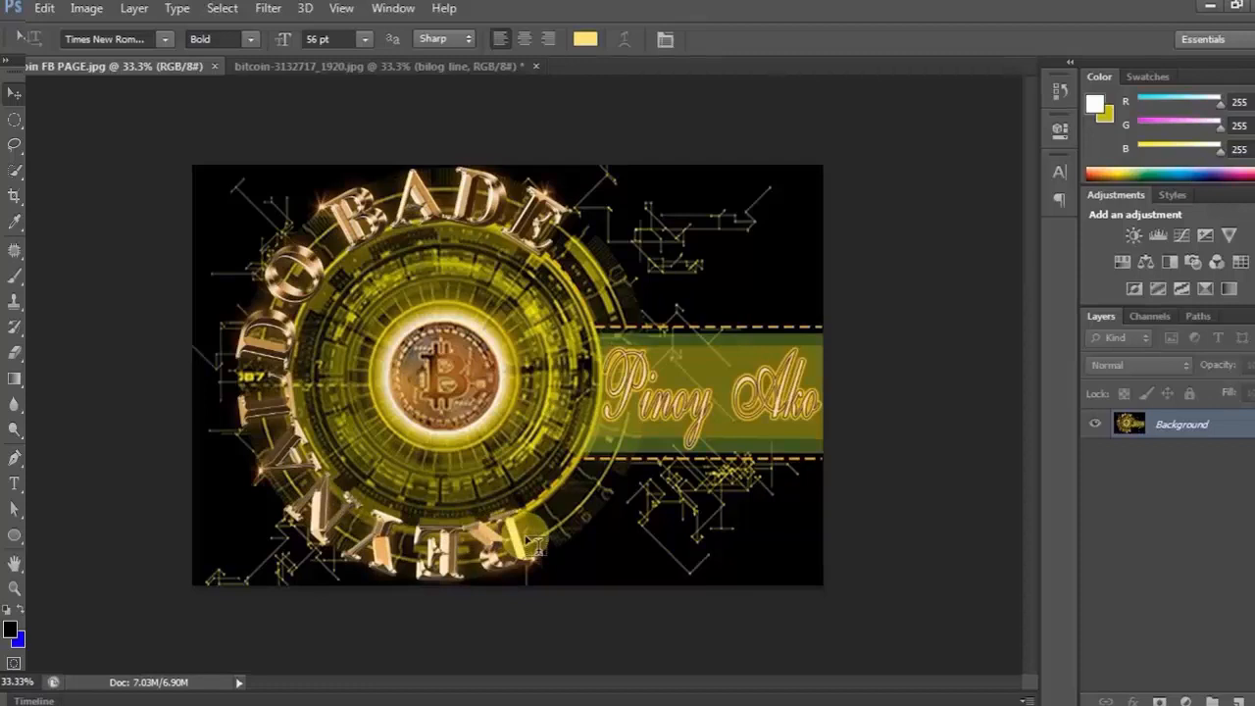
pyautogui.moveTo(529, 544)
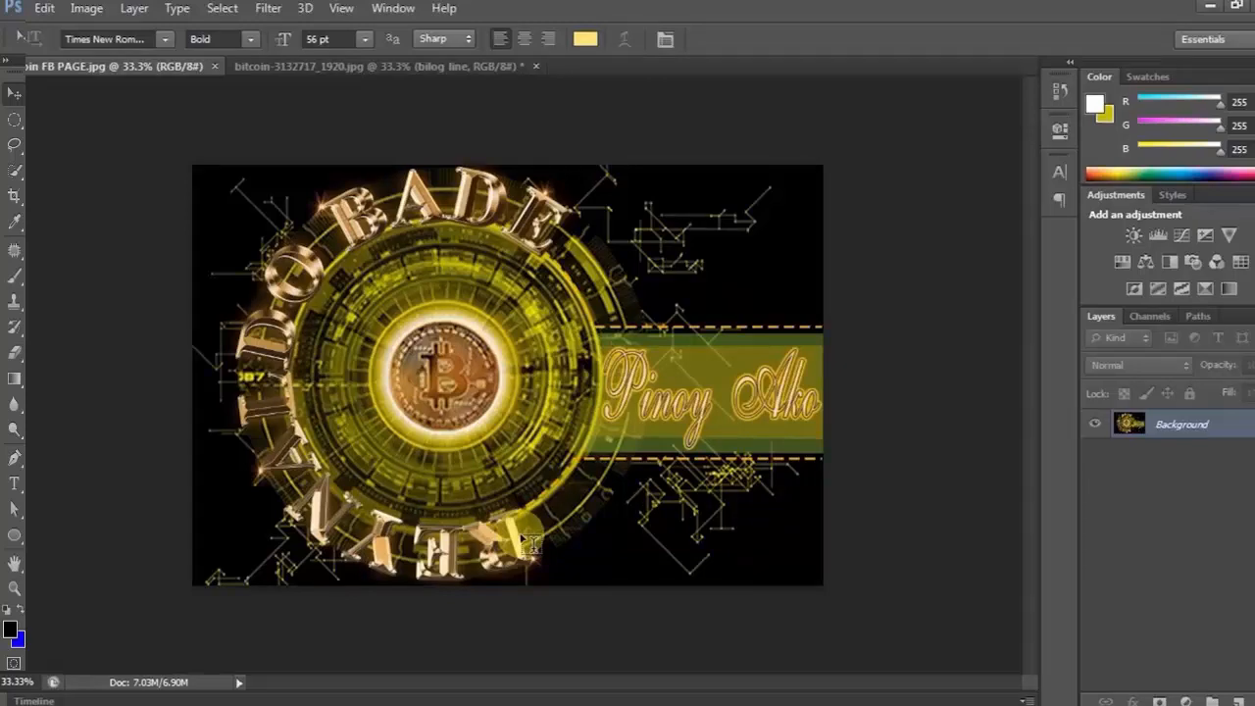
# - Draw a large circle over the bitcoin ring with the Ellipse Tool and set no fill
pyautogui.click(373, 66)
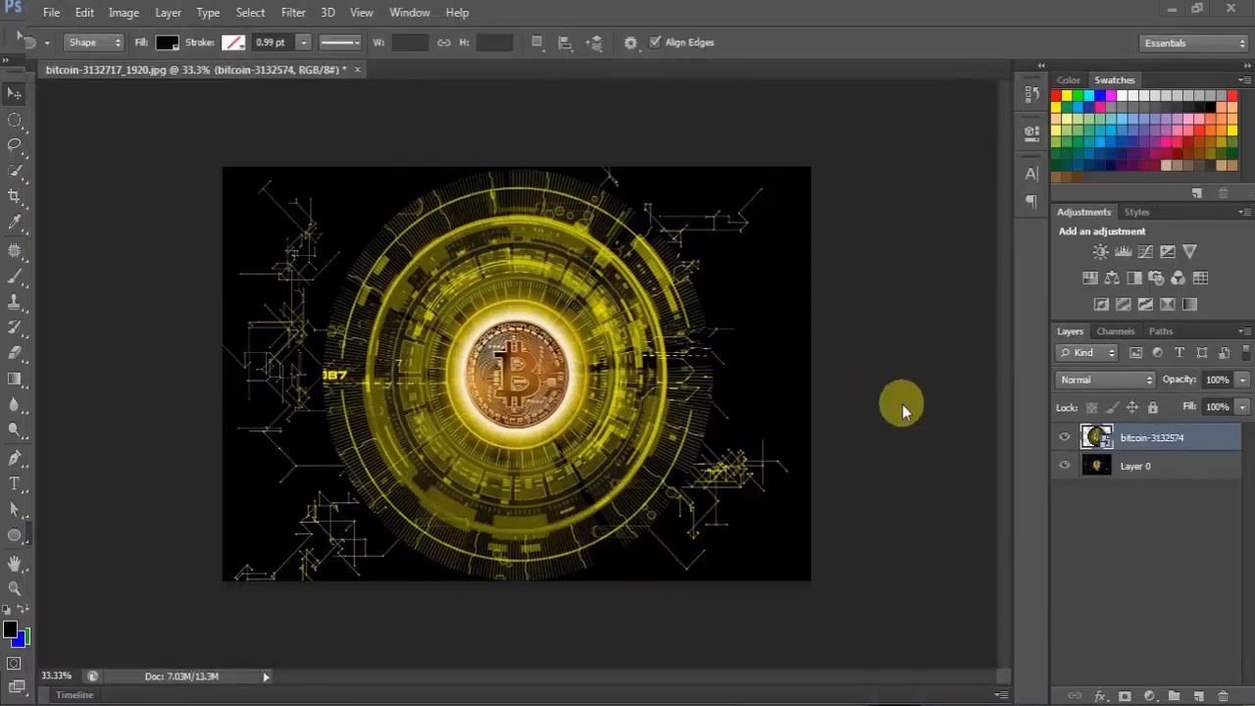
pyautogui.moveTo(638, 284)
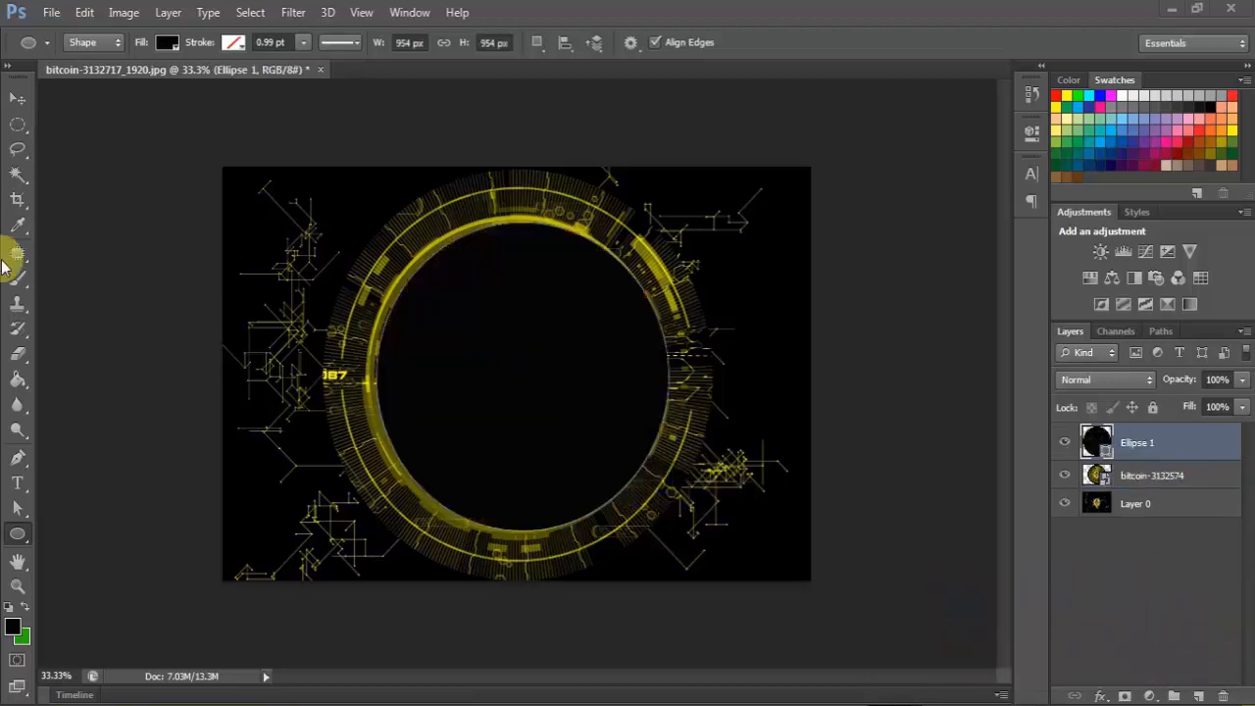
pyautogui.click(18, 101)
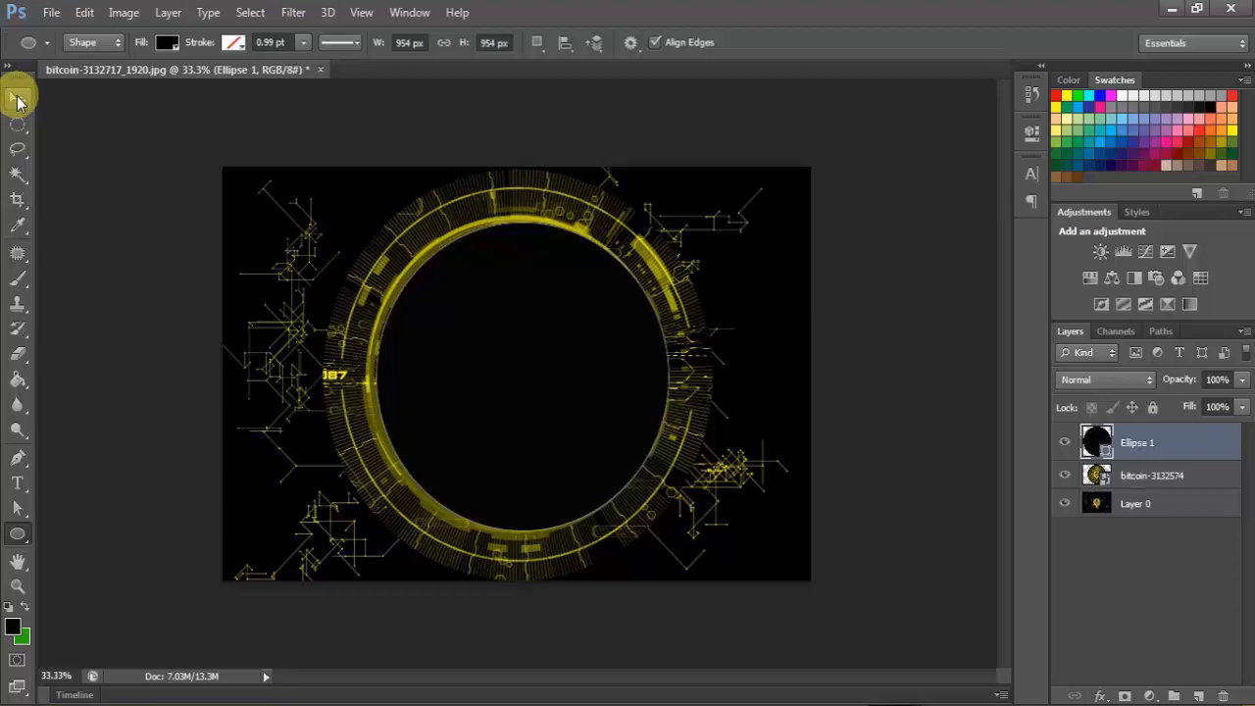
pyautogui.click(18, 97)
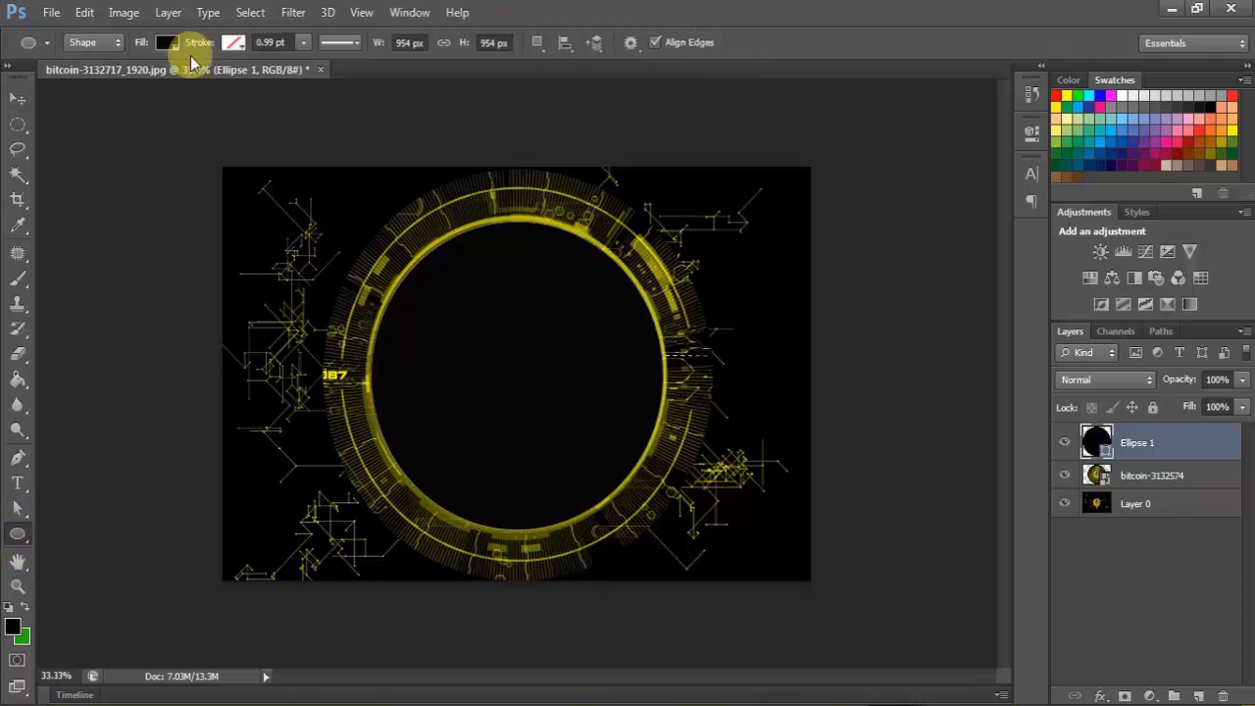
pyautogui.click(166, 43)
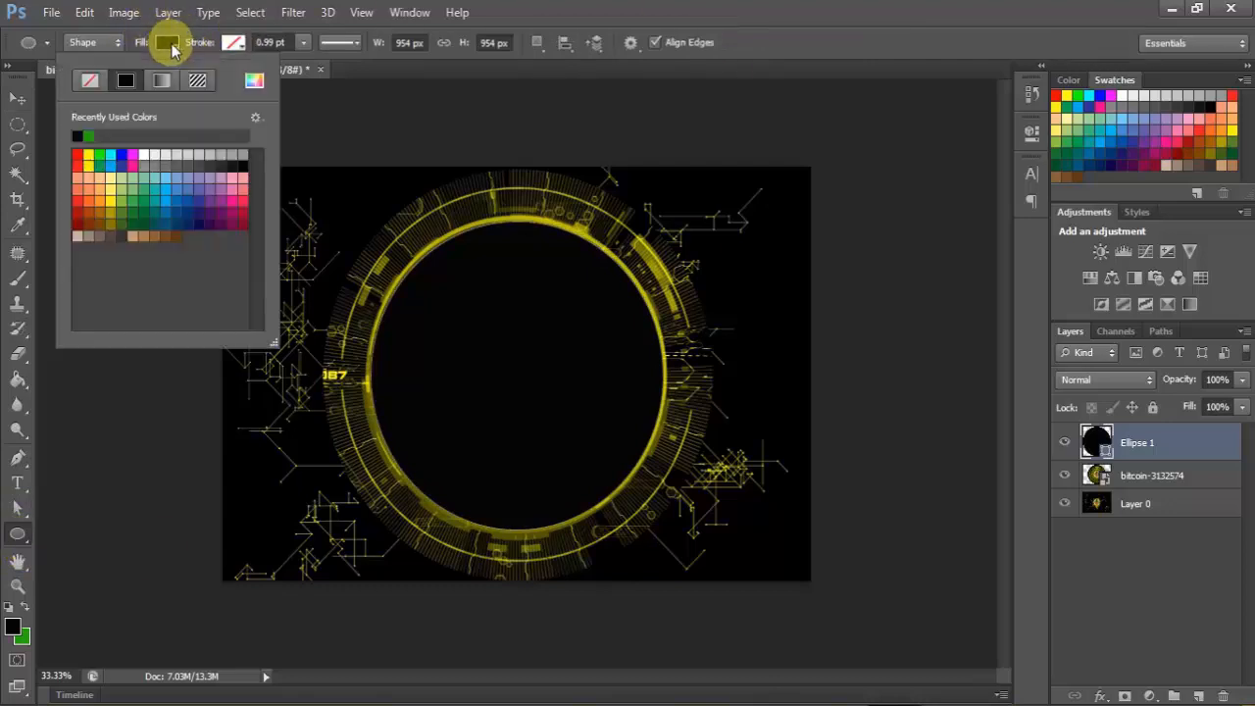
pyautogui.click(90, 80)
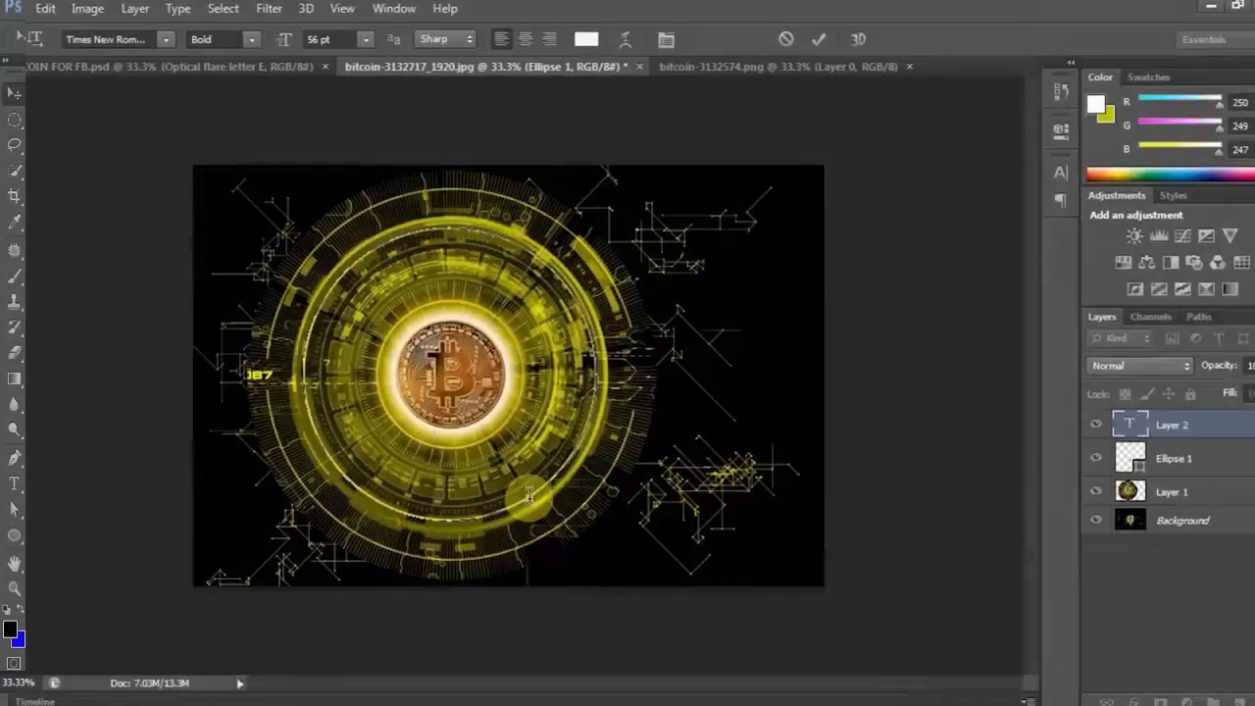
pyautogui.write('REYNALD')
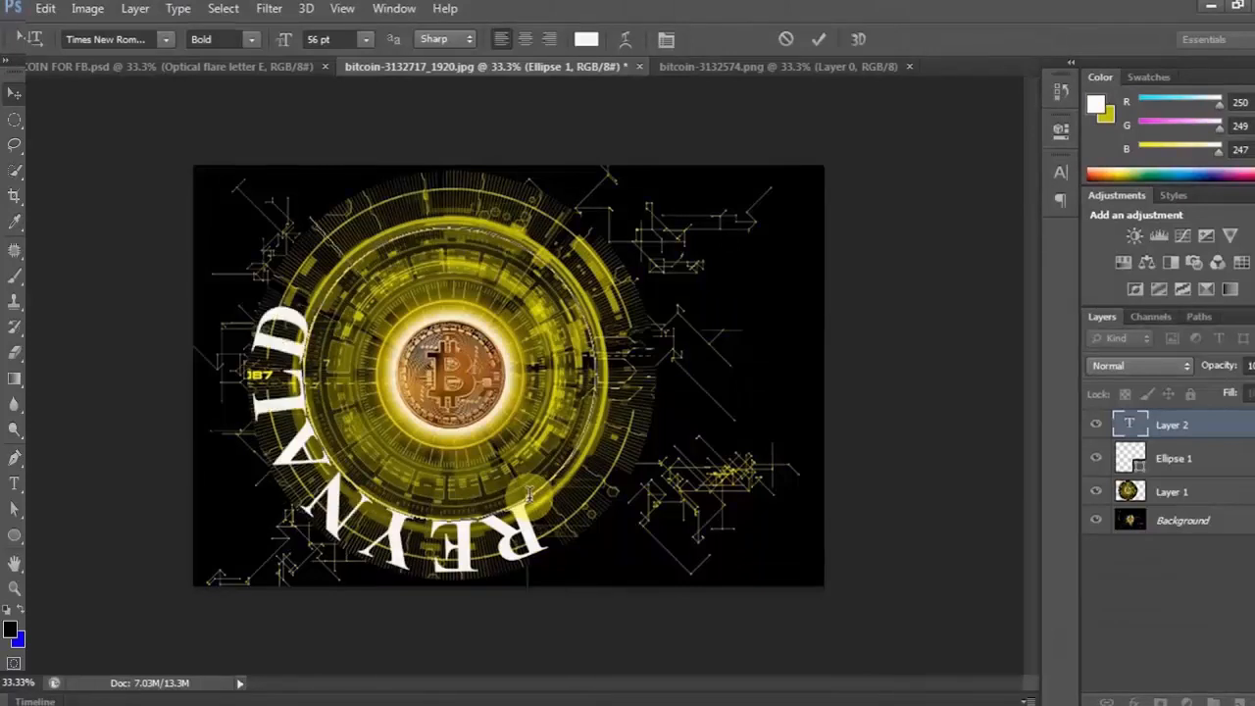
pyautogui.write('BADE')
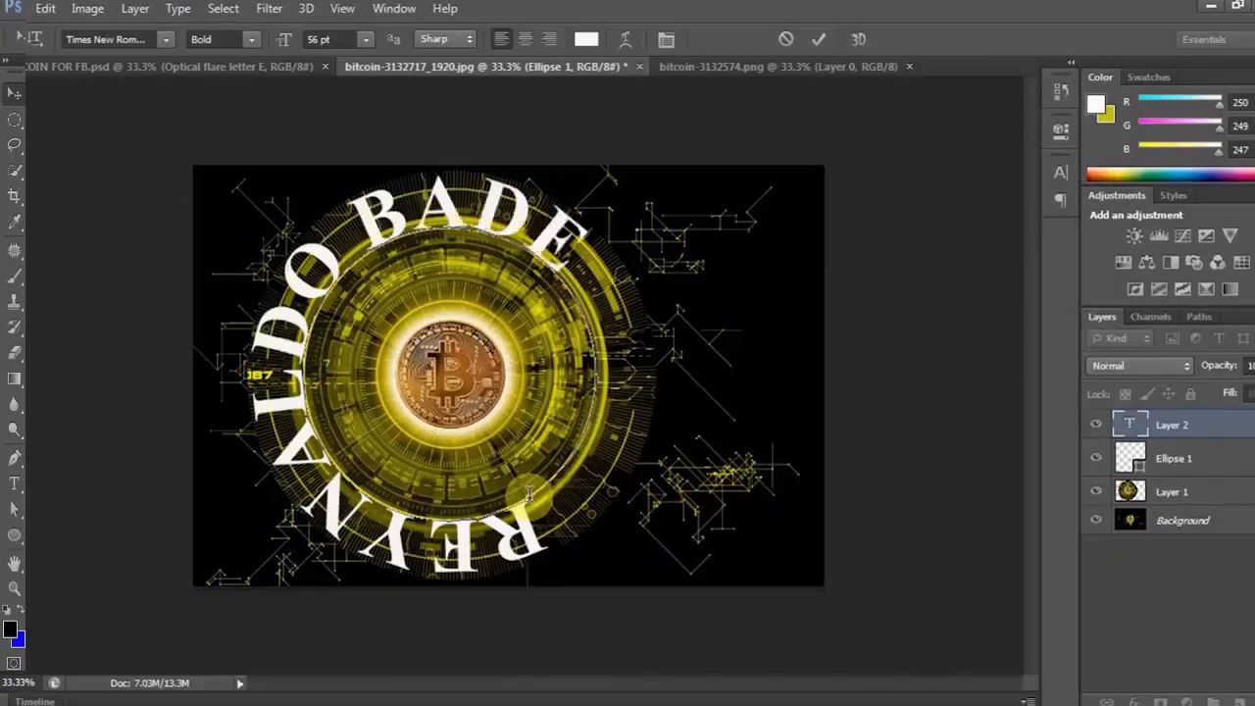
pyautogui.click(818, 39)
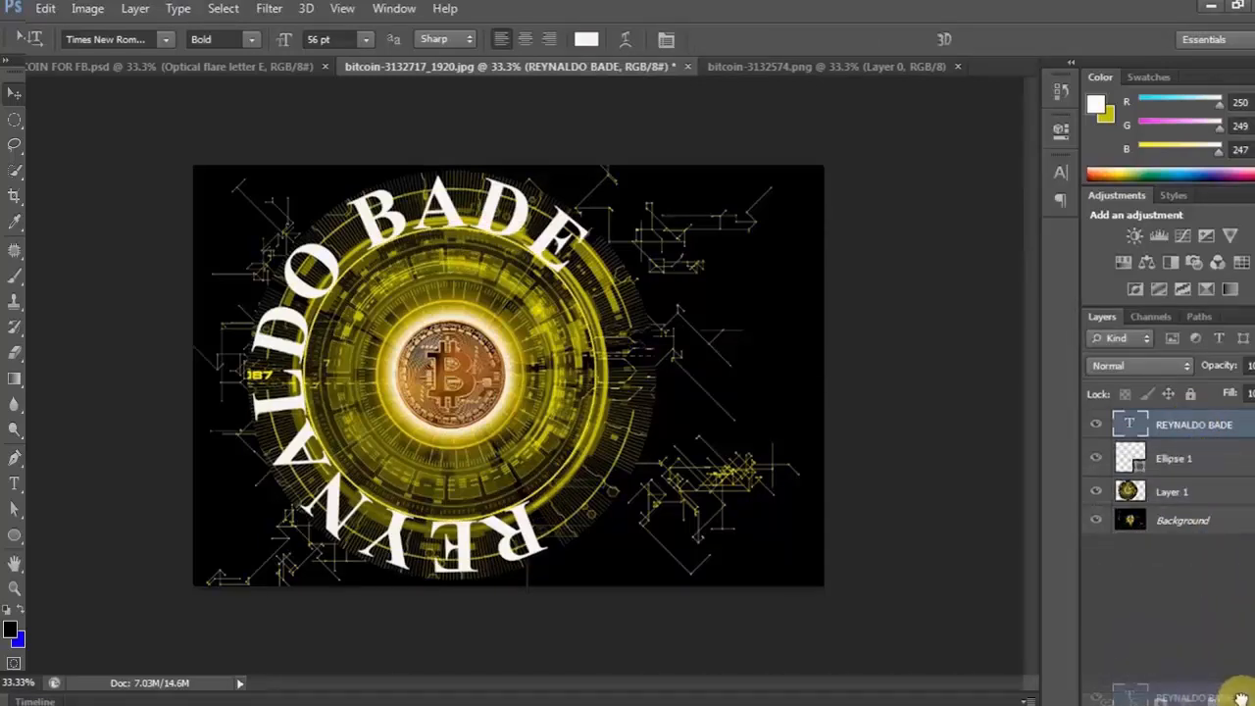
# - Add a reflected gradient overlay from pale yellow f6eead to gold on the text copy
pyautogui.rightClick(1194, 424)
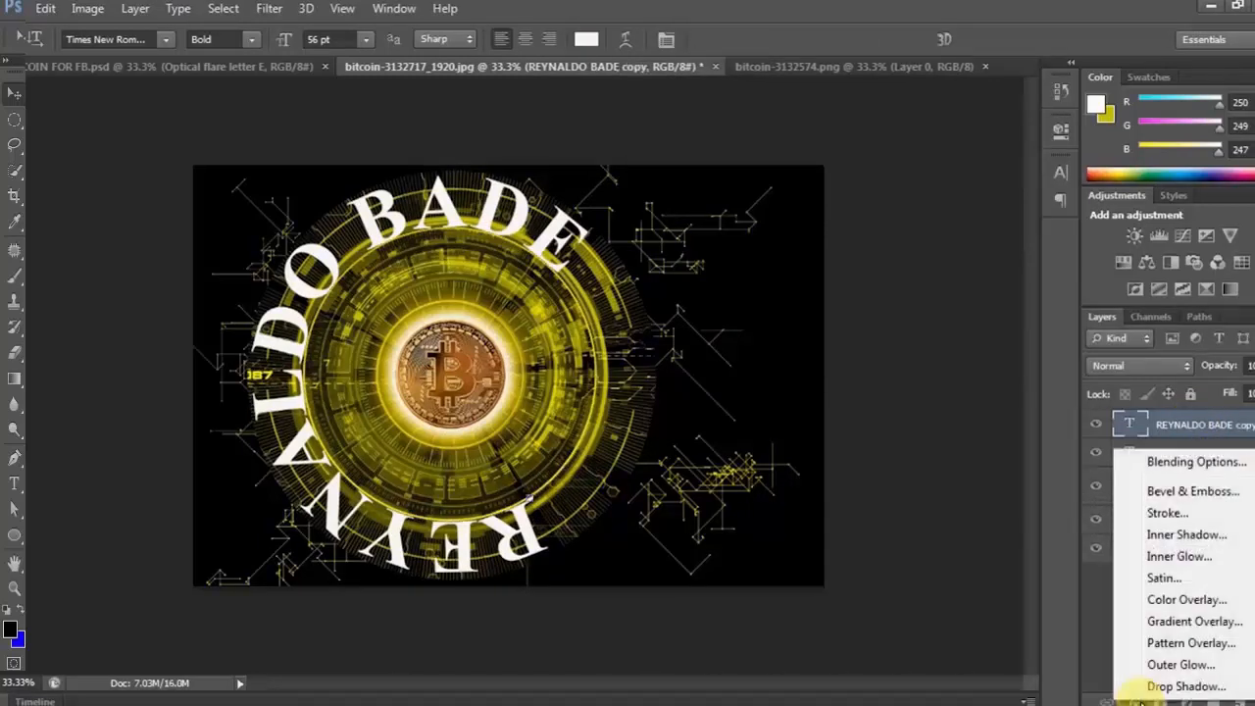
pyautogui.click(1195, 621)
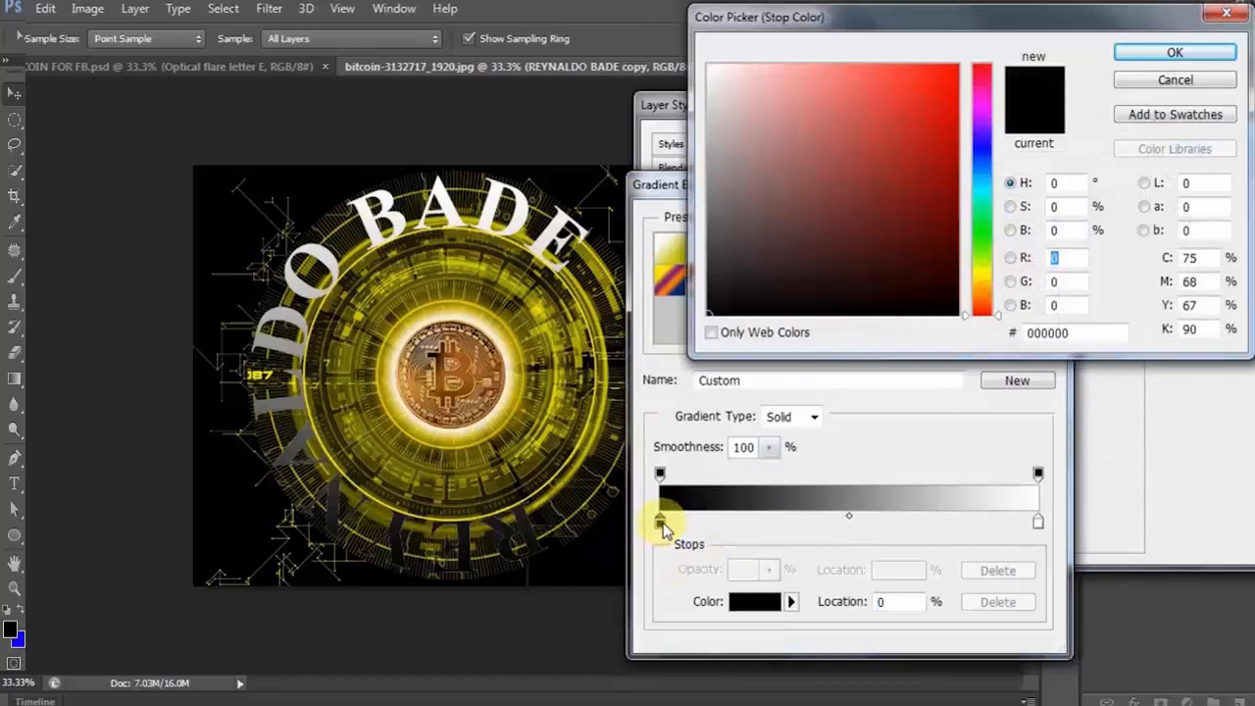
pyautogui.click(1064, 257)
pyautogui.write('246')
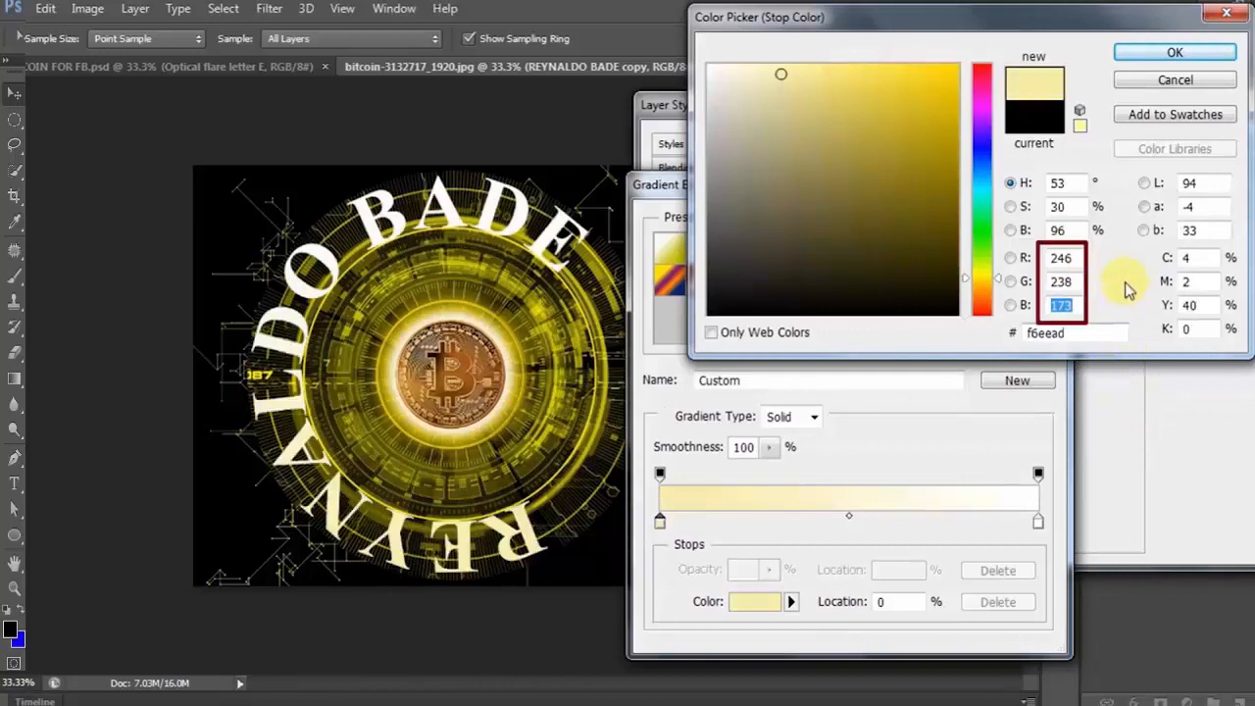
pyautogui.moveTo(1141, 294)
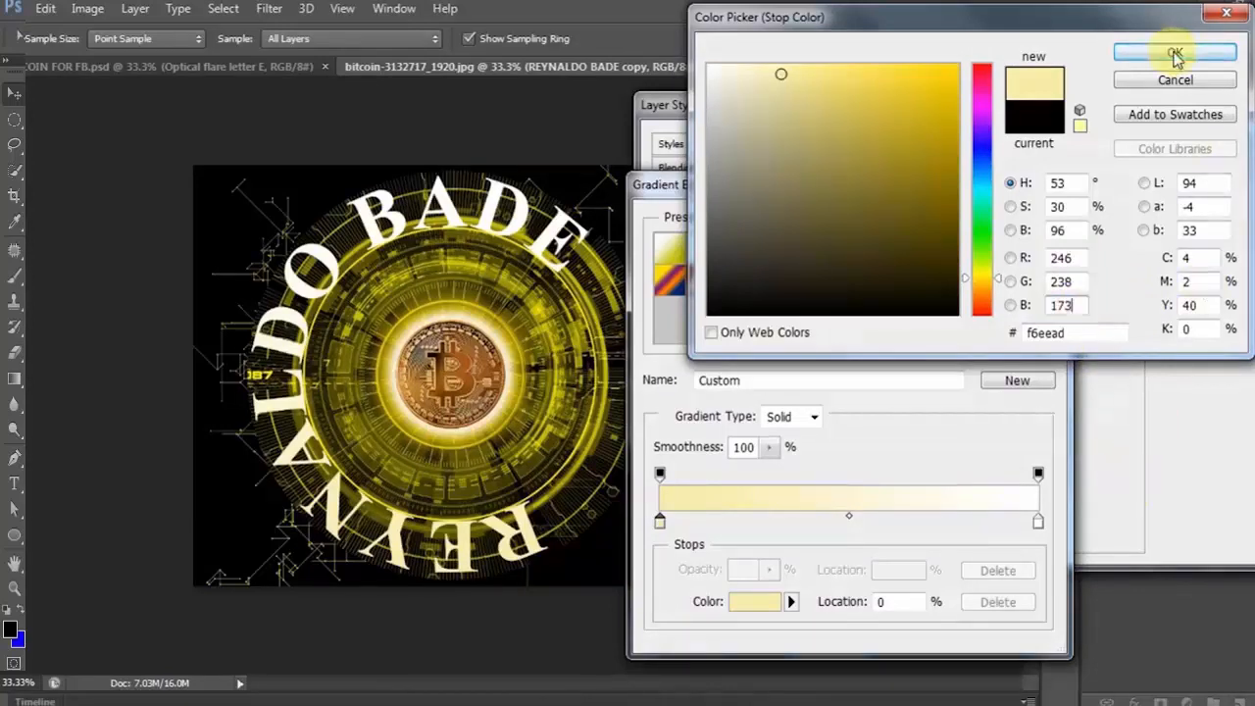
pyautogui.click(1174, 52)
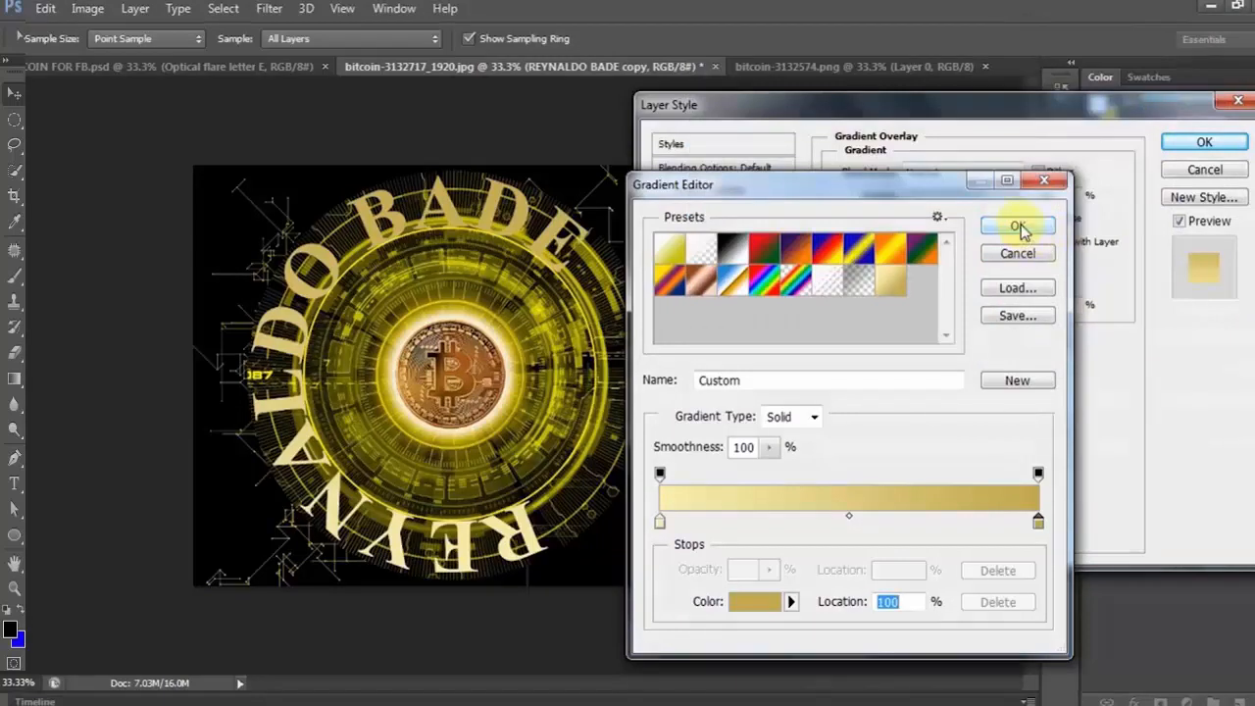
pyautogui.click(1017, 226)
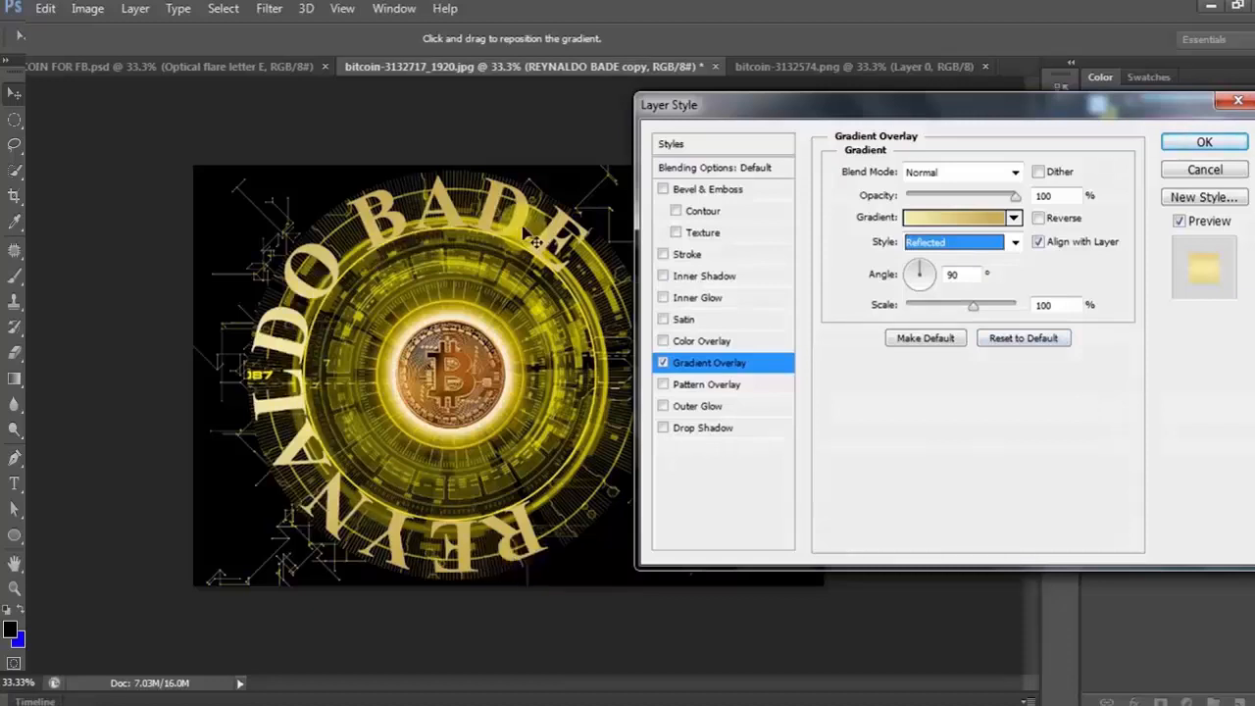
# - Enable a Chisel Hard bevel and emboss with ridged gloss contour and depth 170
pyautogui.click(707, 187)
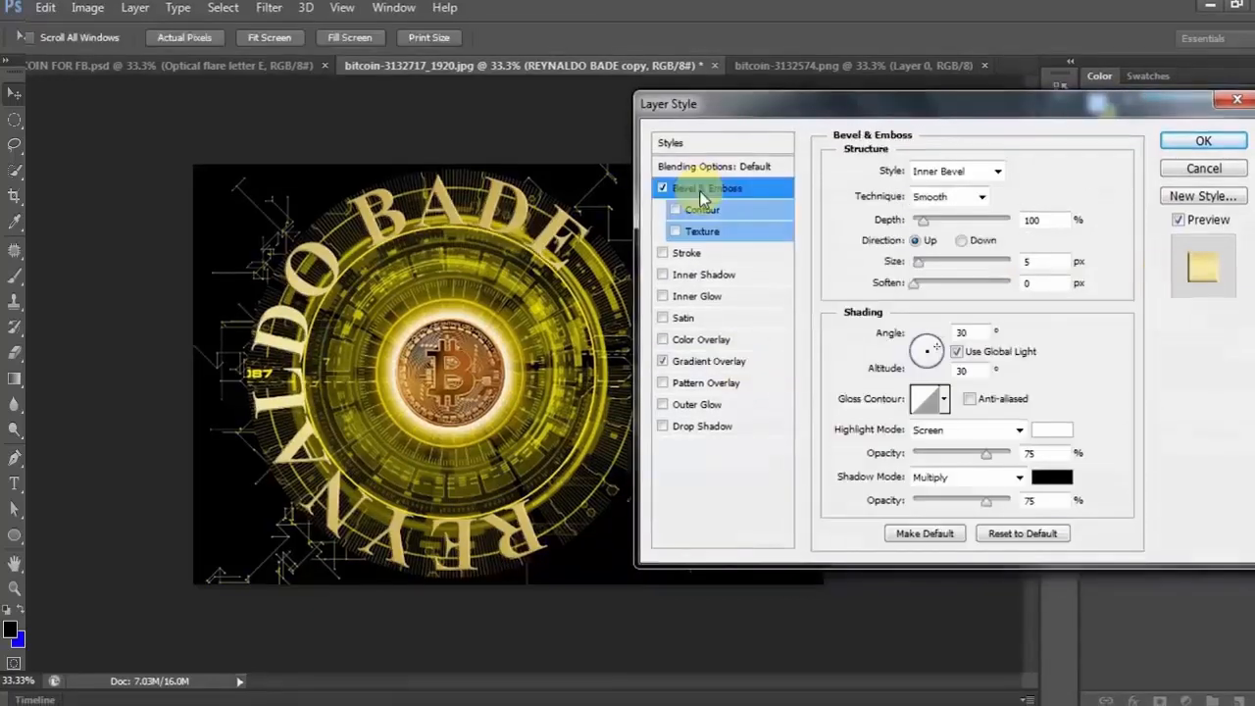
pyautogui.moveTo(823, 336)
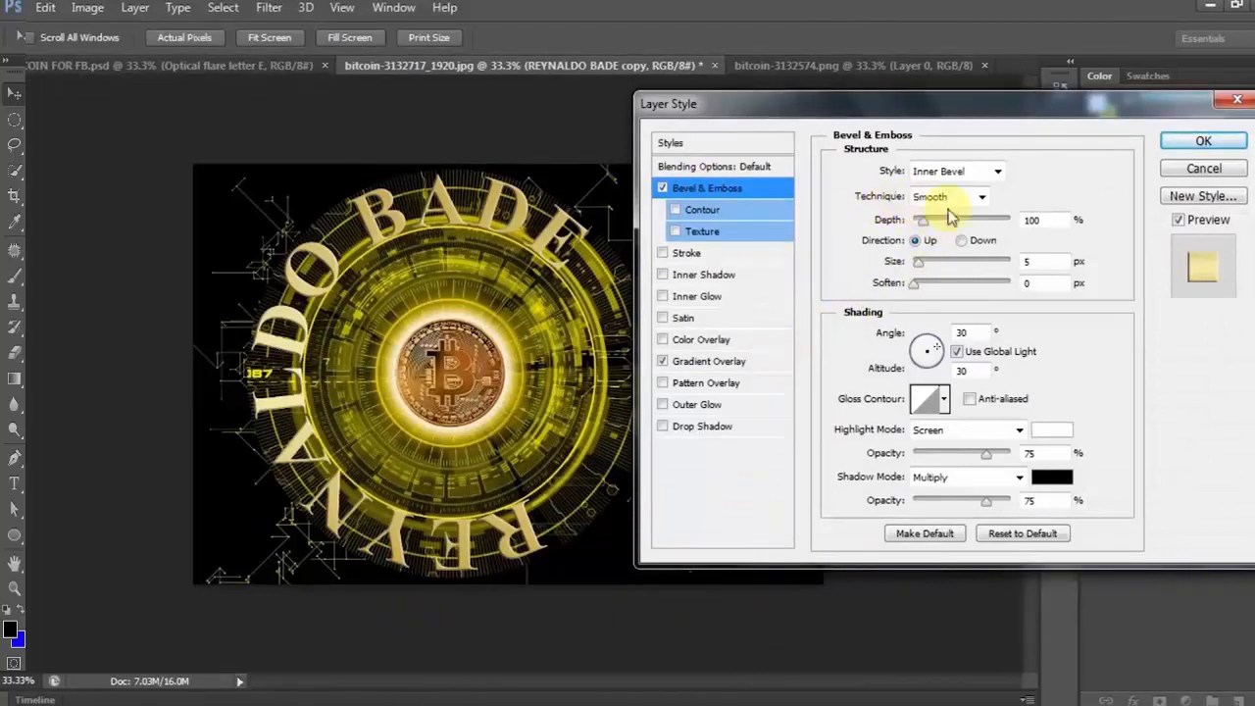
pyautogui.click(980, 196)
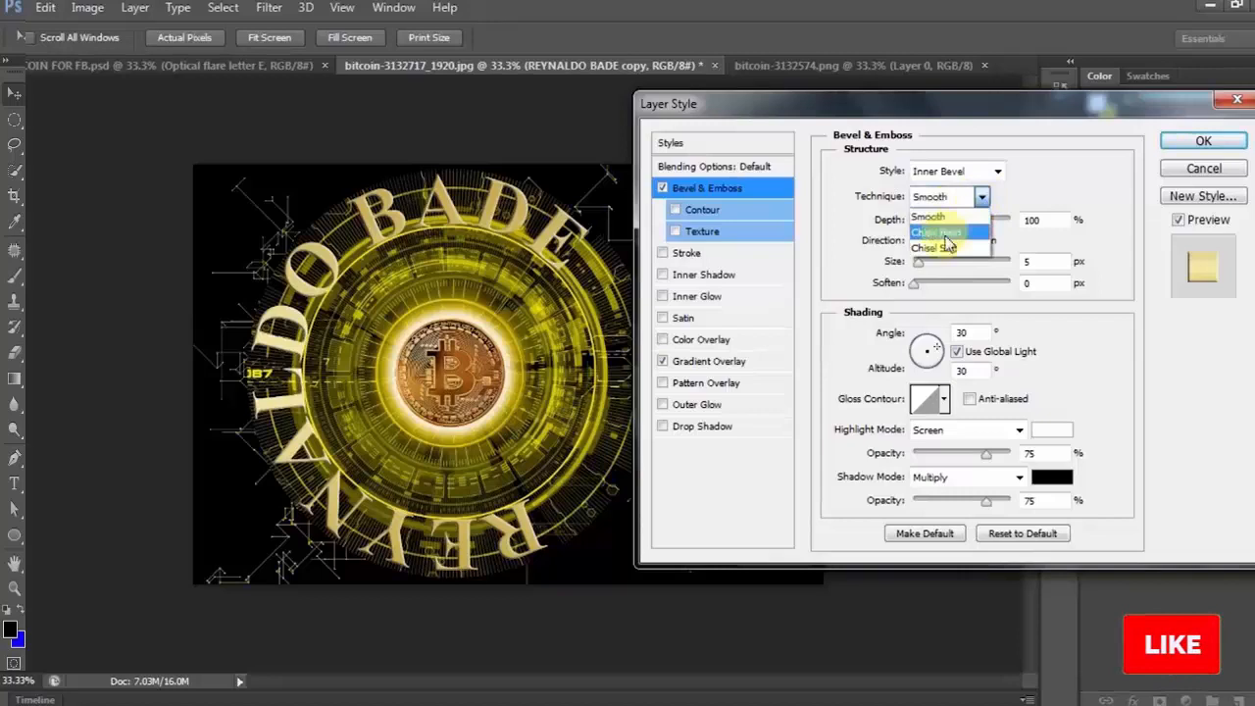
pyautogui.click(936, 232)
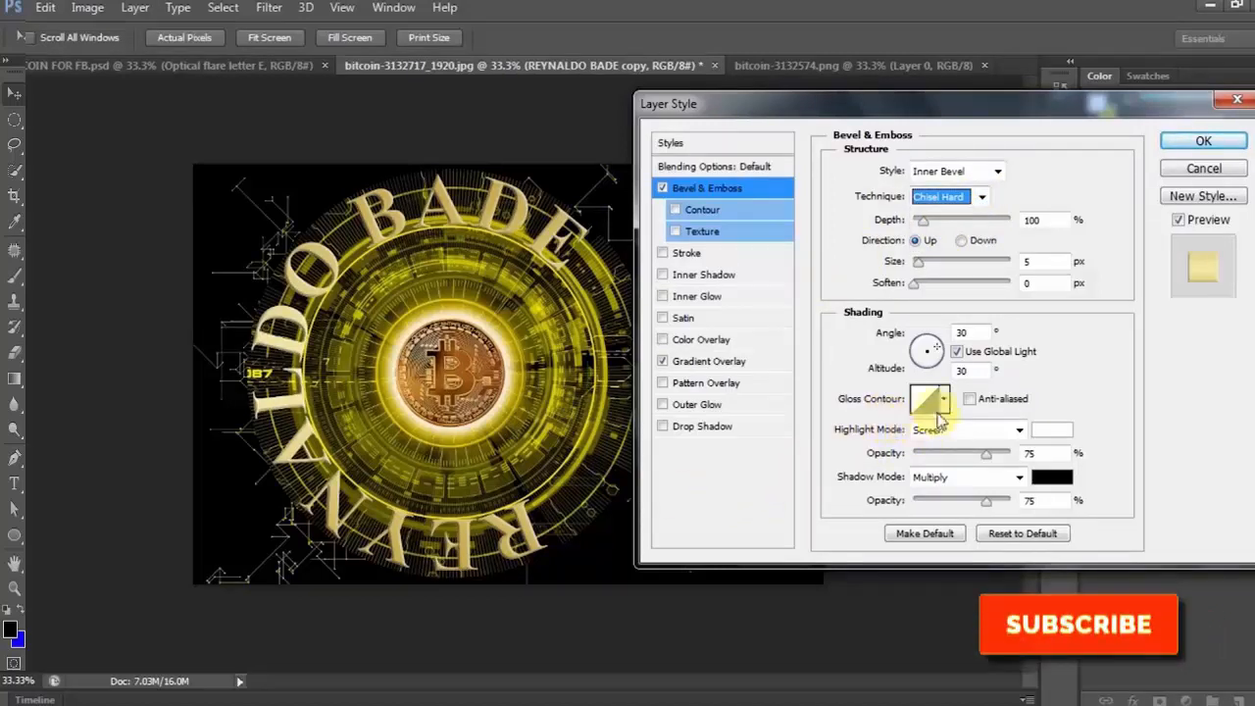
pyautogui.click(929, 398)
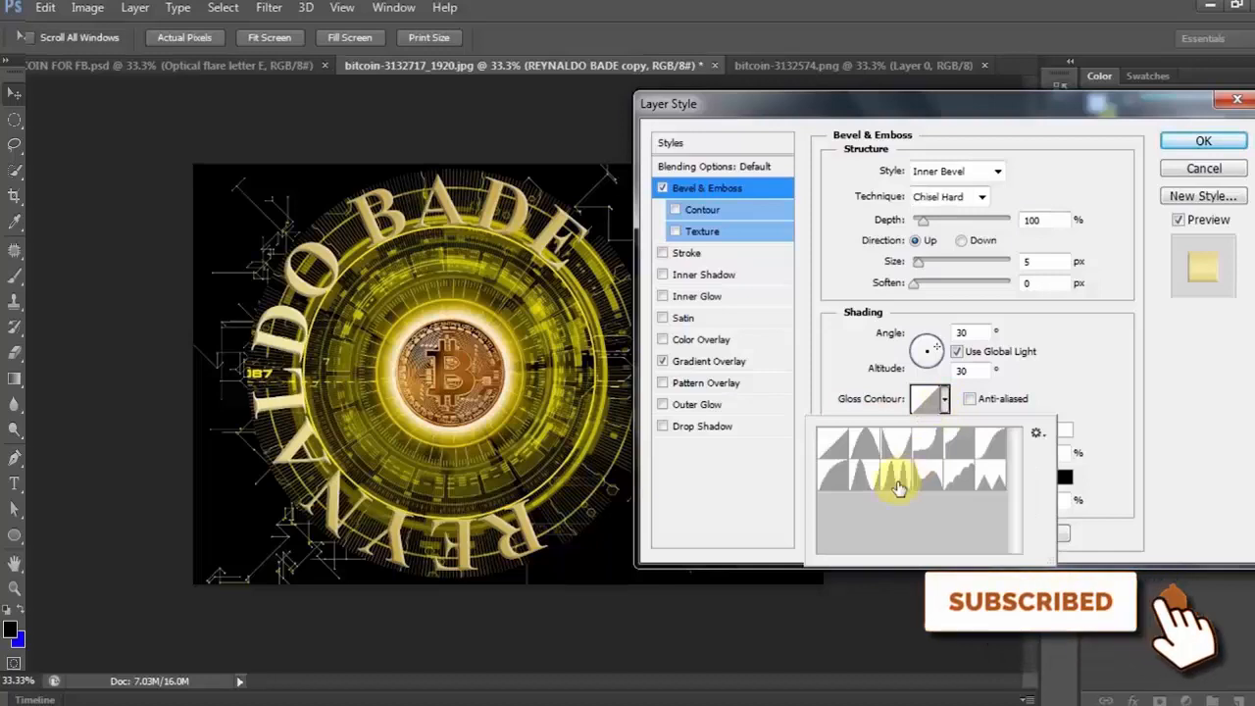
pyautogui.click(898, 488)
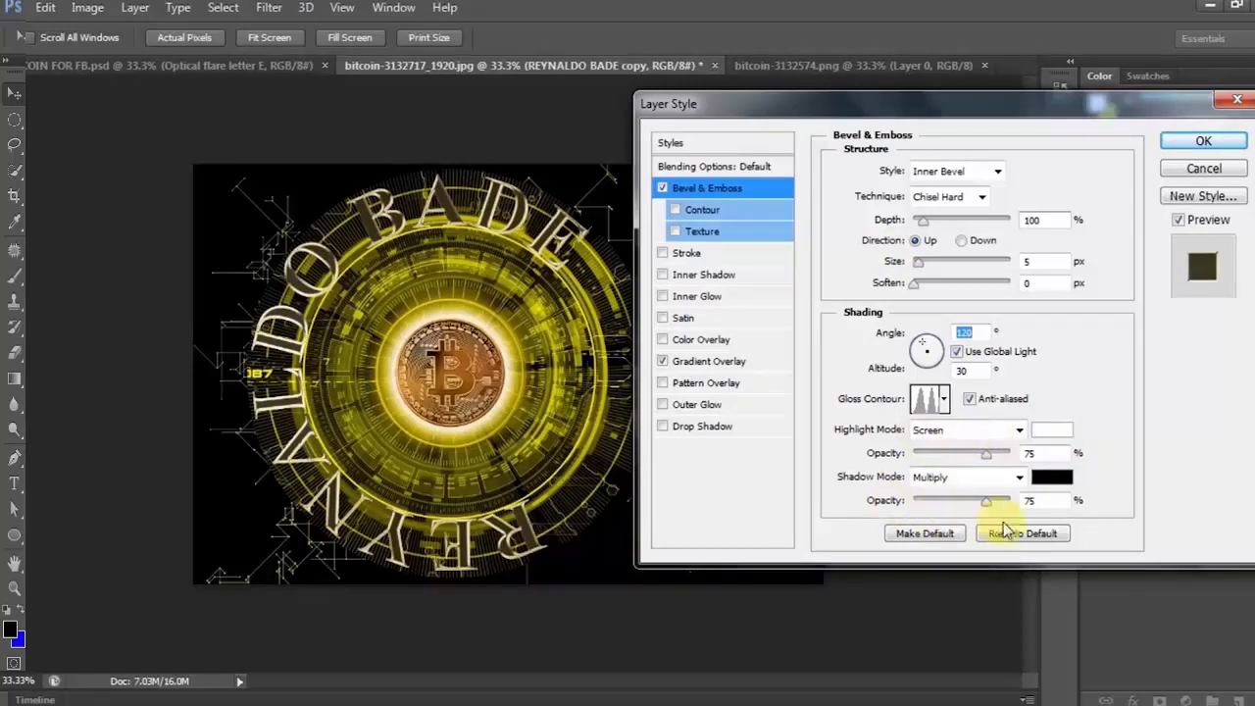
pyautogui.moveTo(1120, 461)
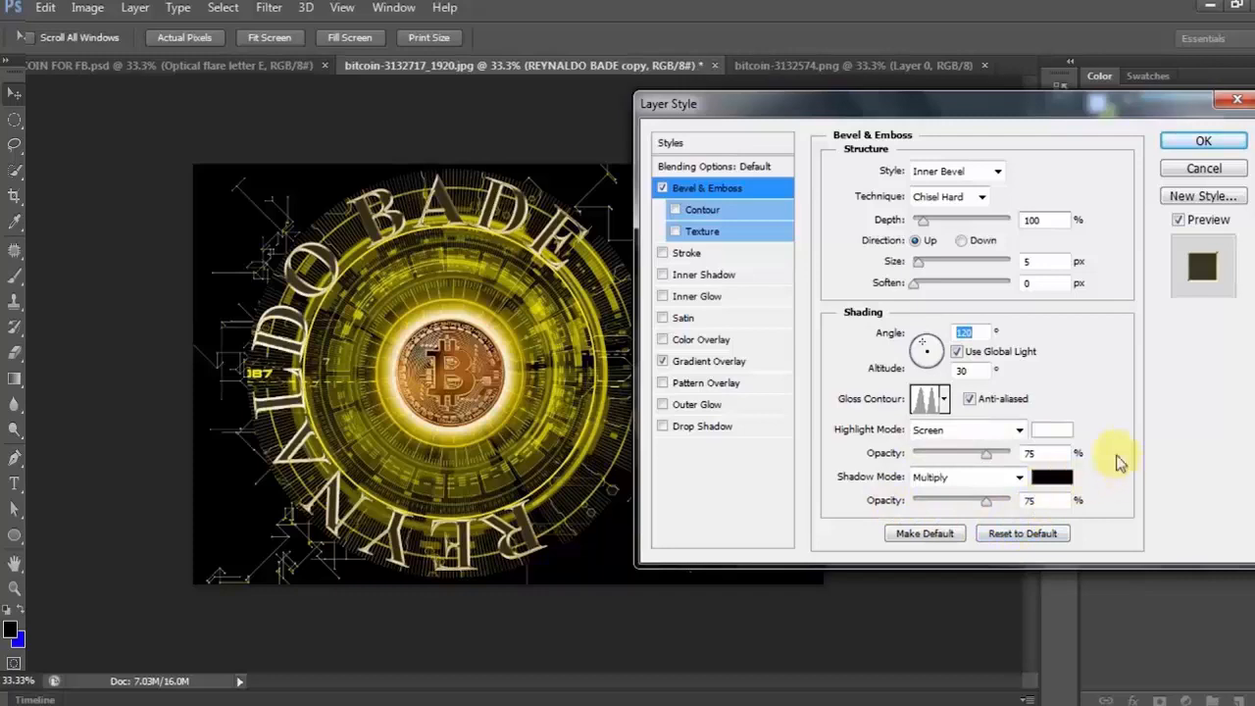
pyautogui.moveTo(1108, 508)
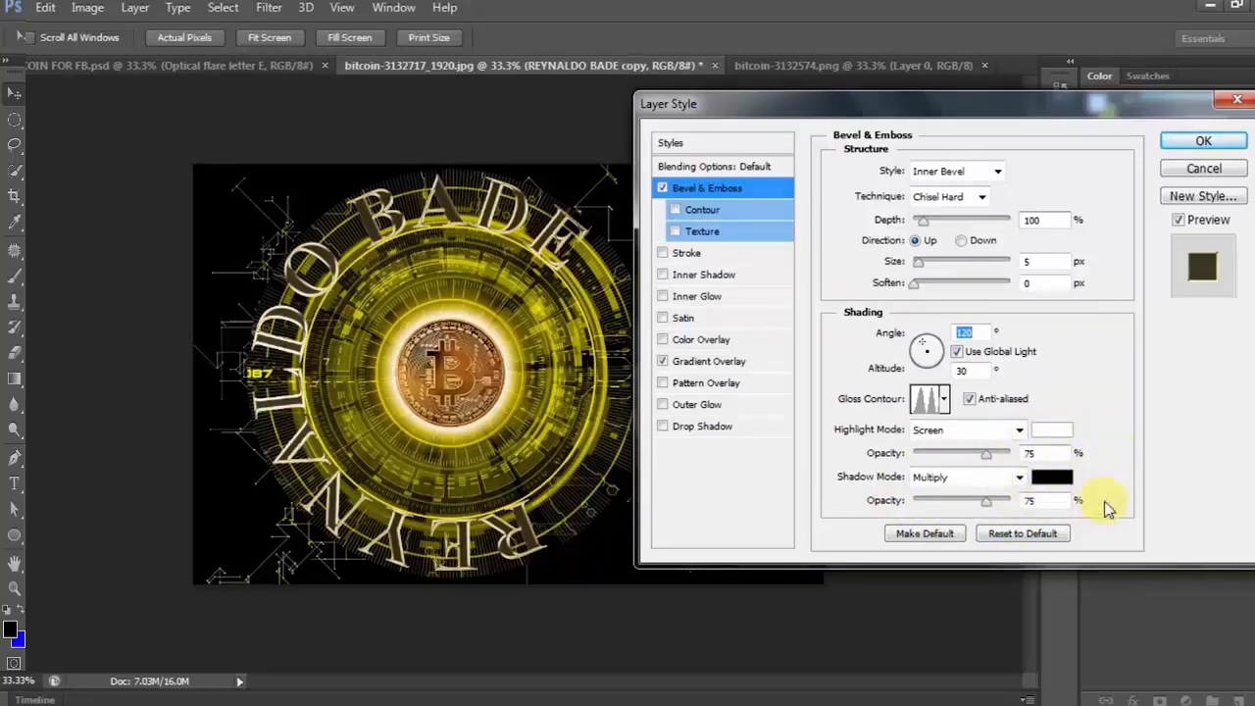
pyautogui.moveTo(524, 279)
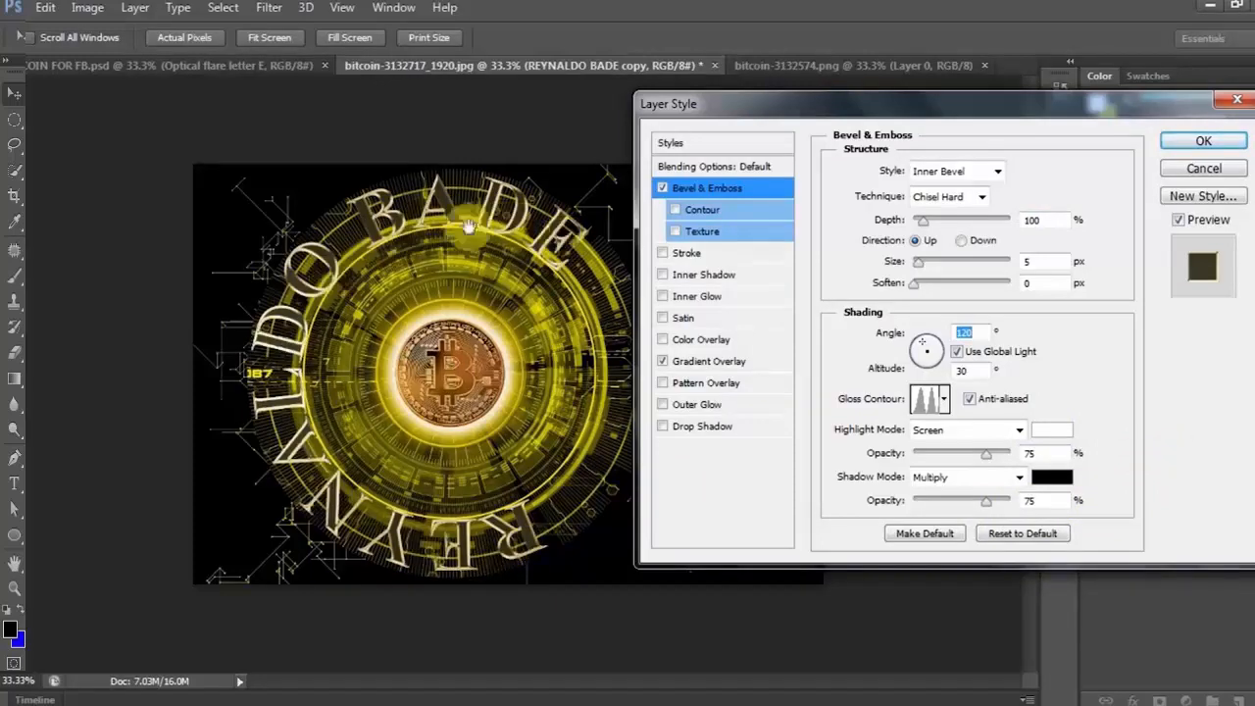
pyautogui.moveTo(539, 534)
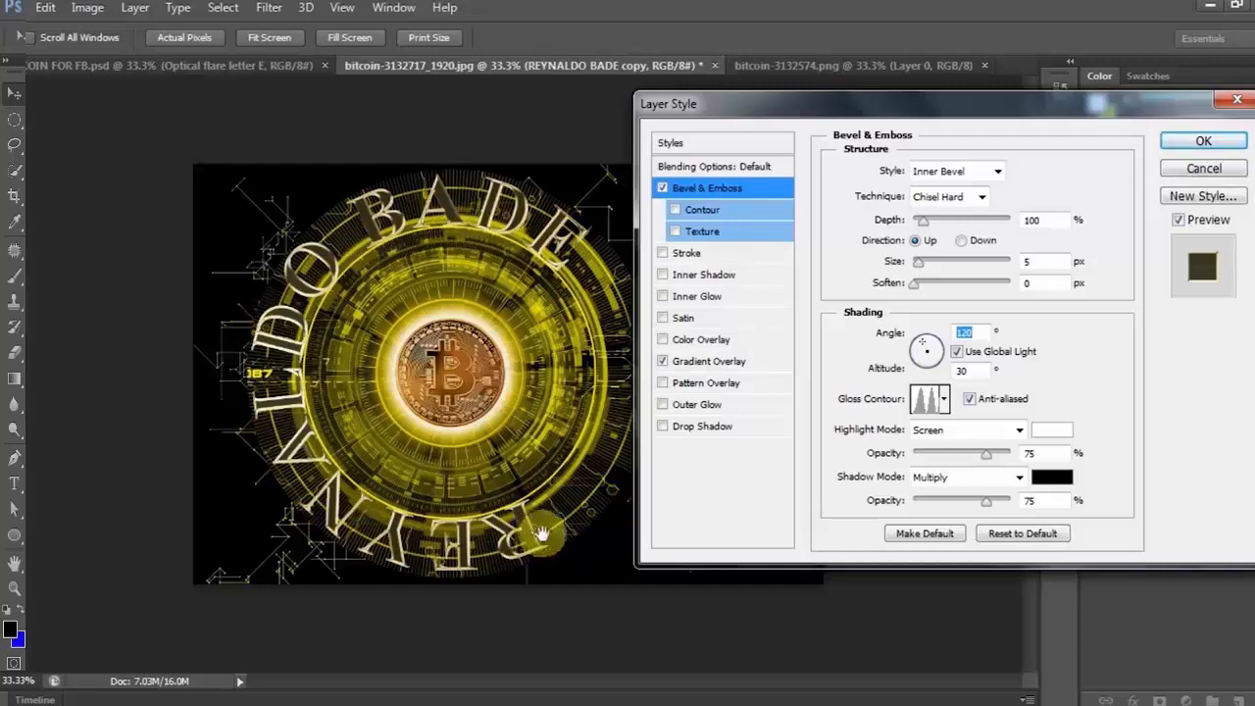
pyautogui.moveTo(564, 525)
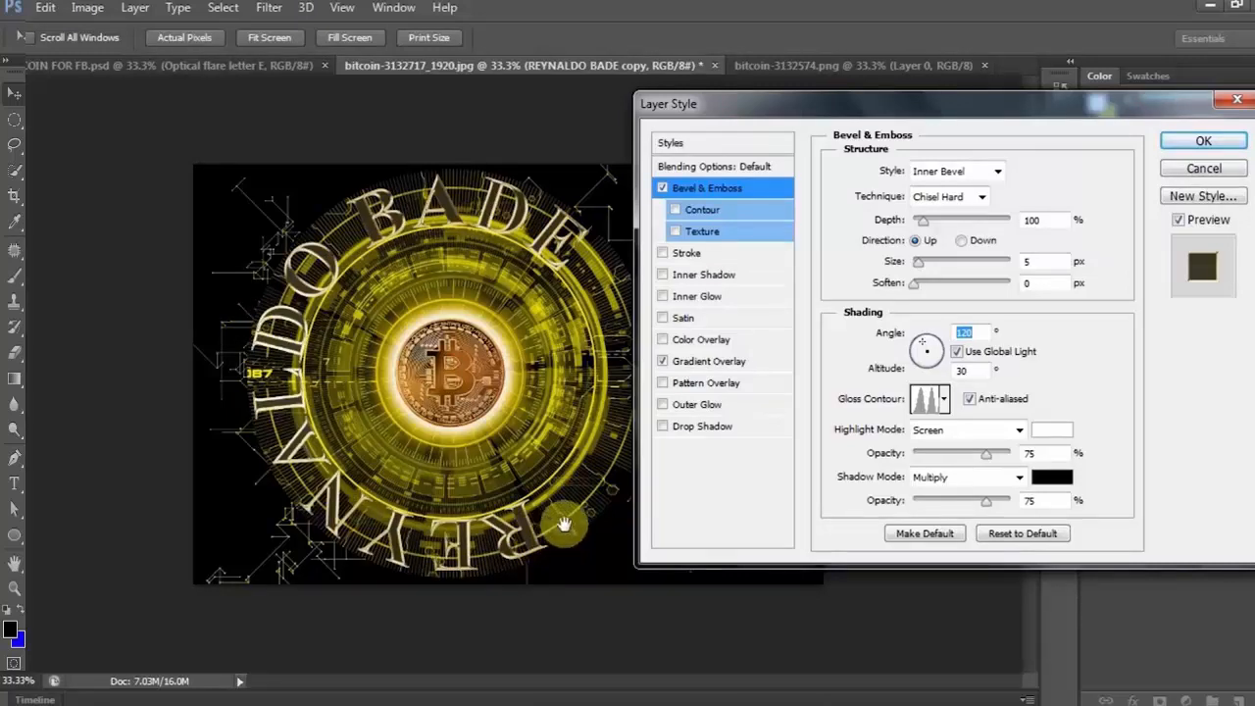
pyautogui.moveTo(652, 230)
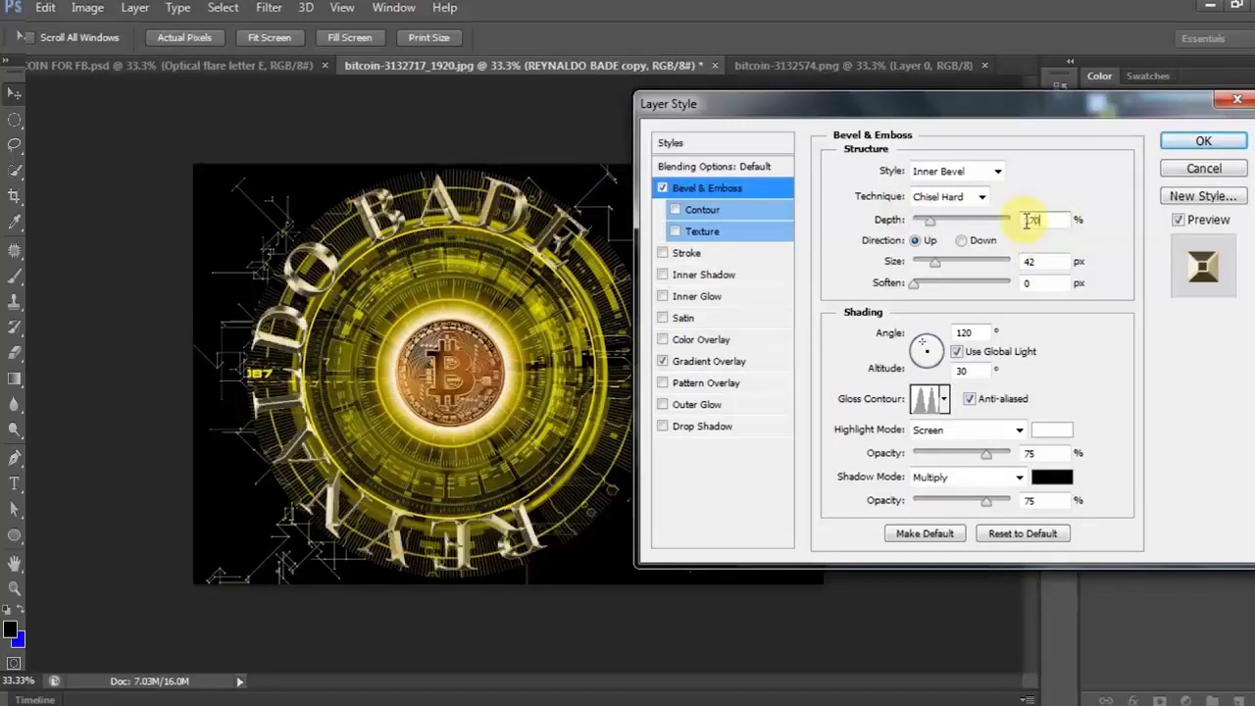
pyautogui.write('170')
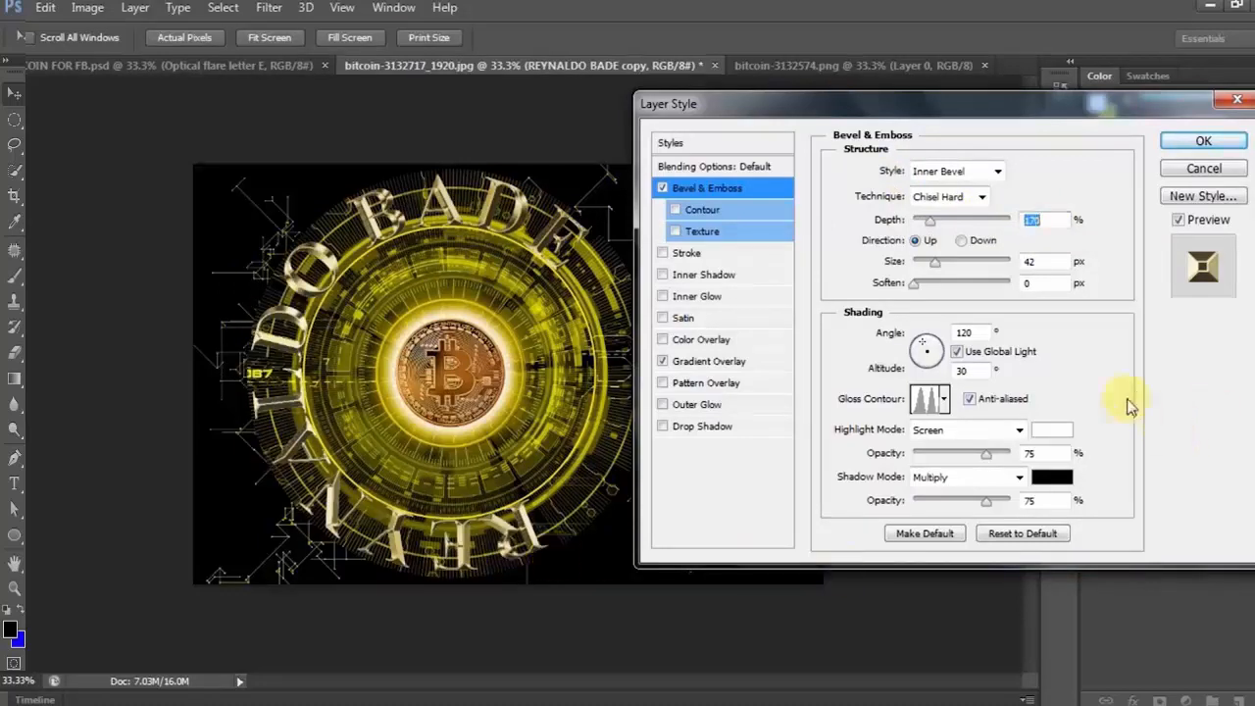
pyautogui.moveTo(702, 417)
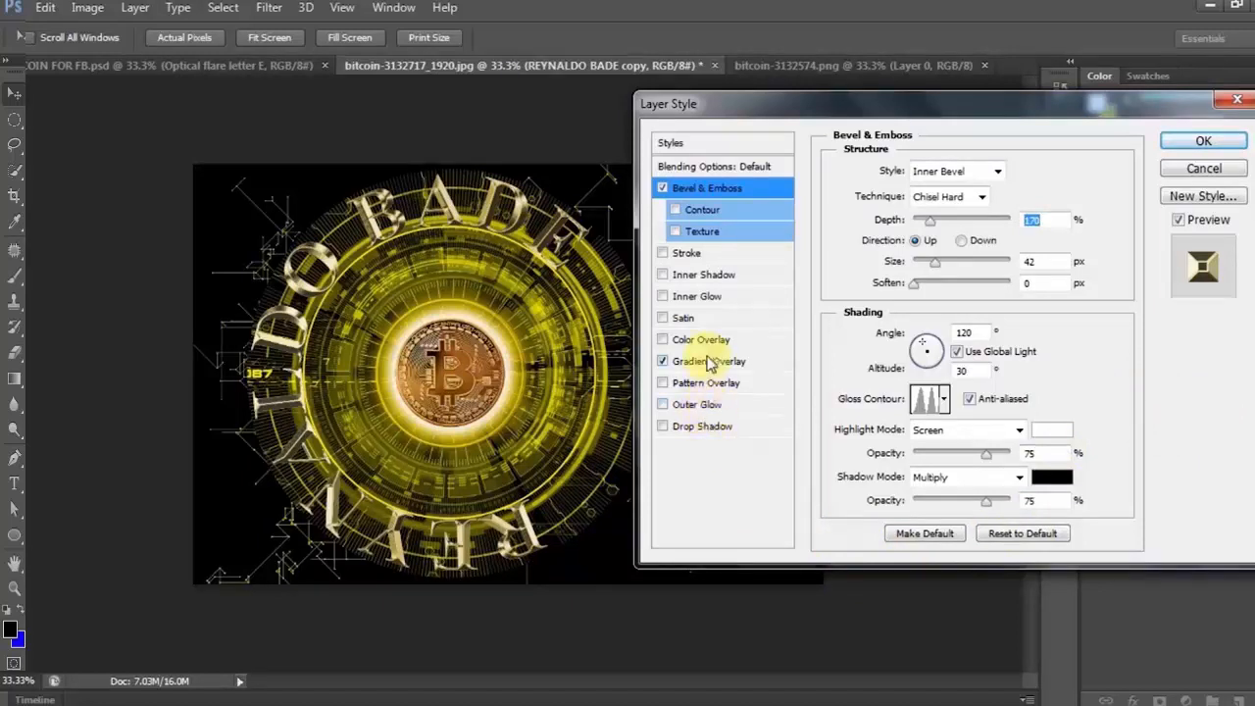
pyautogui.moveTo(700, 419)
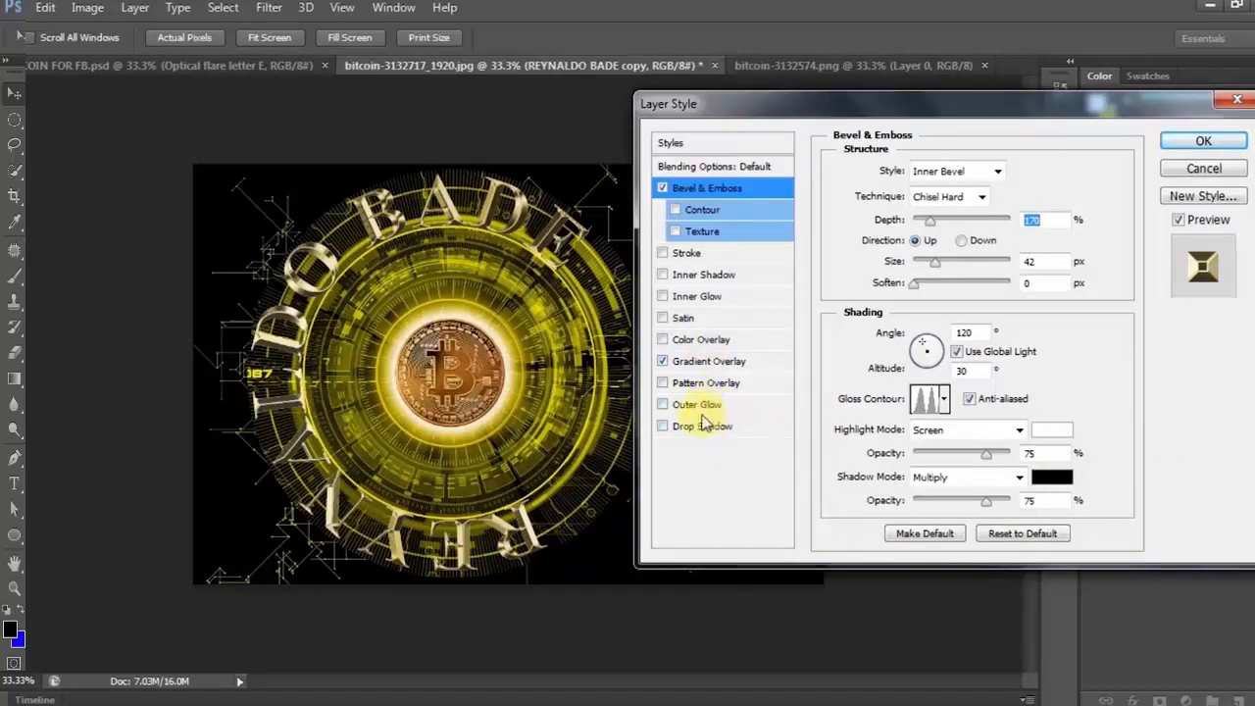
# - Add a Multiply inner glow in orange e8801f at 50% opacity and 70 px size
pyautogui.click(704, 296)
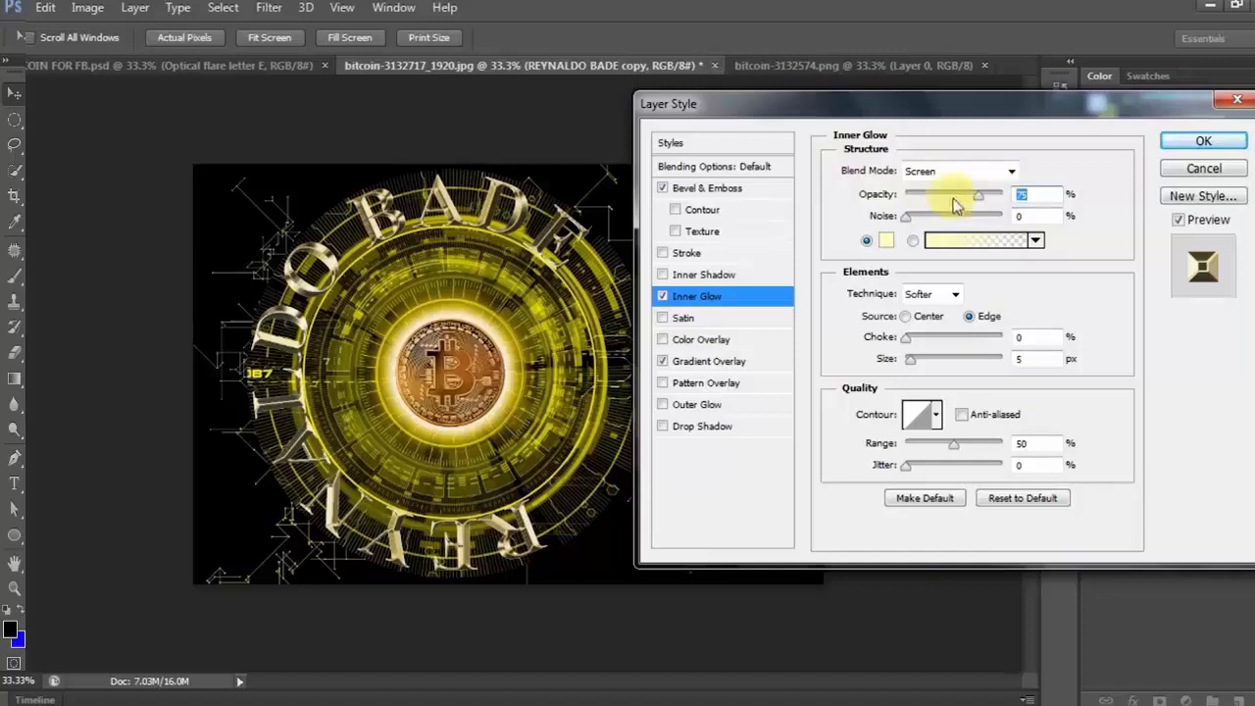
pyautogui.click(1004, 170)
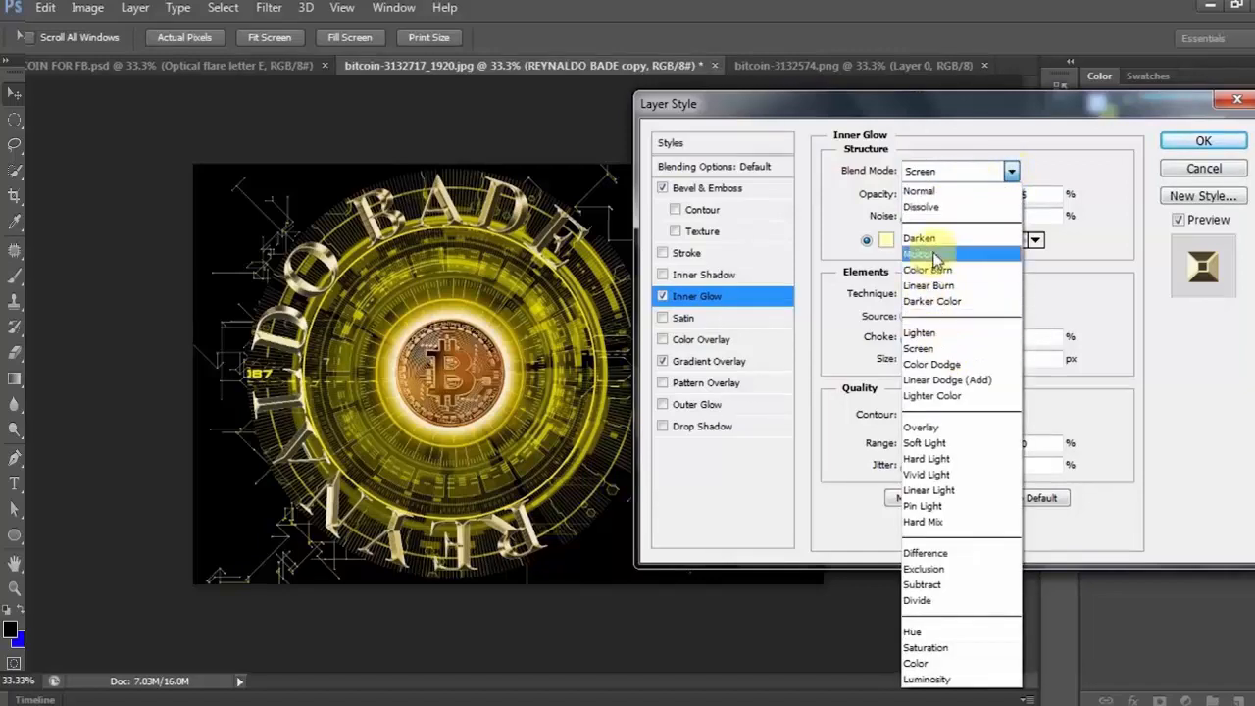
pyautogui.click(921, 254)
pyautogui.write('31')
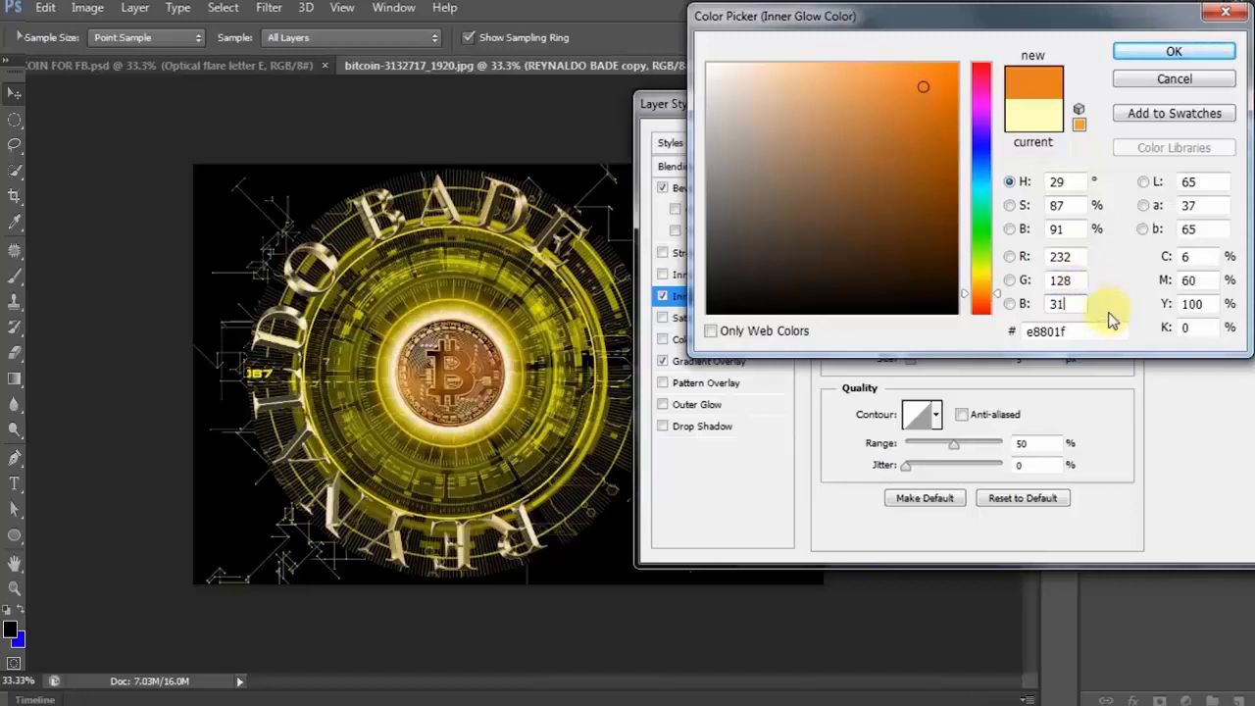
pyautogui.moveTo(1174, 51)
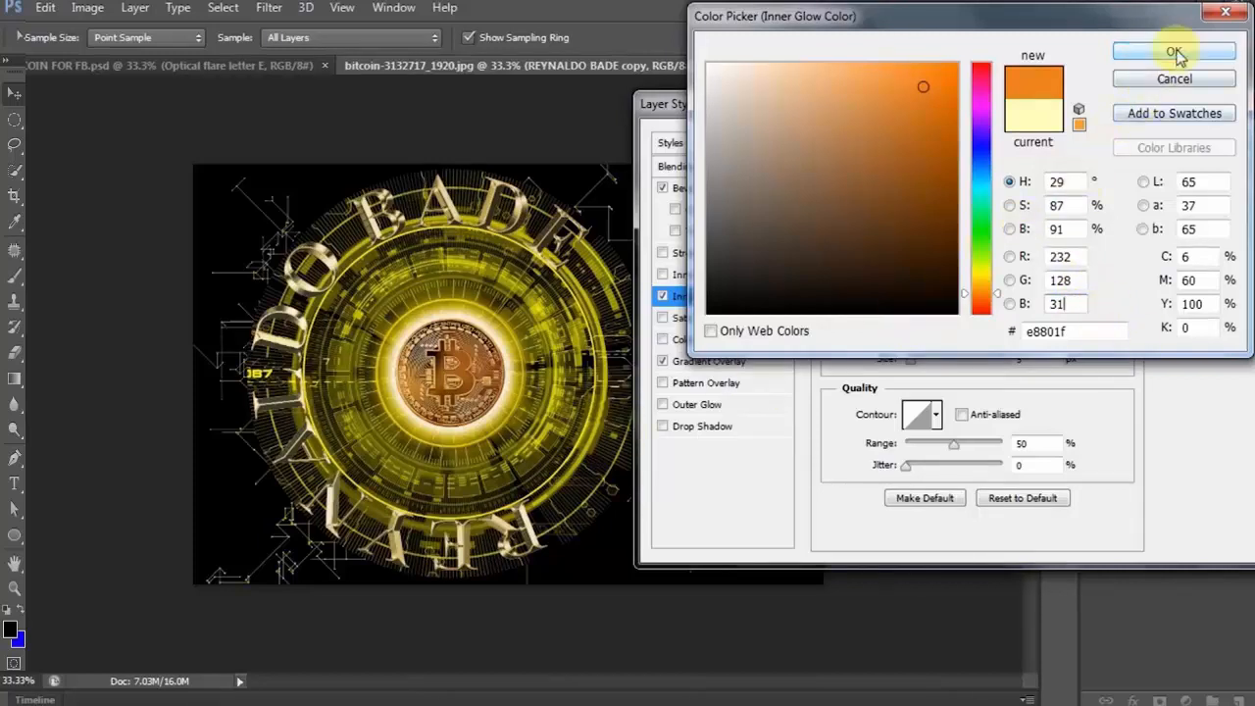
pyautogui.click(1173, 51)
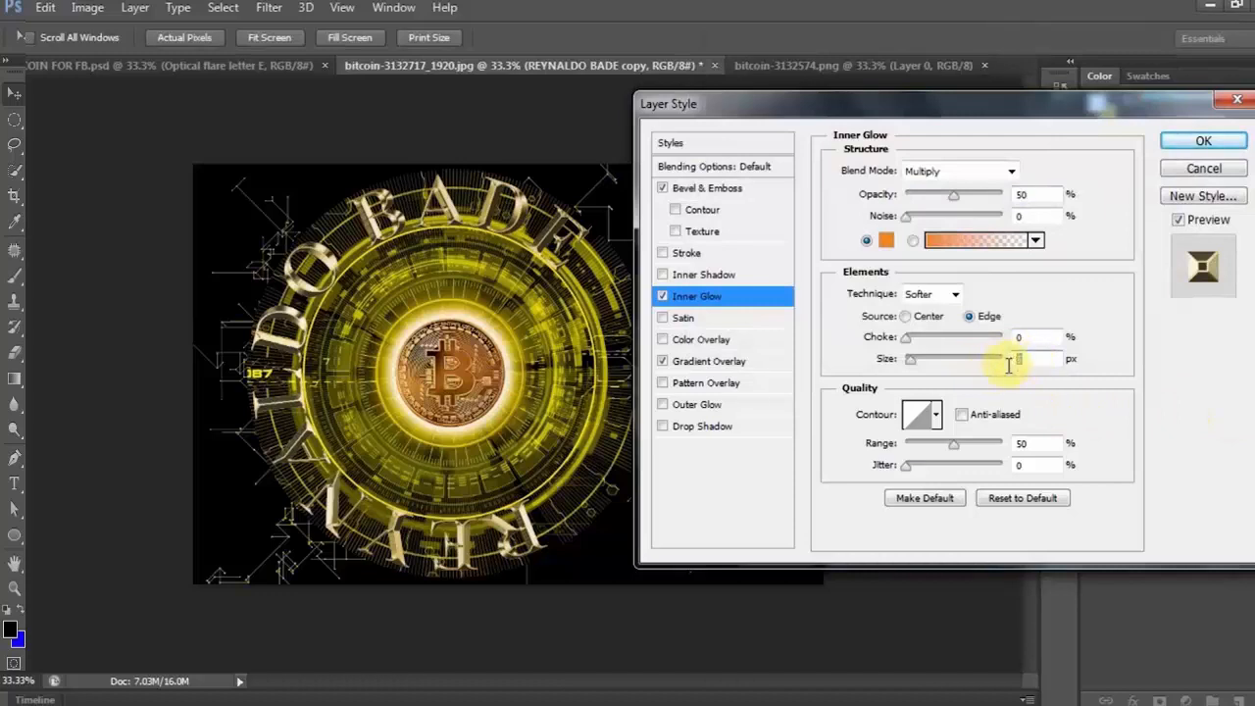
pyautogui.write('76')
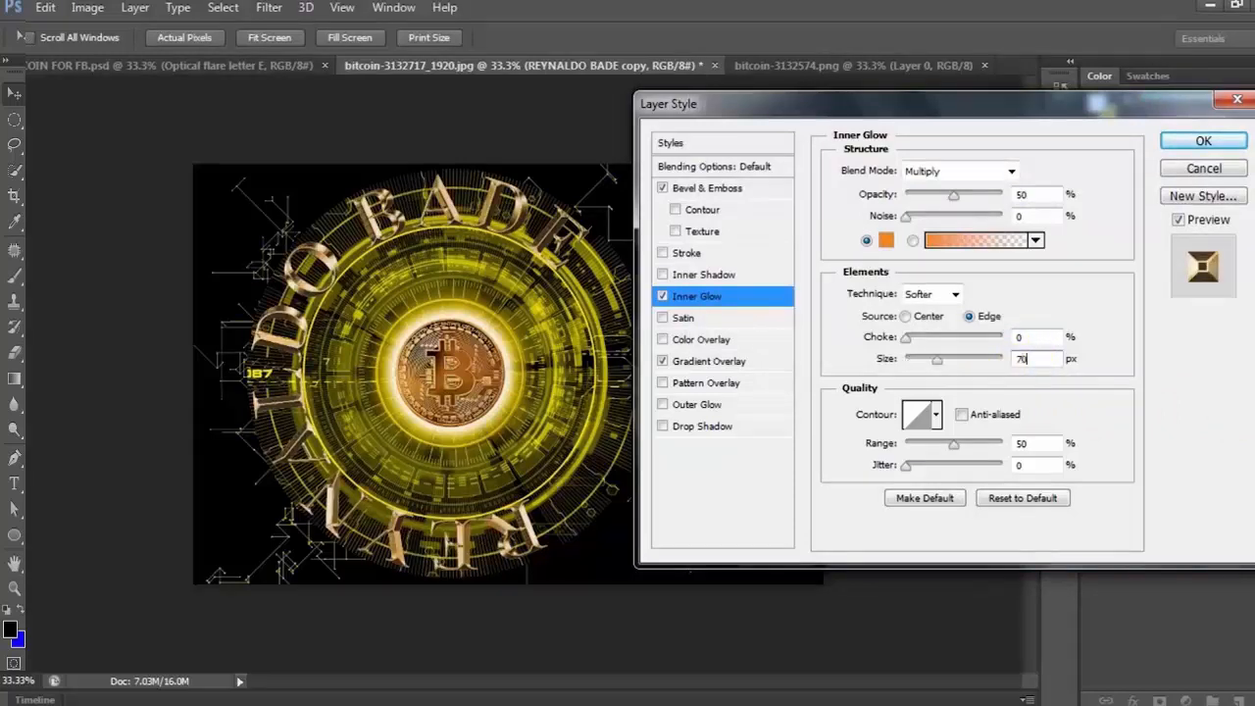
pyautogui.moveTo(1203, 141)
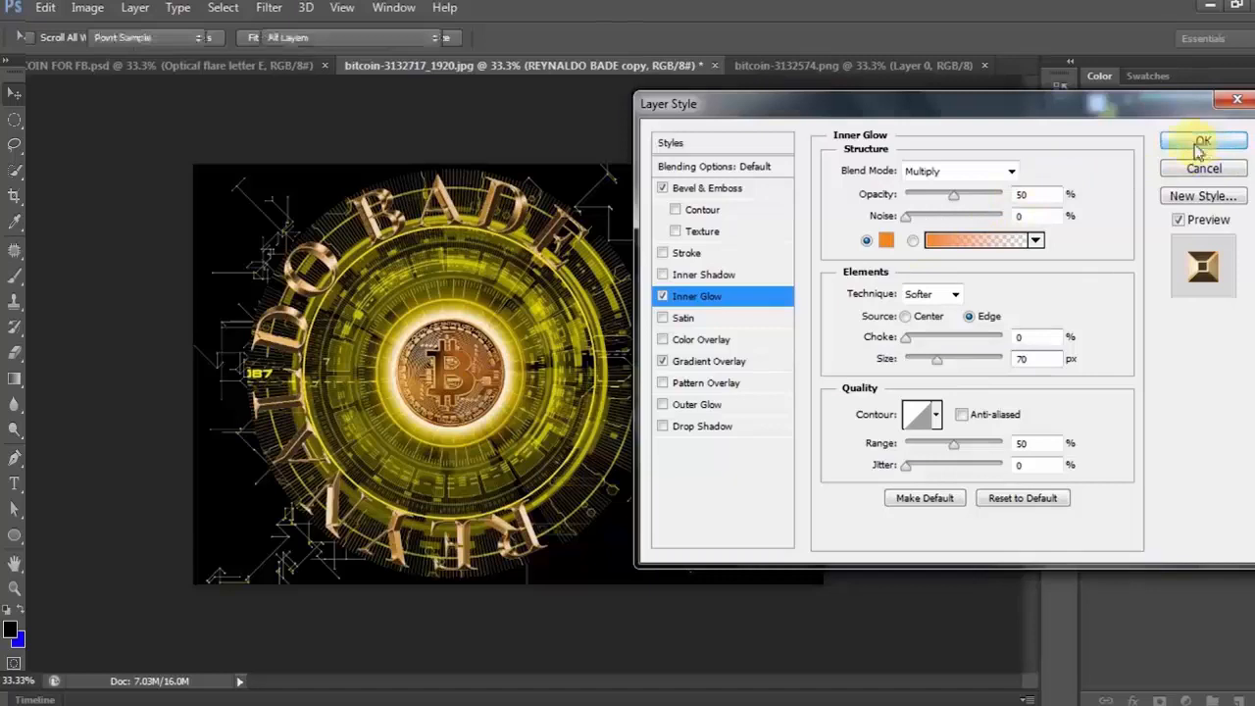
# - Apply the copy's effects, then remove Gradient Overlay from the original name layer
pyautogui.click(1204, 142)
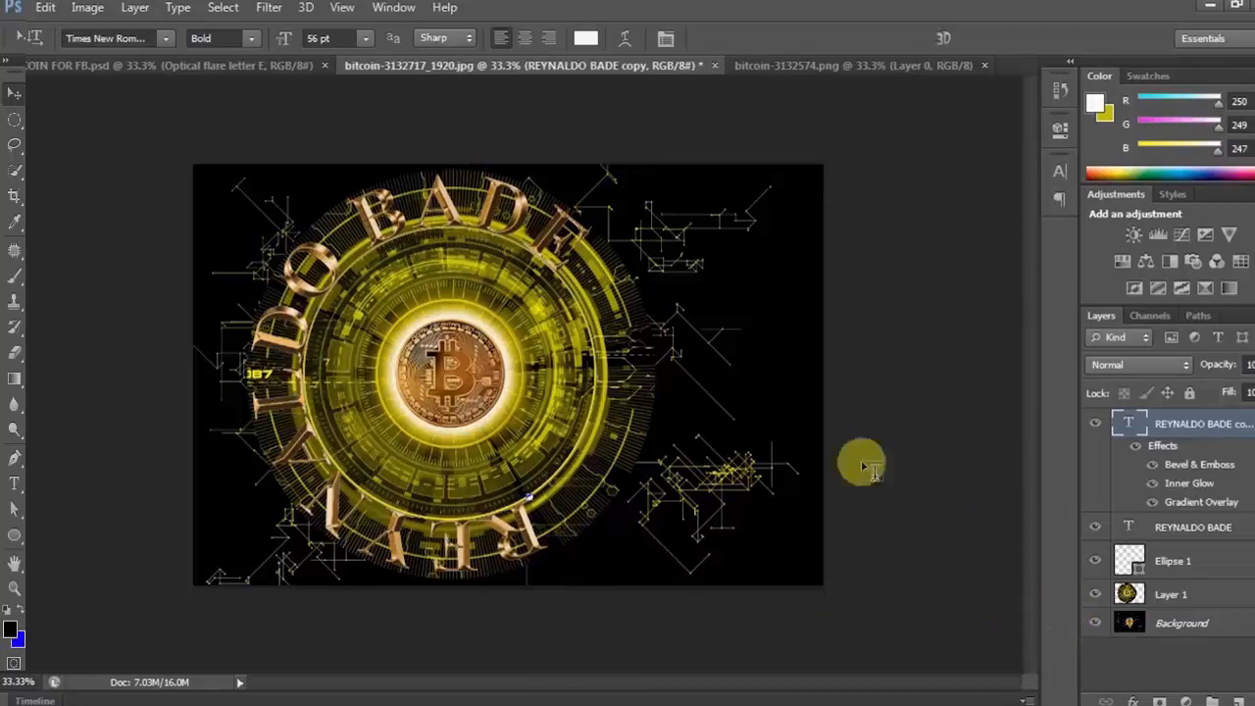
pyautogui.moveTo(580, 279)
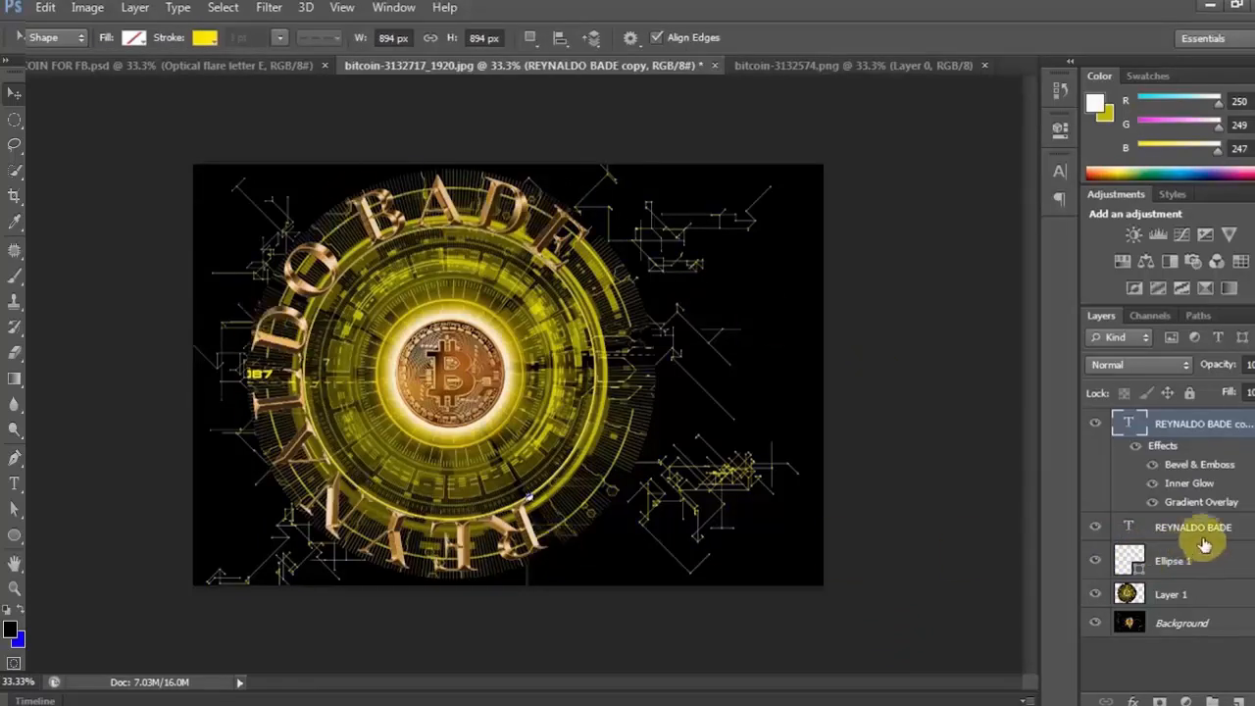
pyautogui.click(1193, 526)
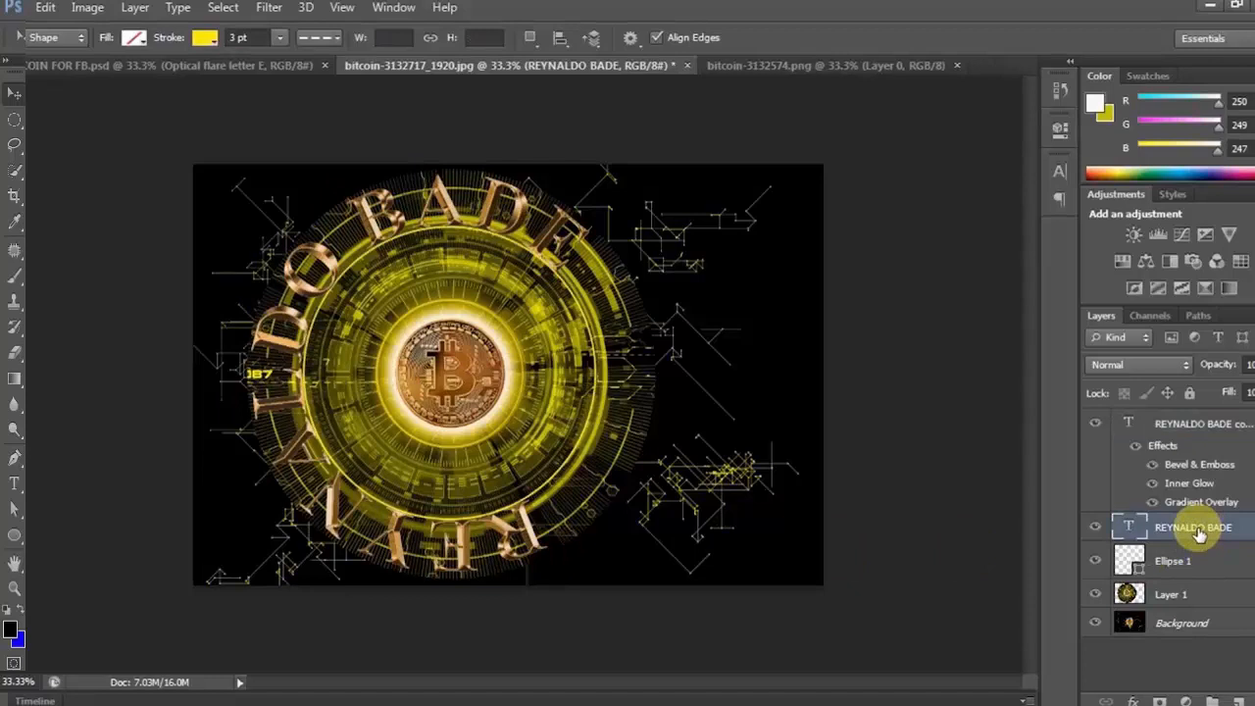
pyautogui.moveTo(1196, 532)
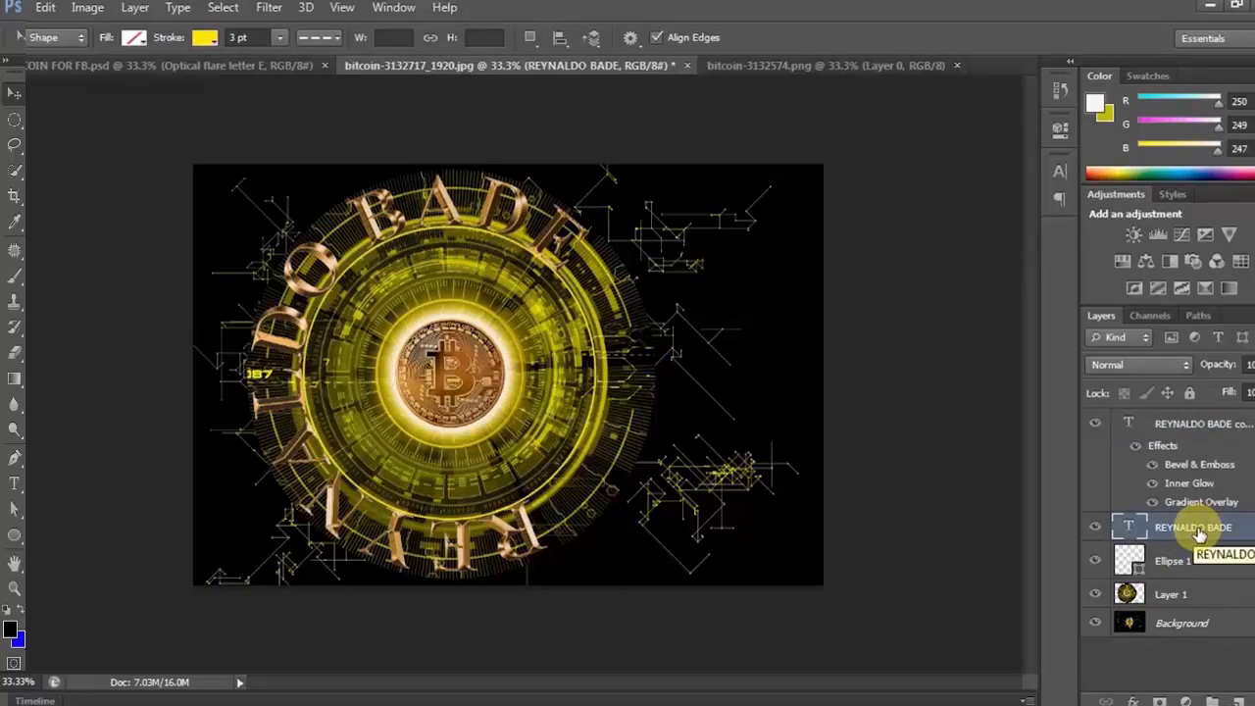
pyautogui.doubleClick(1201, 501)
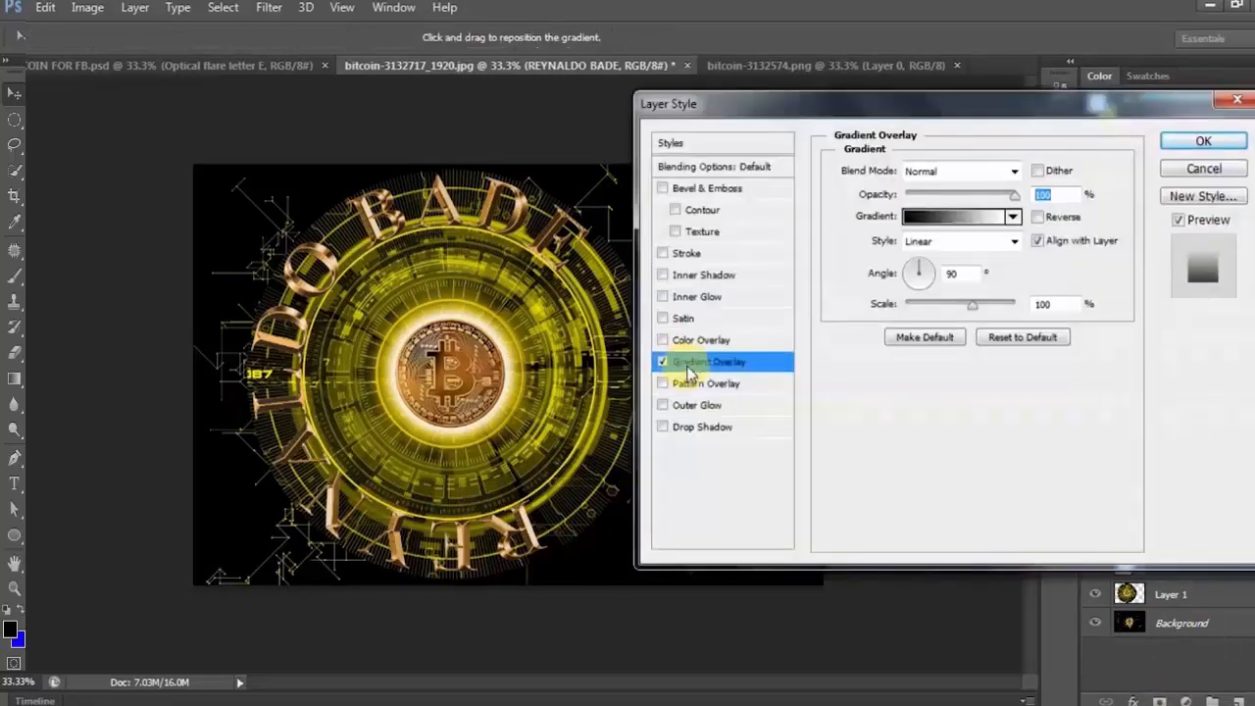
pyautogui.click(662, 361)
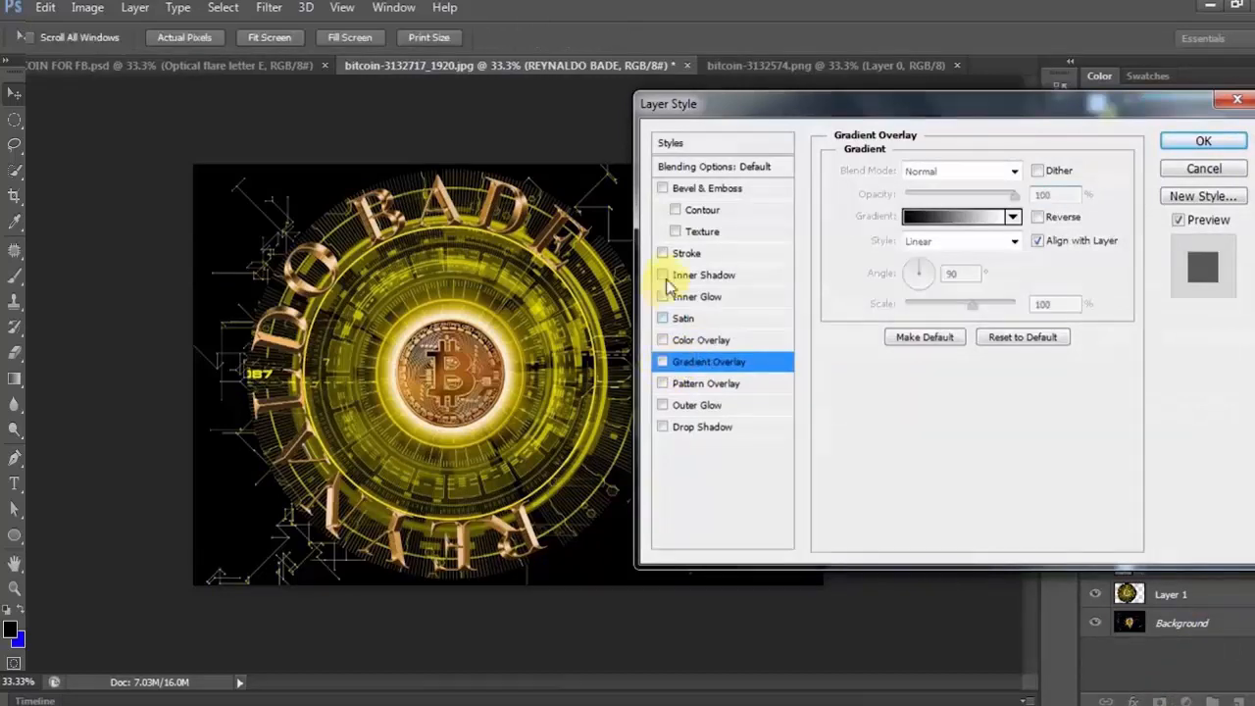
# - Add a 3 px outside stroke filled with a reflected GOLD gradient
pyautogui.click(686, 253)
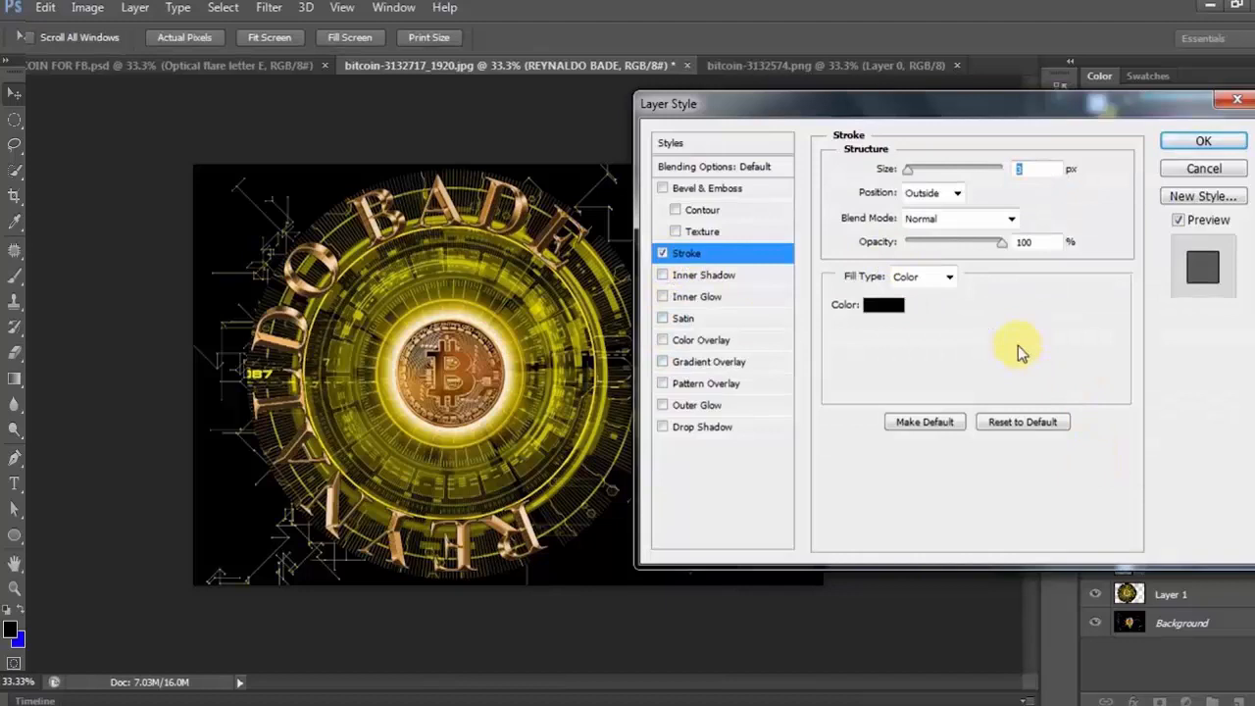
pyautogui.click(946, 275)
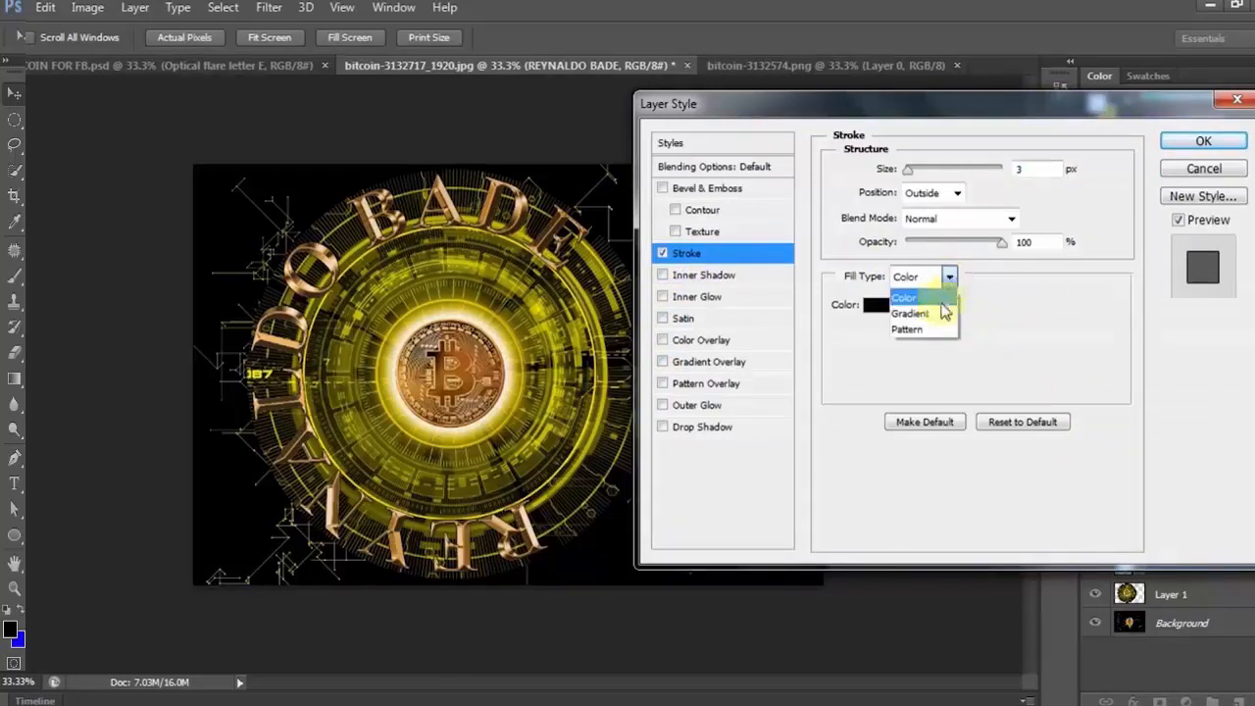
pyautogui.click(909, 313)
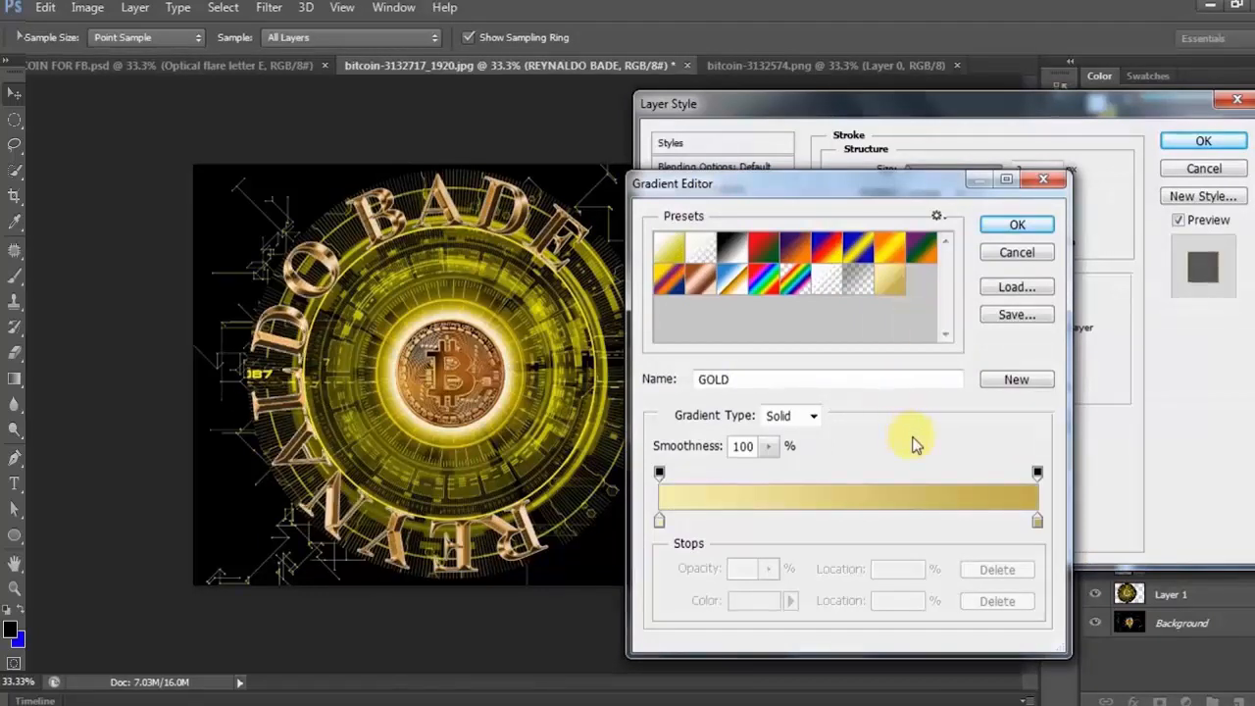
pyautogui.click(1016, 224)
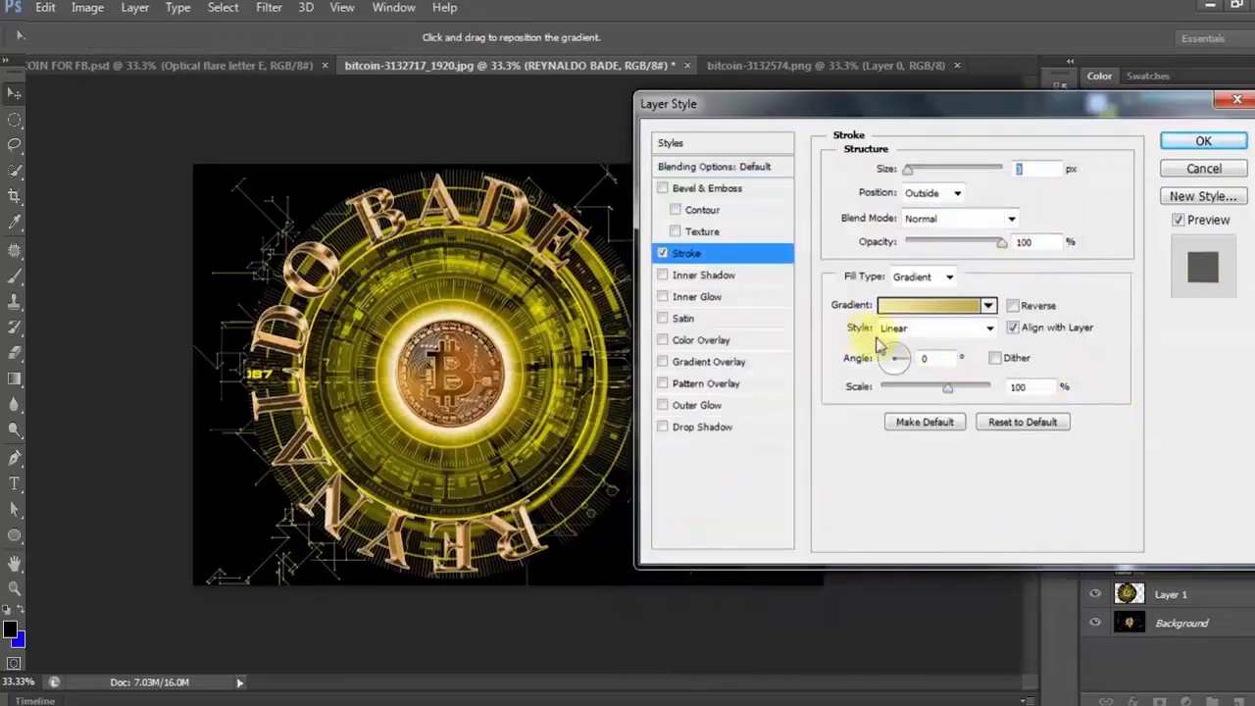
pyautogui.click(989, 327)
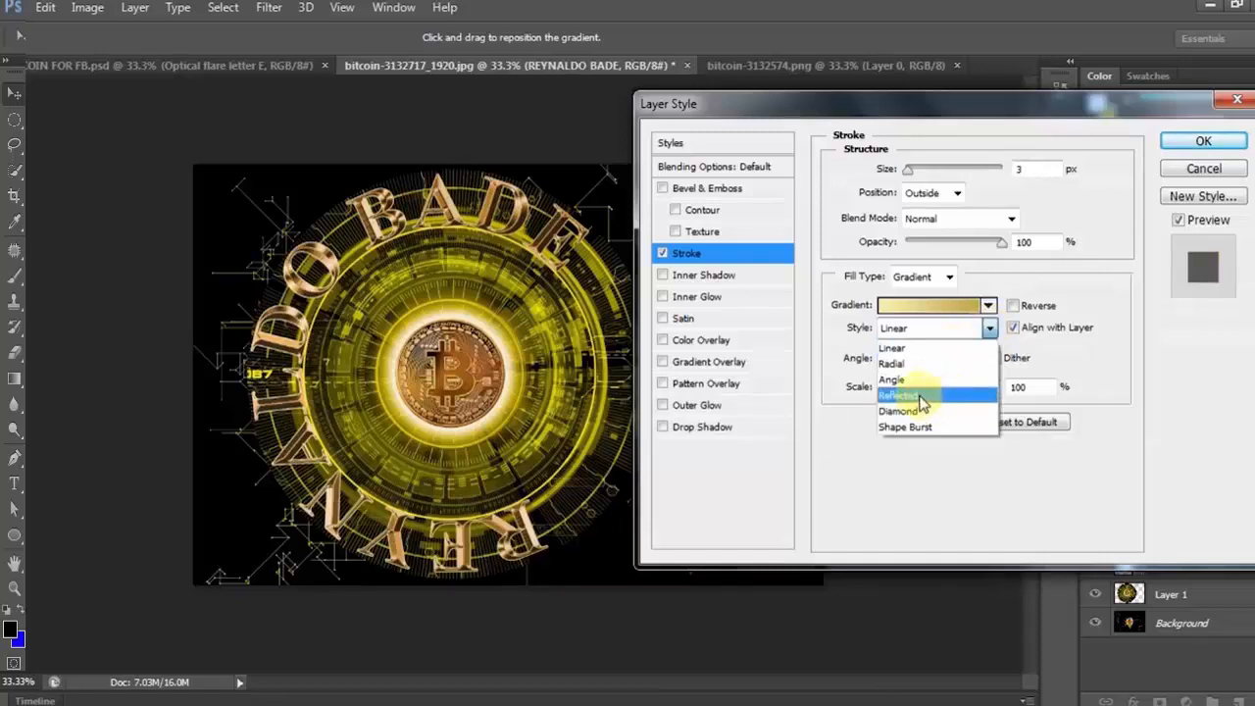
pyautogui.click(902, 395)
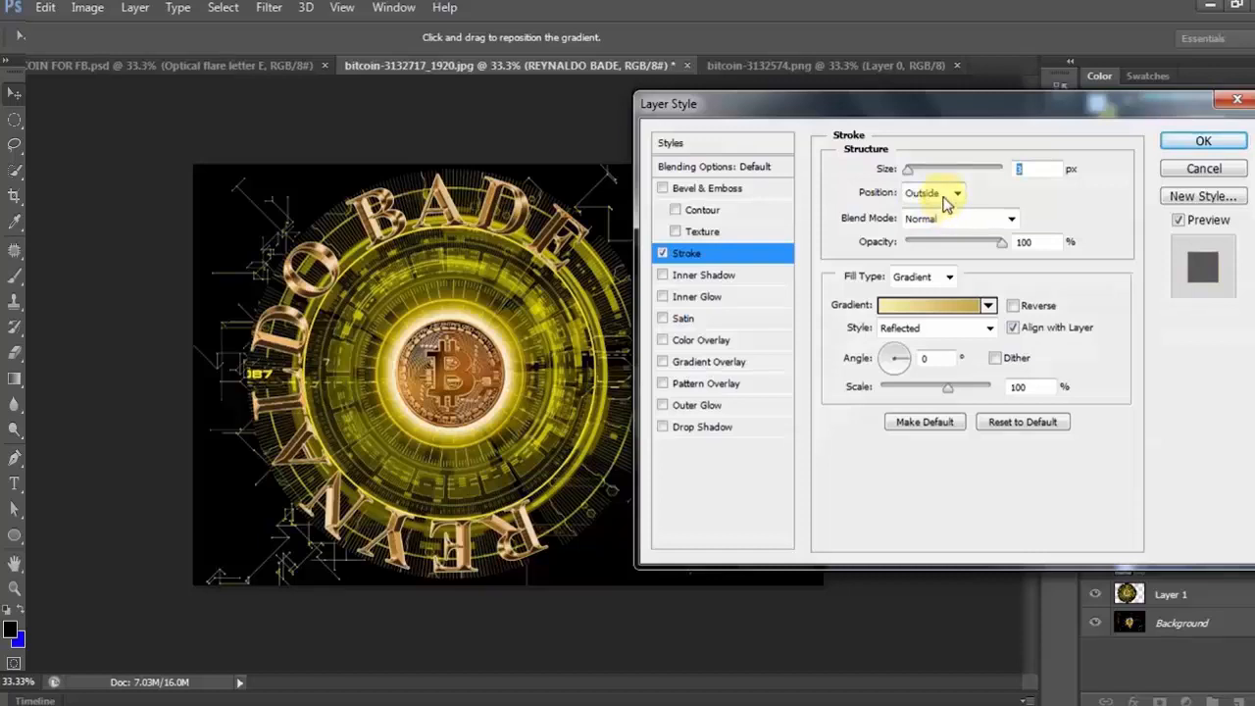
pyautogui.moveTo(944, 216)
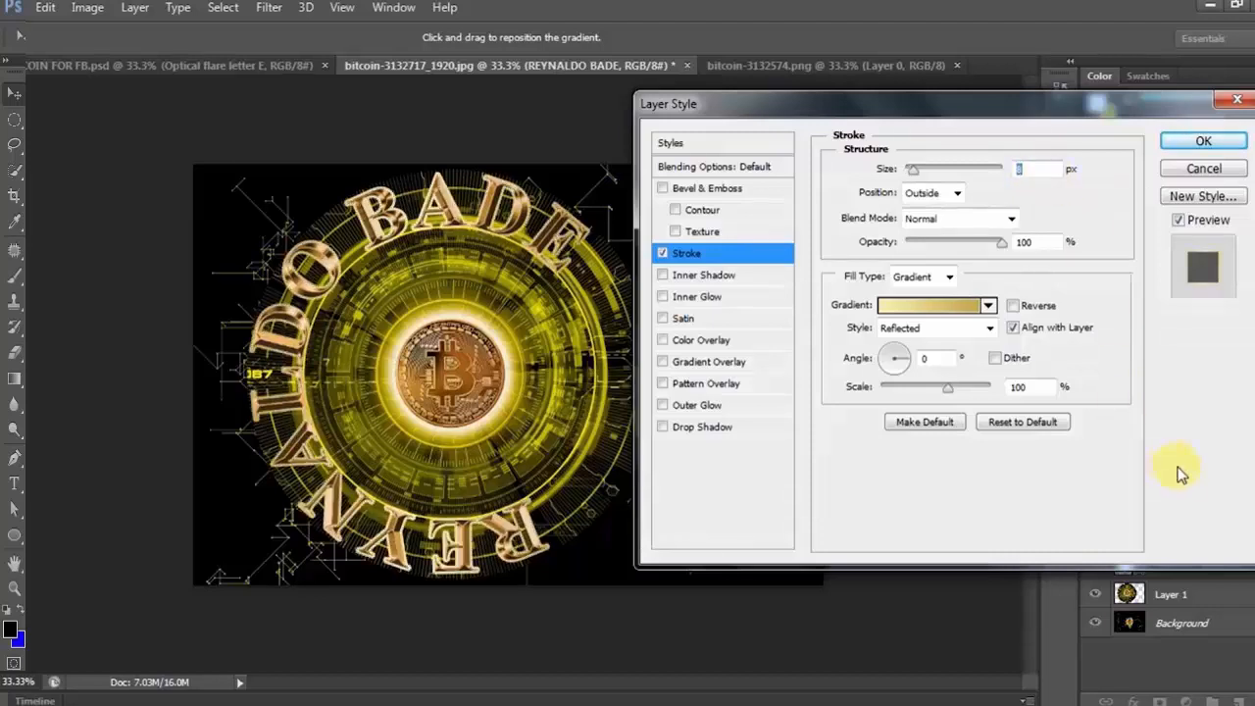
# - Add a Chisel Hard stroke emboss bevel with a ridged gloss contour
pyautogui.click(707, 187)
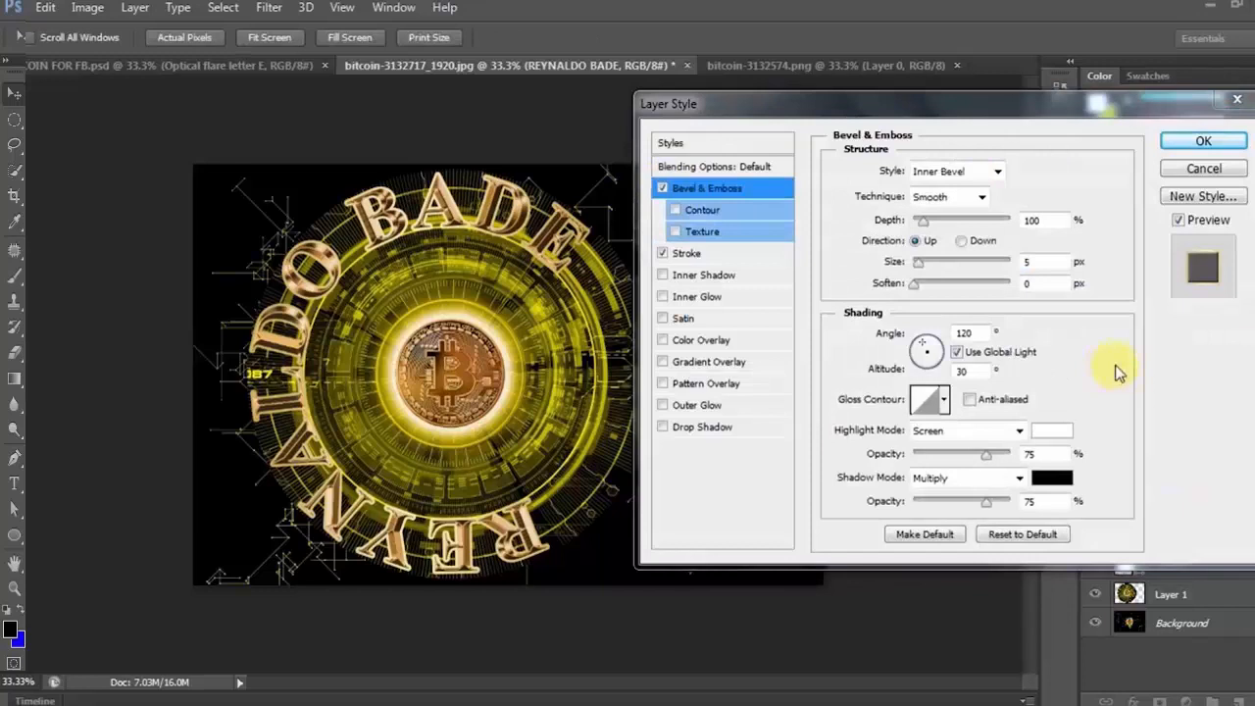
pyautogui.moveTo(1048, 166)
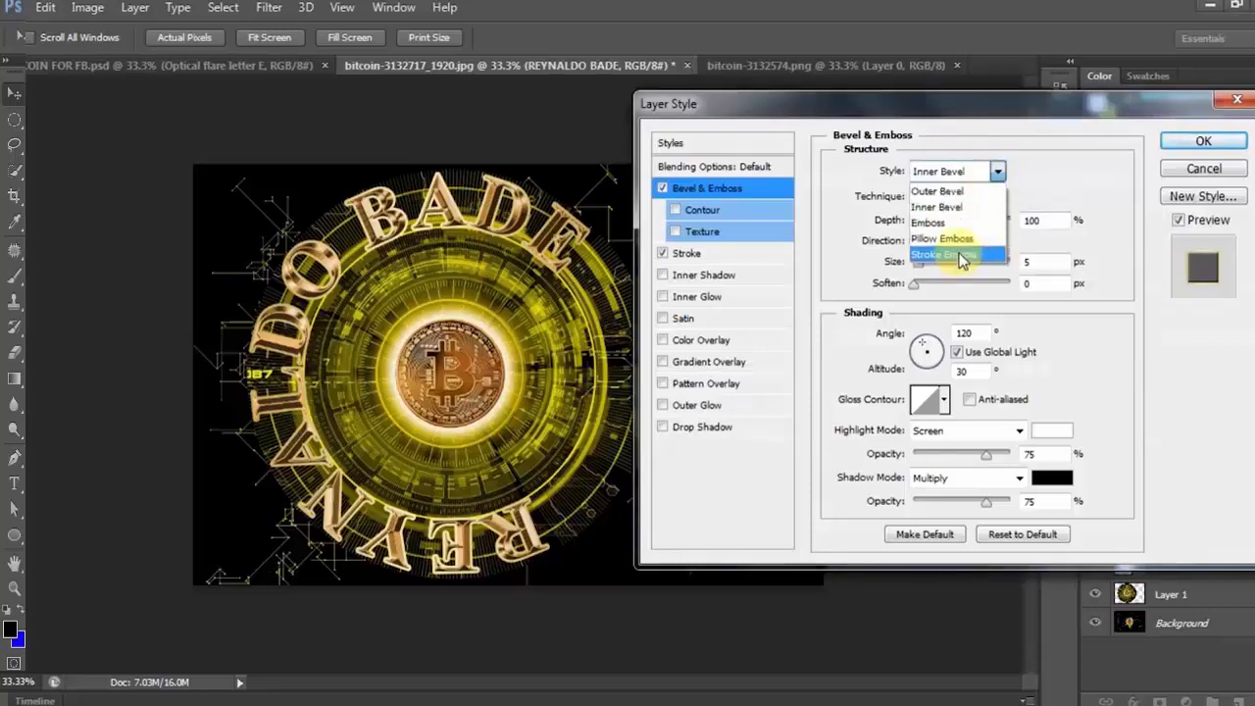
pyautogui.click(942, 255)
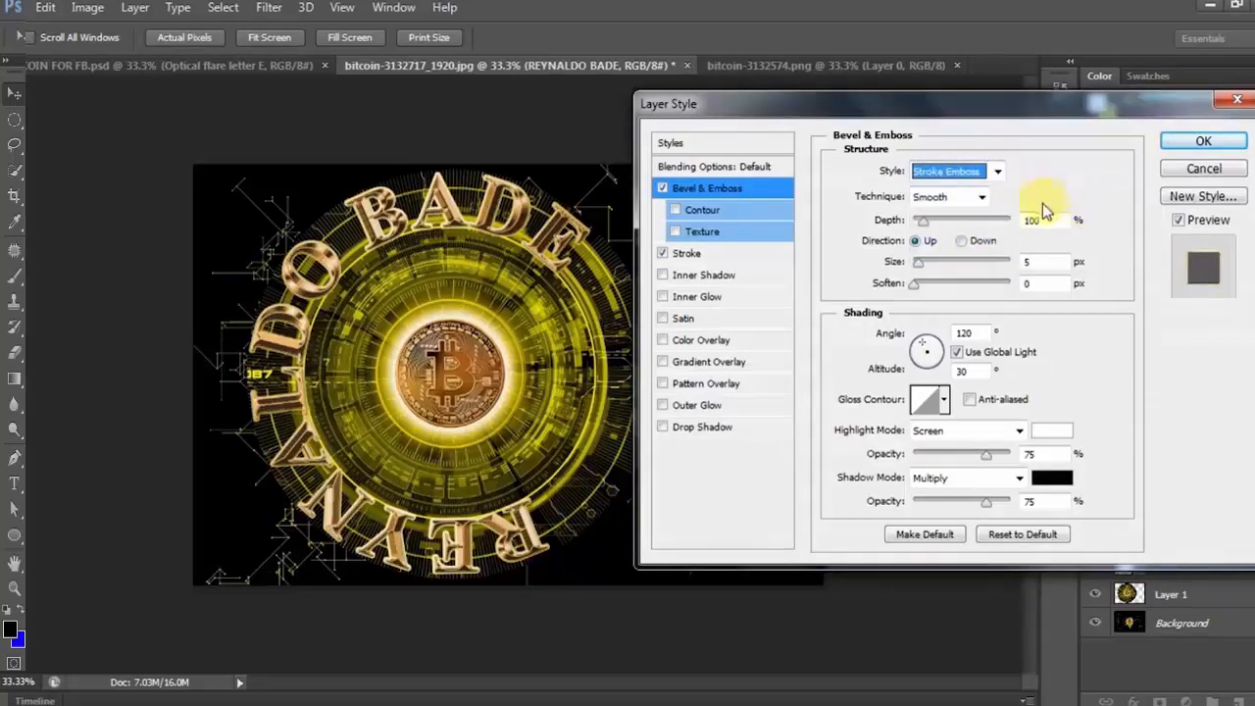
pyautogui.click(985, 196)
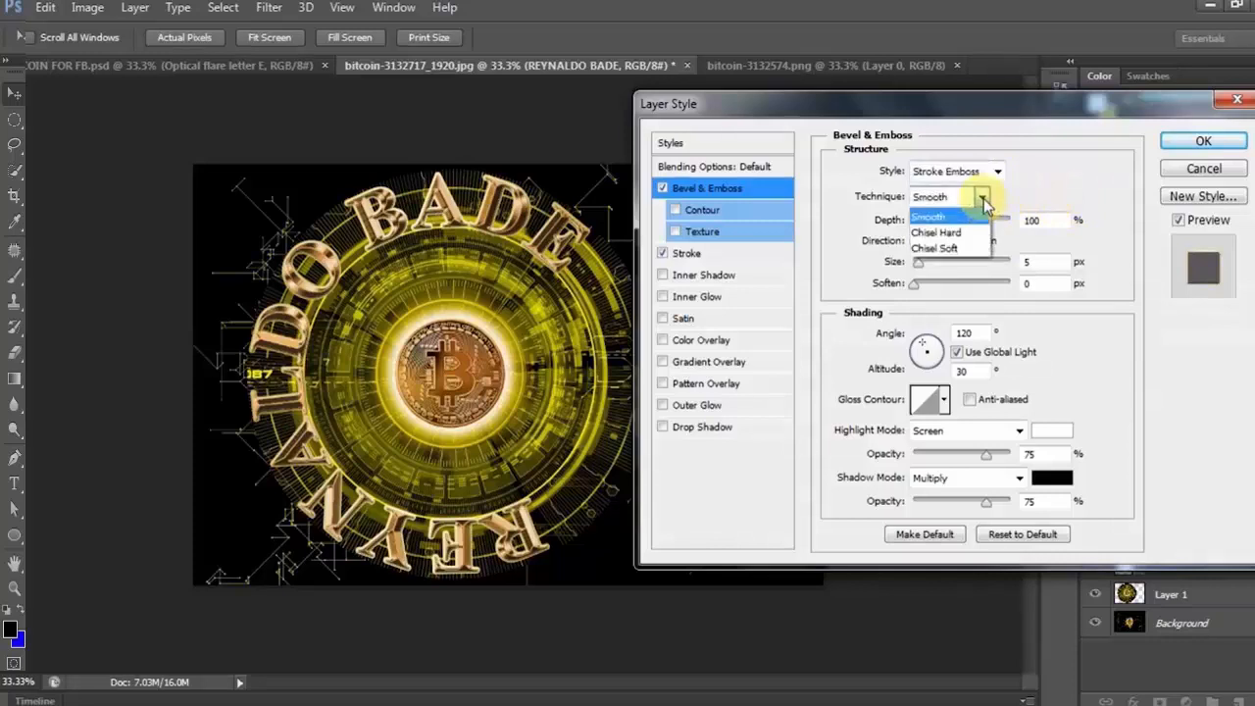
pyautogui.click(936, 232)
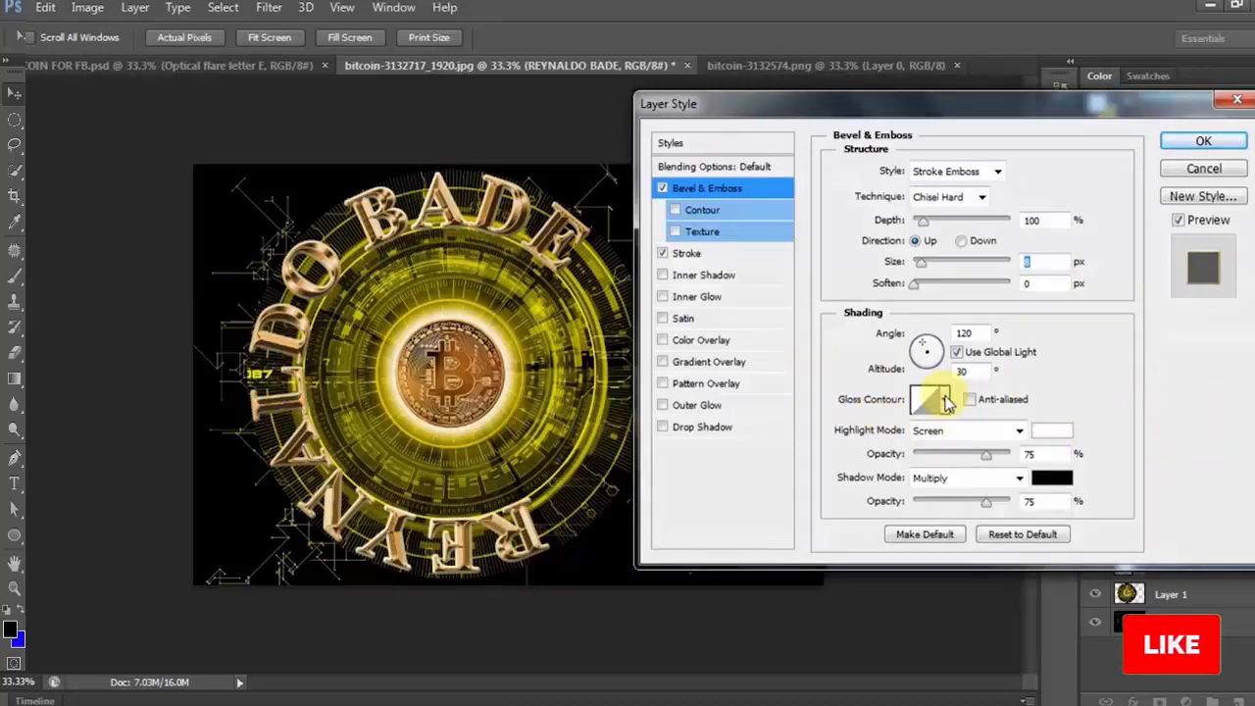
pyautogui.click(929, 399)
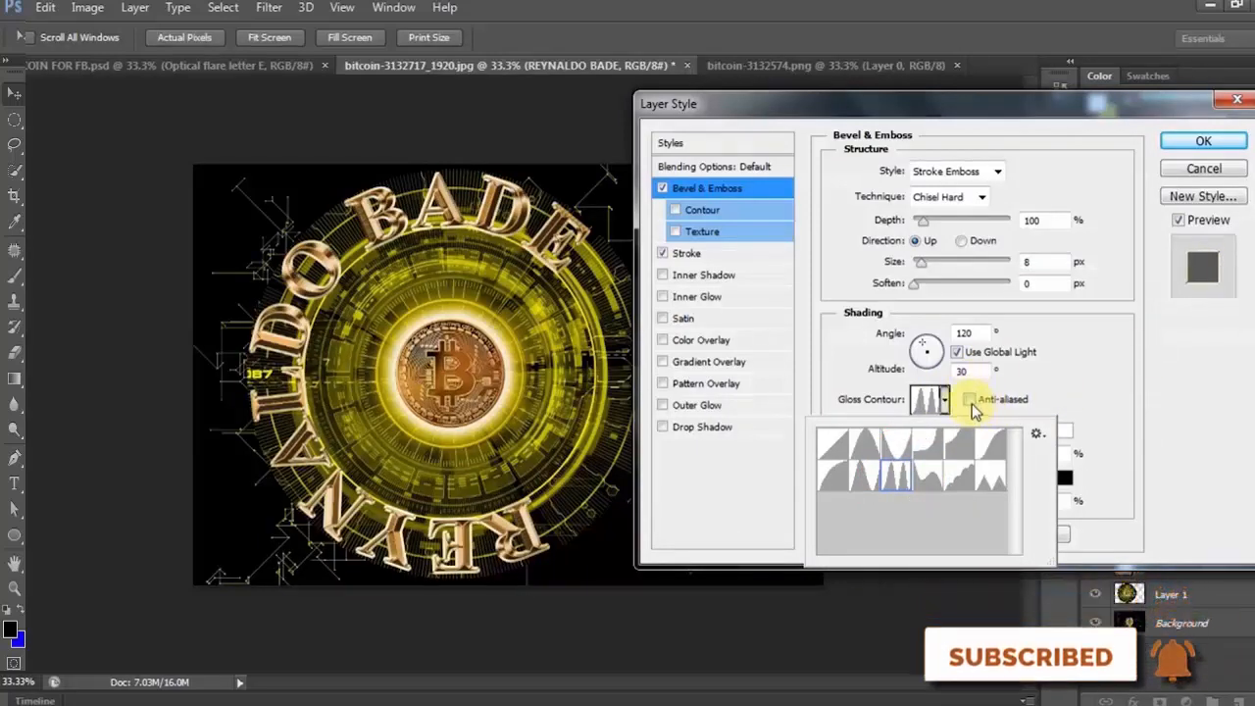
pyautogui.click(969, 399)
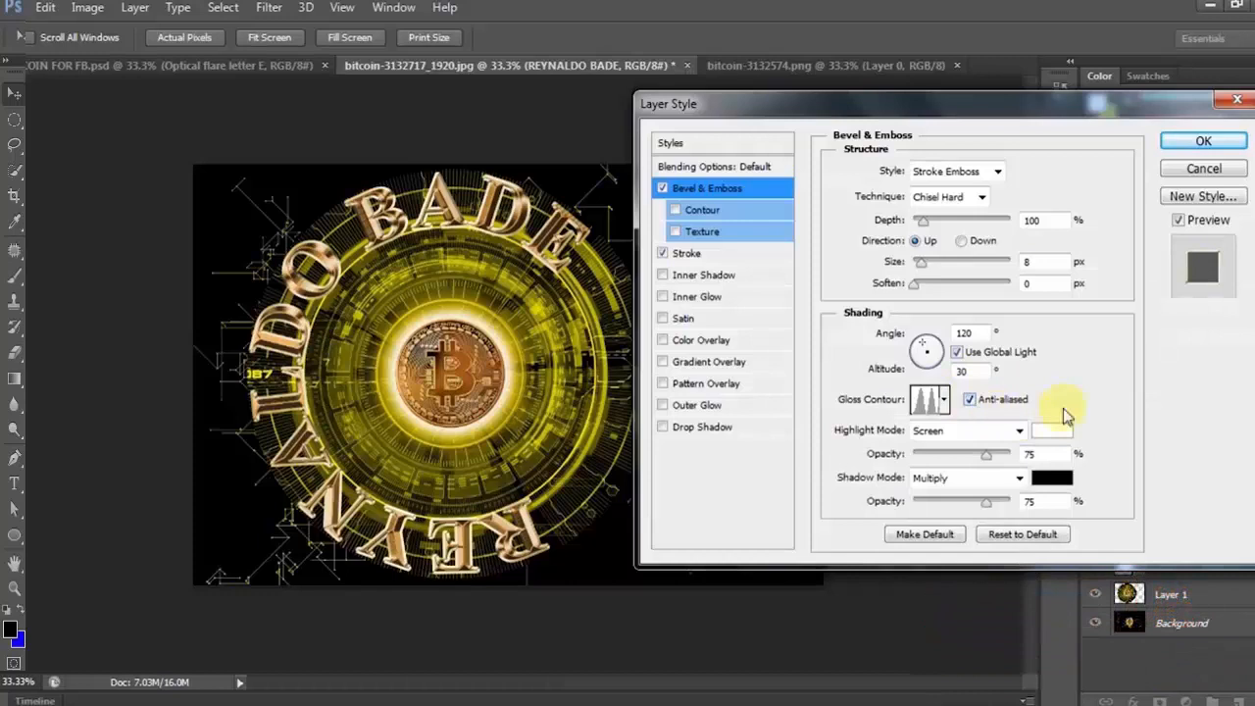
pyautogui.moveTo(1029, 476)
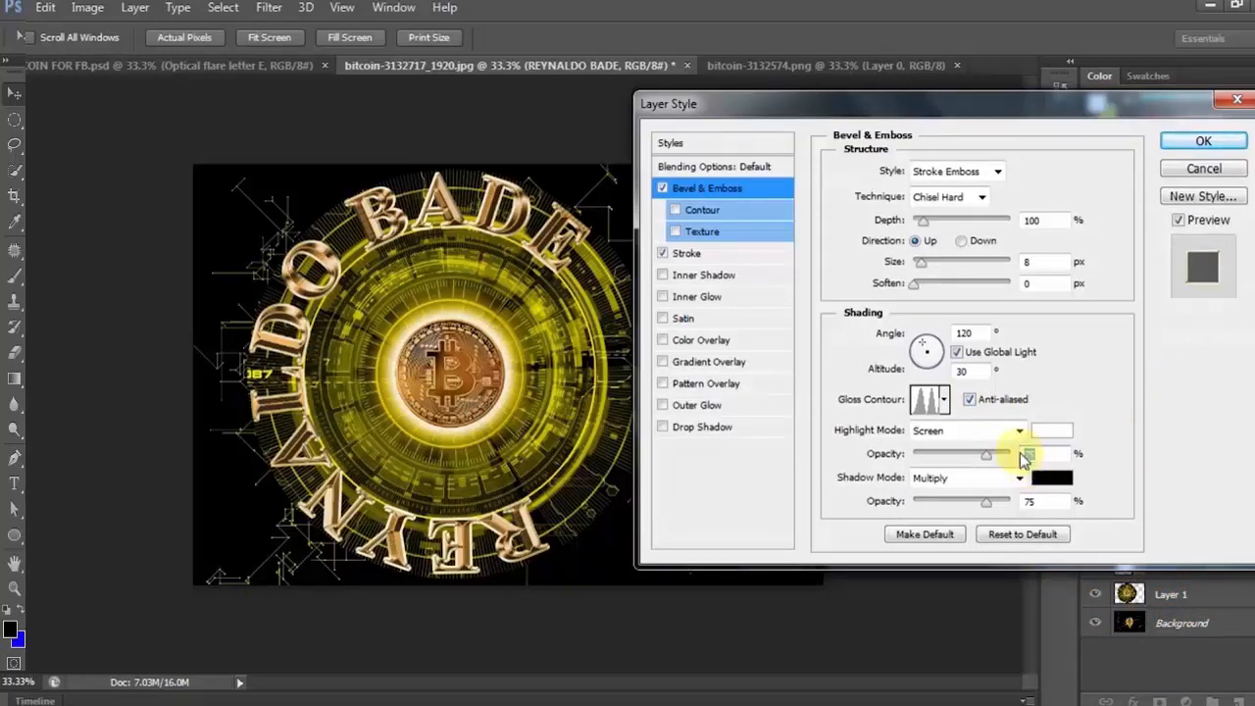
# - Adjust bevel highlights, make the shadow colour orange, and enable Contour
pyautogui.moveTo(985, 453); pyautogui.dragTo(951, 452)
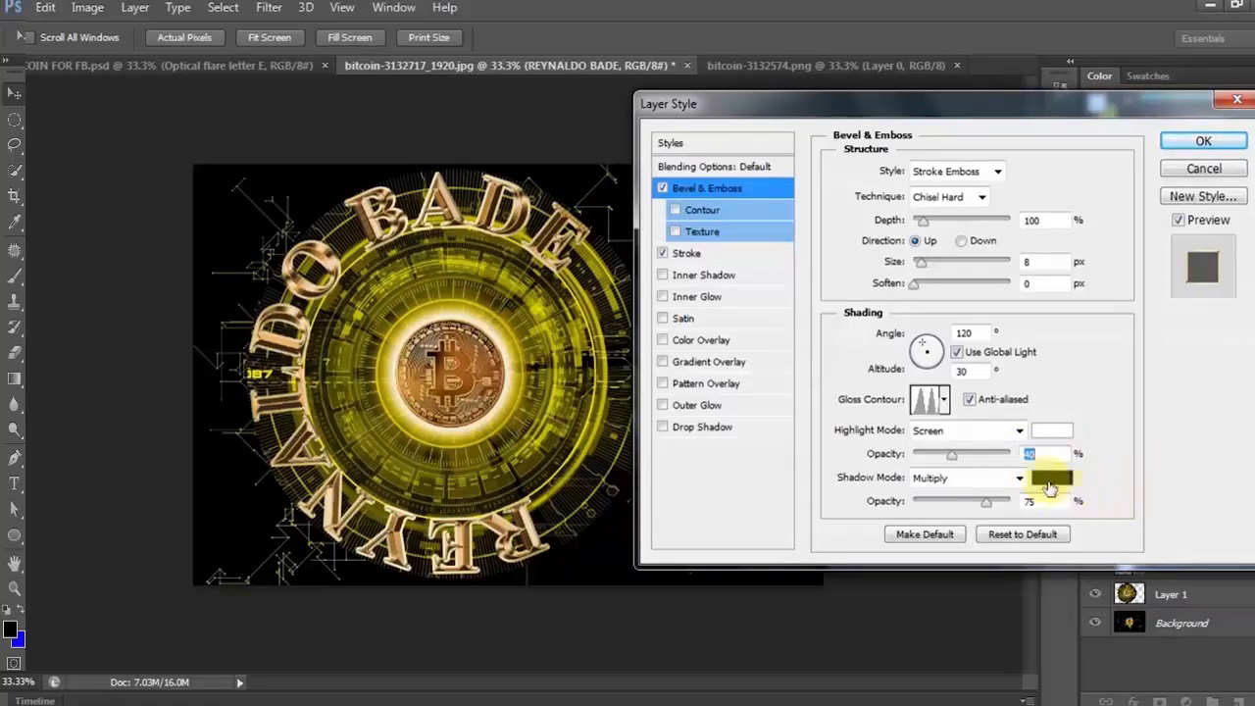
pyautogui.click(1050, 477)
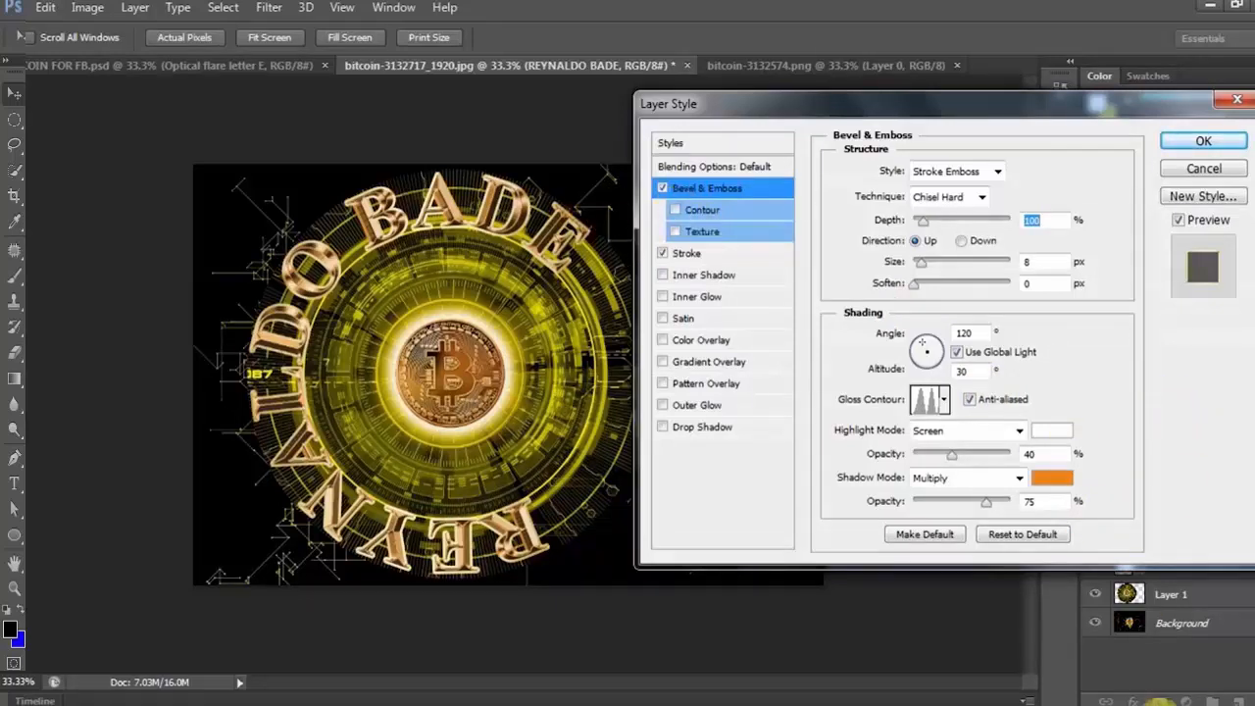
pyautogui.click(675, 209)
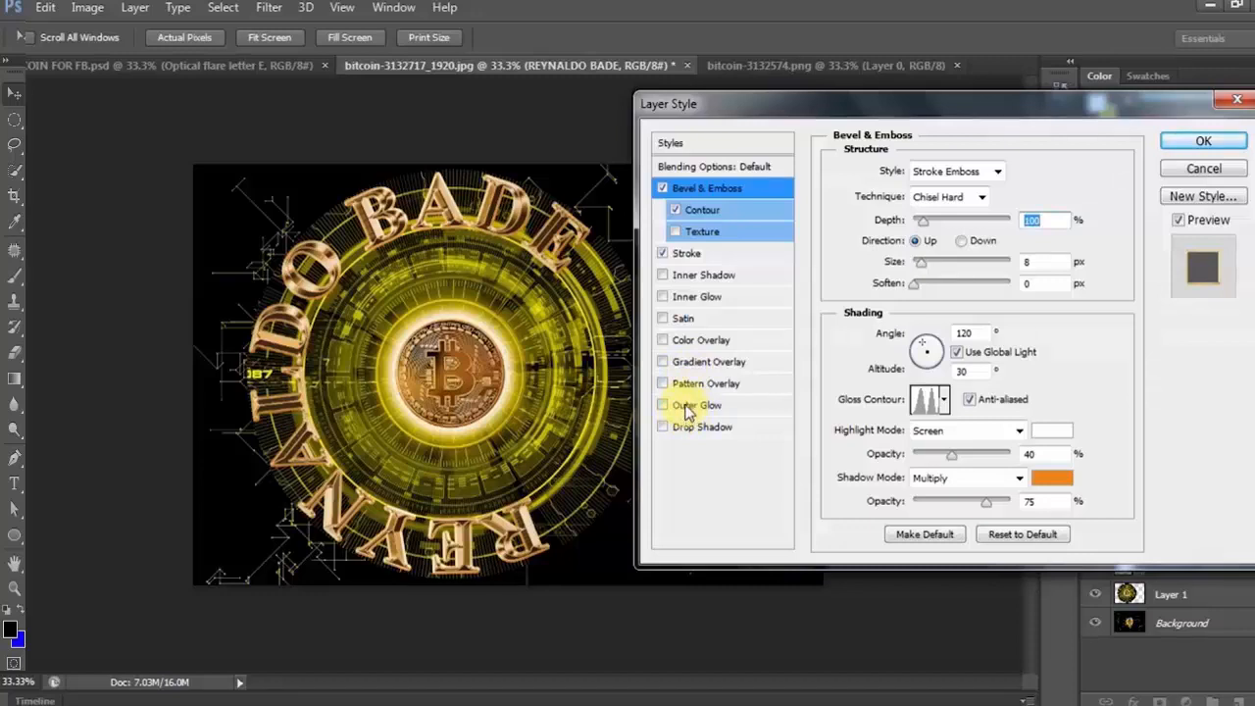
# - Enable a pale yellow outer glow at 40% opacity and size it to 60 px
pyautogui.click(697, 405)
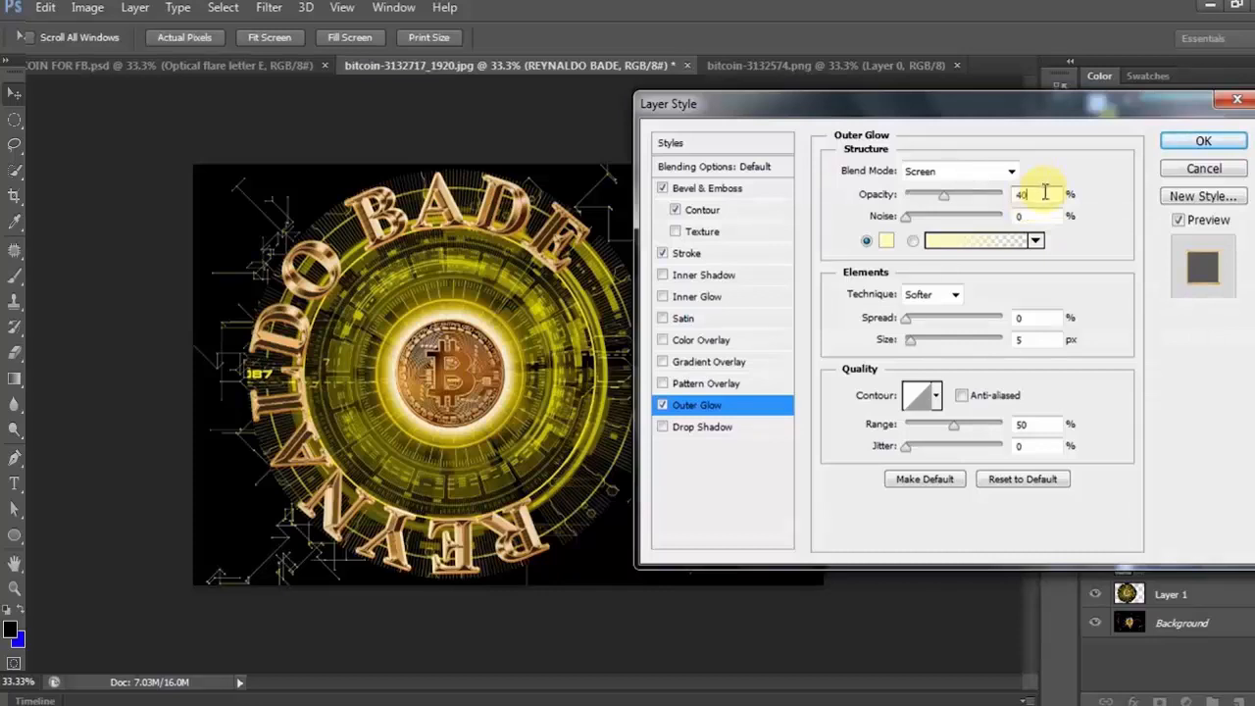
pyautogui.moveTo(1117, 487)
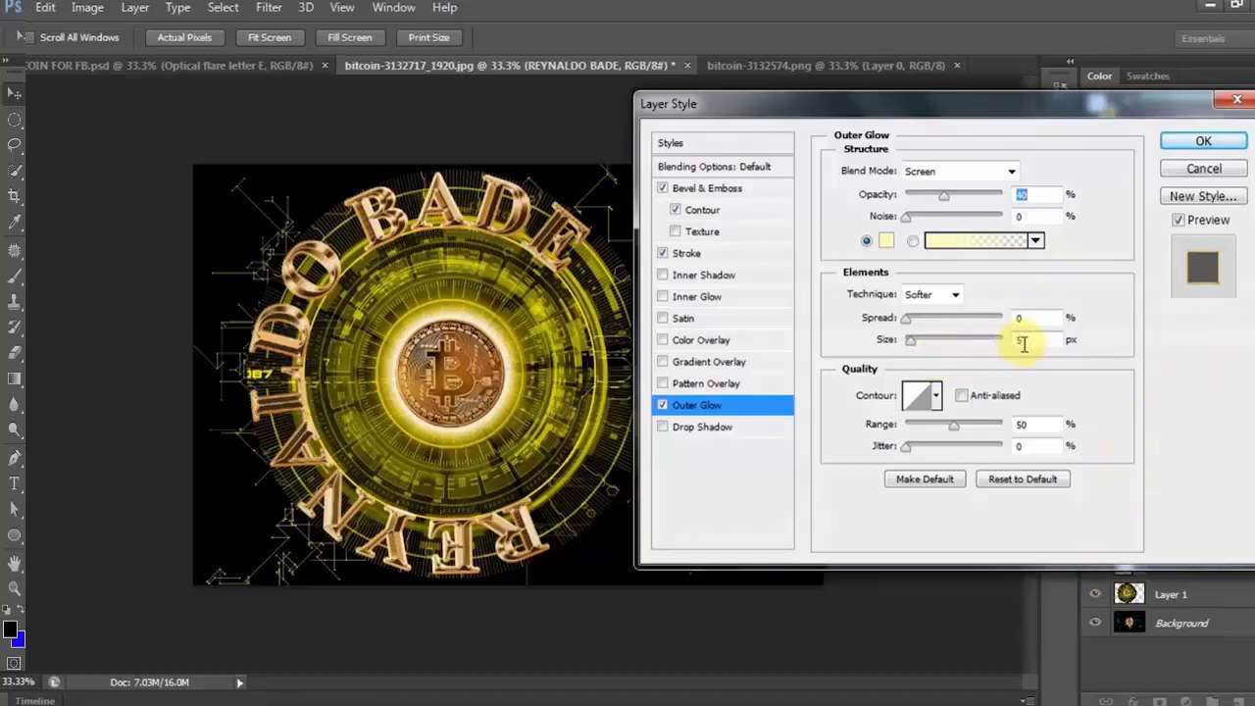
pyautogui.moveTo(1025, 341)
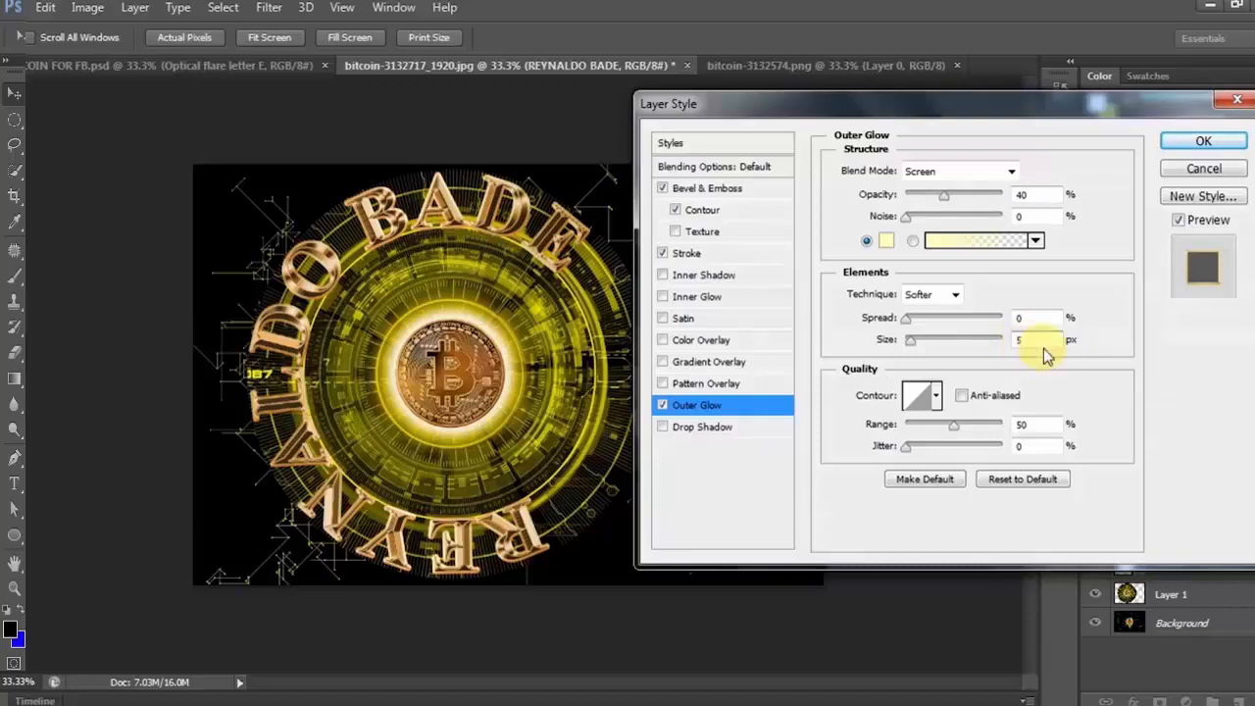
pyautogui.moveTo(910, 339); pyautogui.dragTo(931, 339)
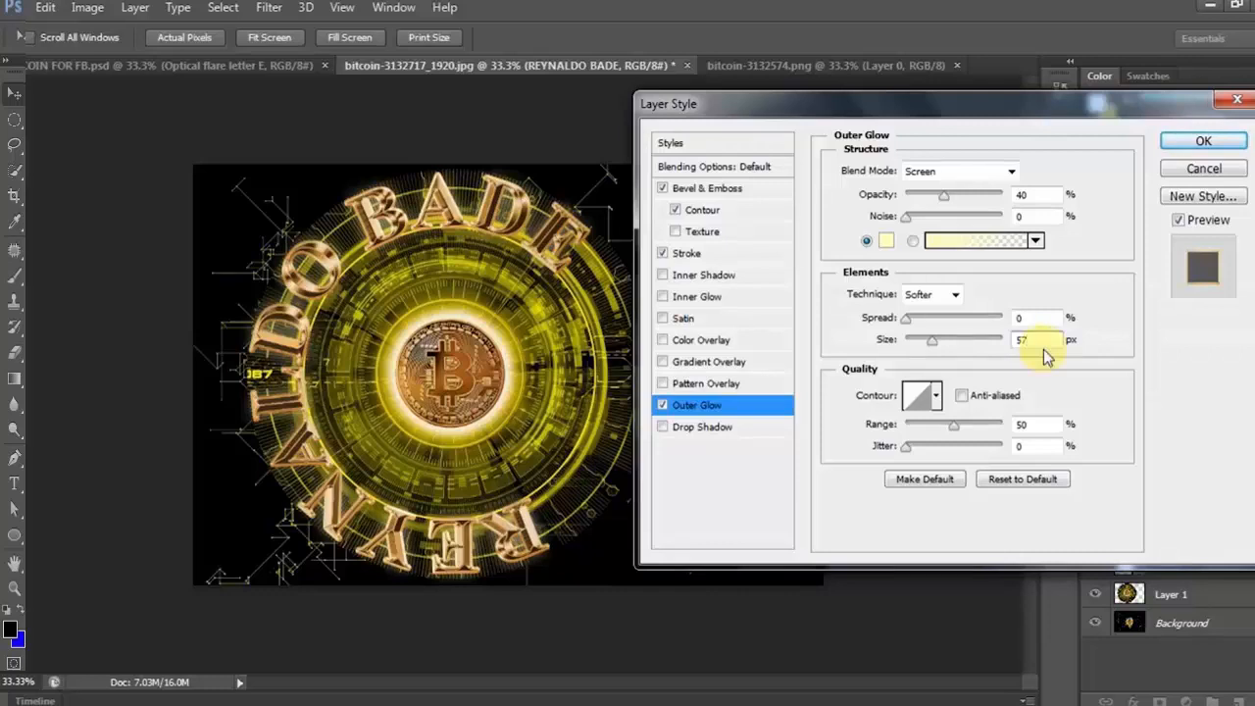
pyautogui.tripleClick(1034, 339)
pyautogui.write('60')
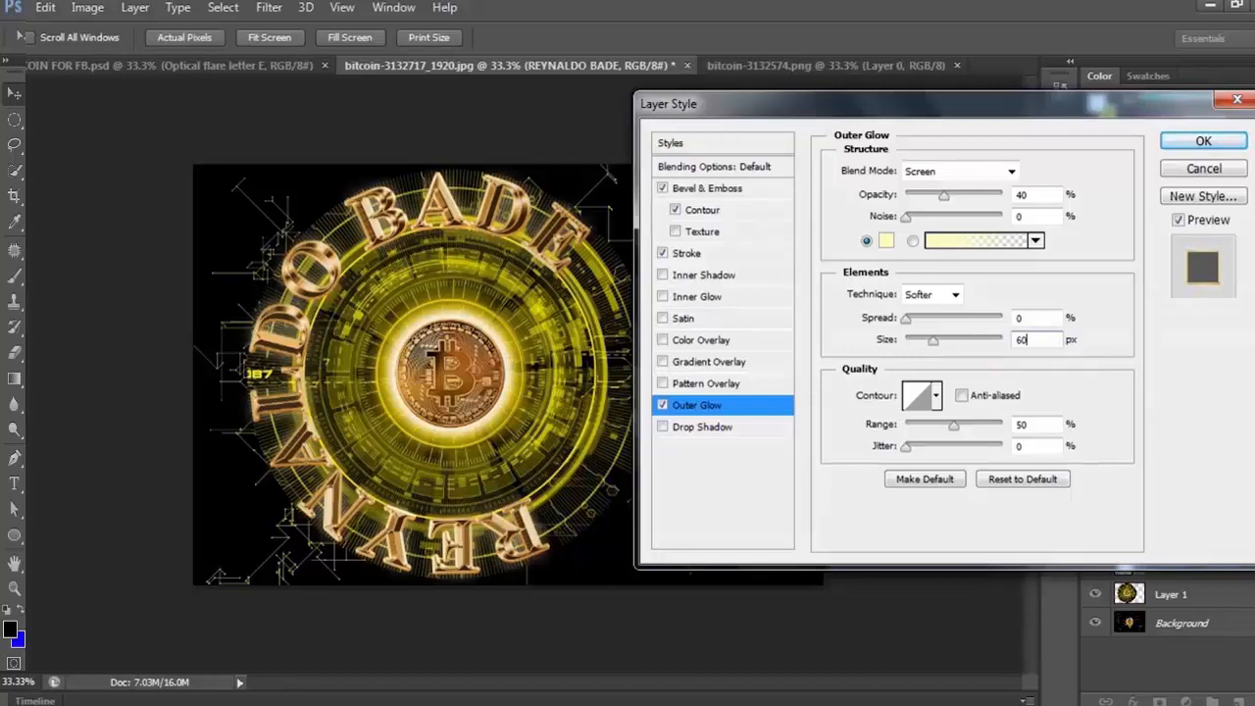
pyautogui.moveTo(530, 562)
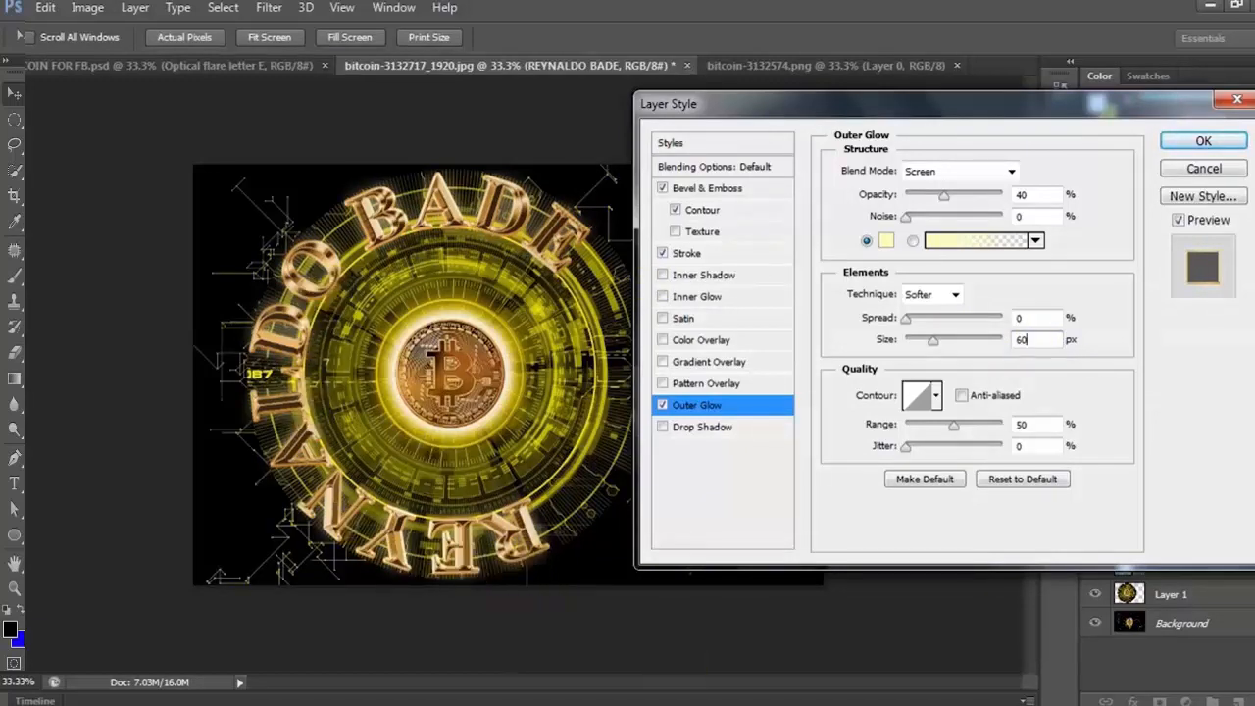
pyautogui.moveTo(1207, 487)
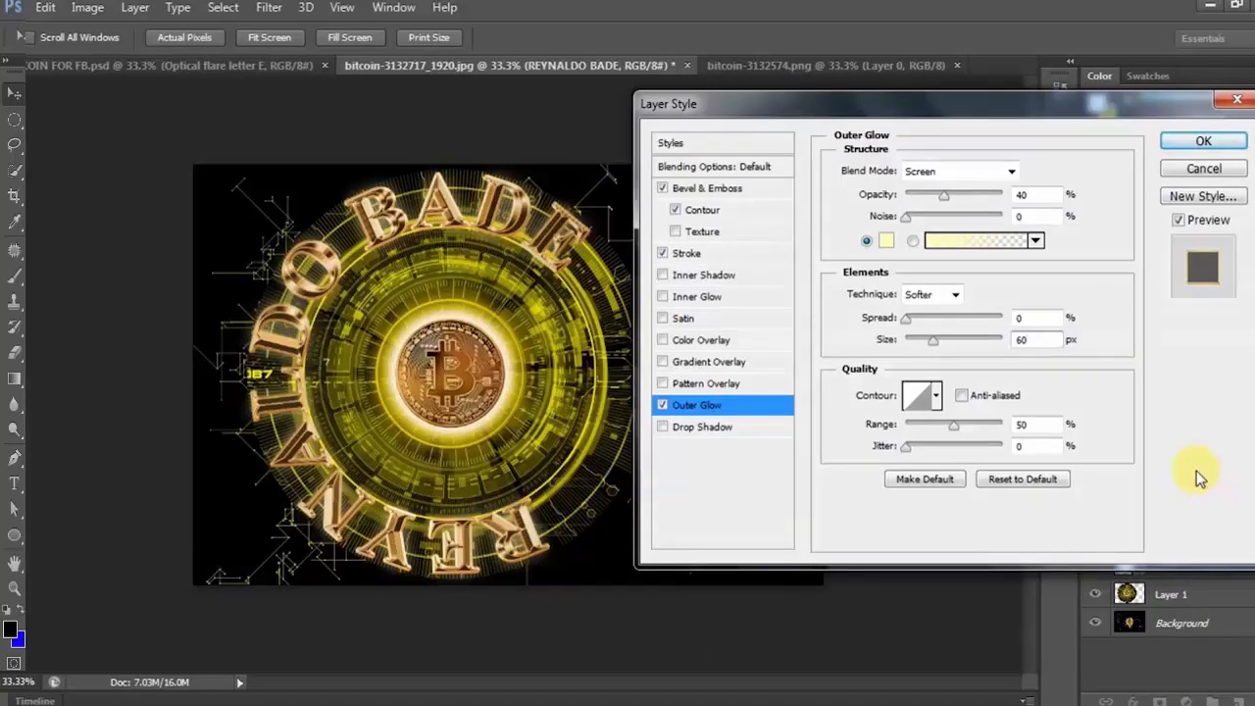
pyautogui.moveTo(1018, 617)
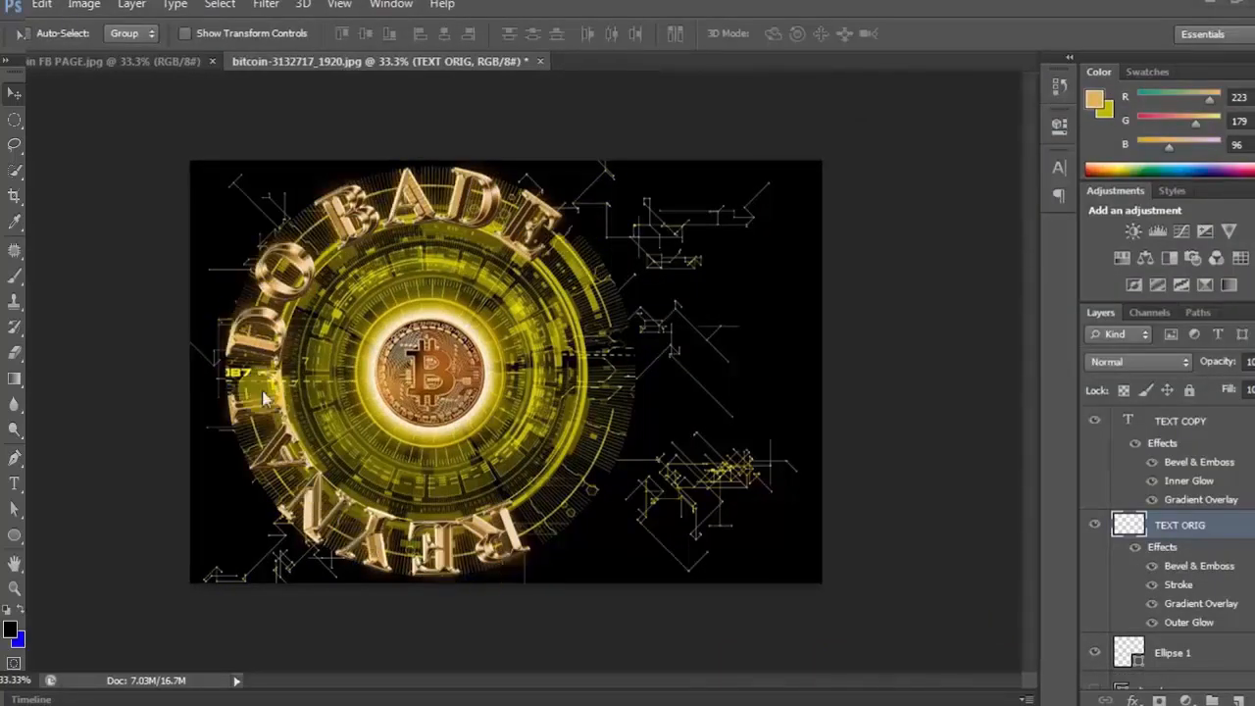
pyautogui.moveTo(558, 215)
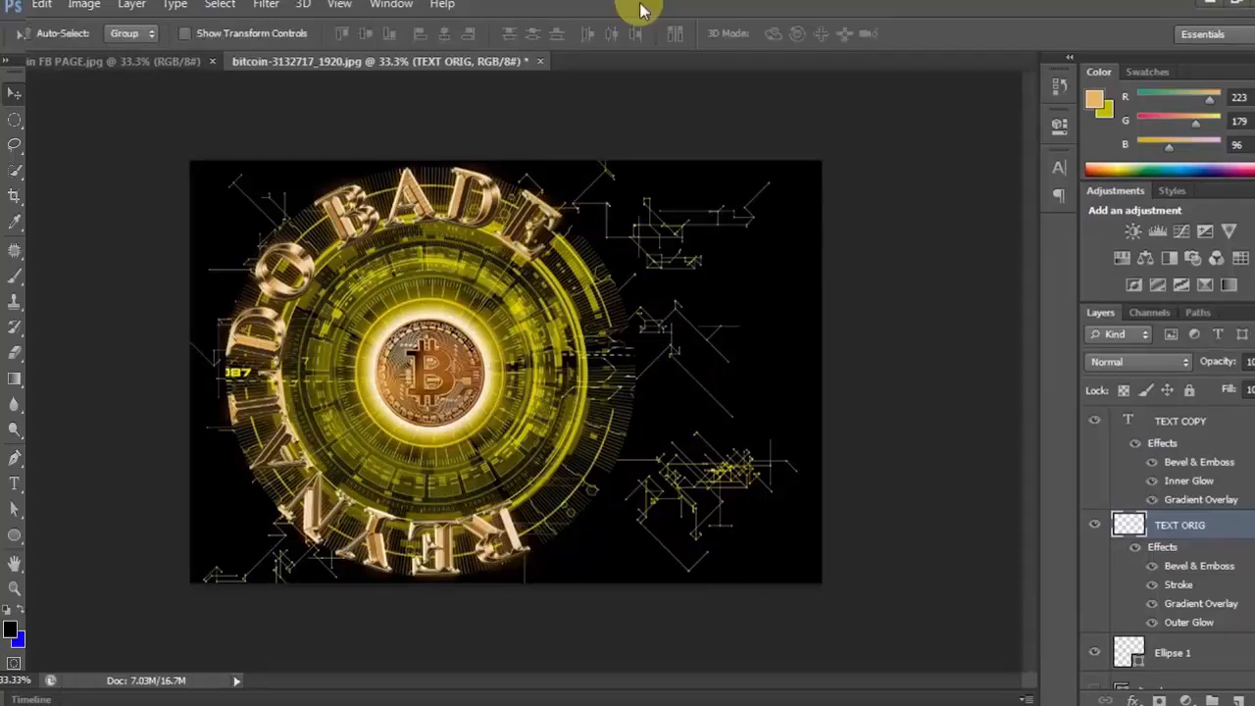
# - Open Optical flare (20).png and crop it tightly around the bright flare
pyautogui.click(8, 5)
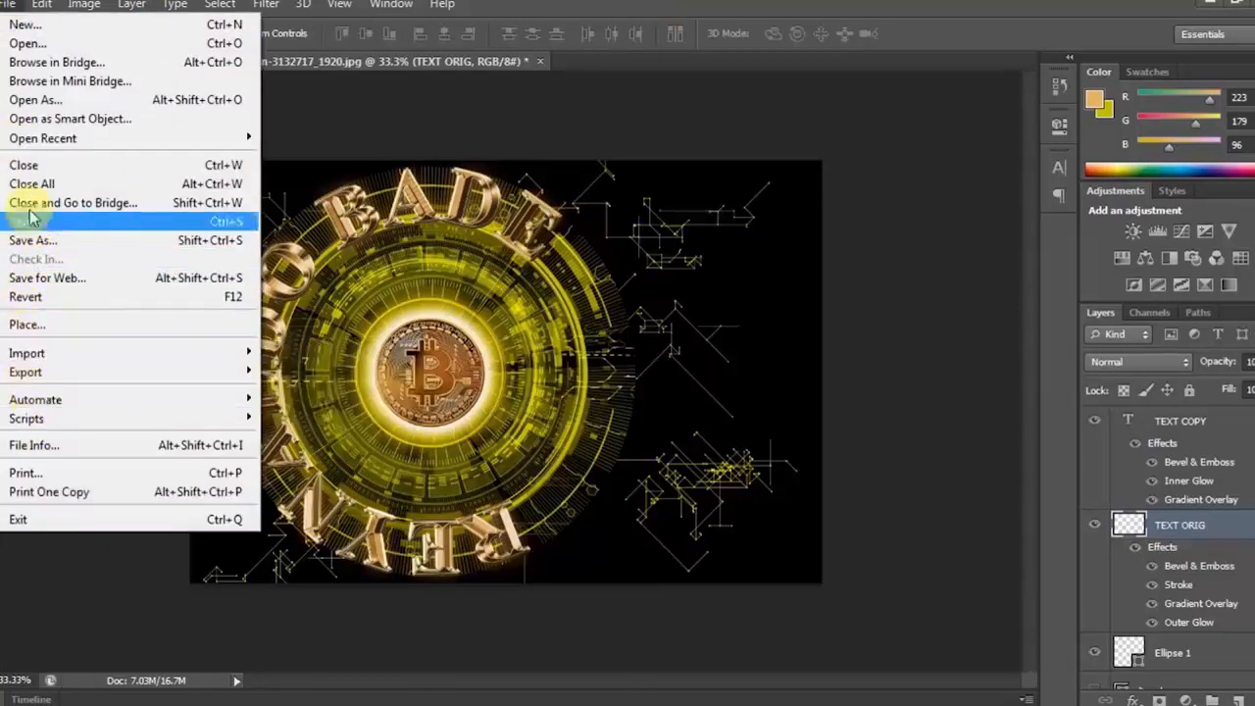
pyautogui.click(28, 43)
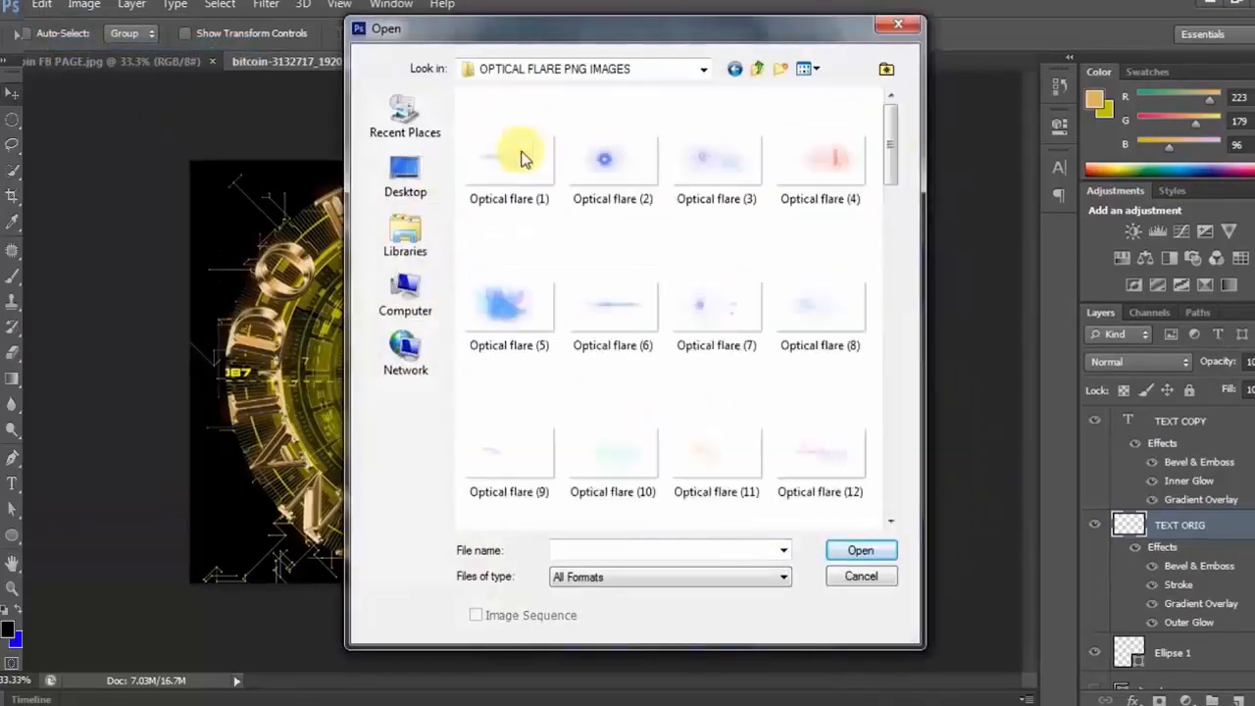
pyautogui.click(820, 270)
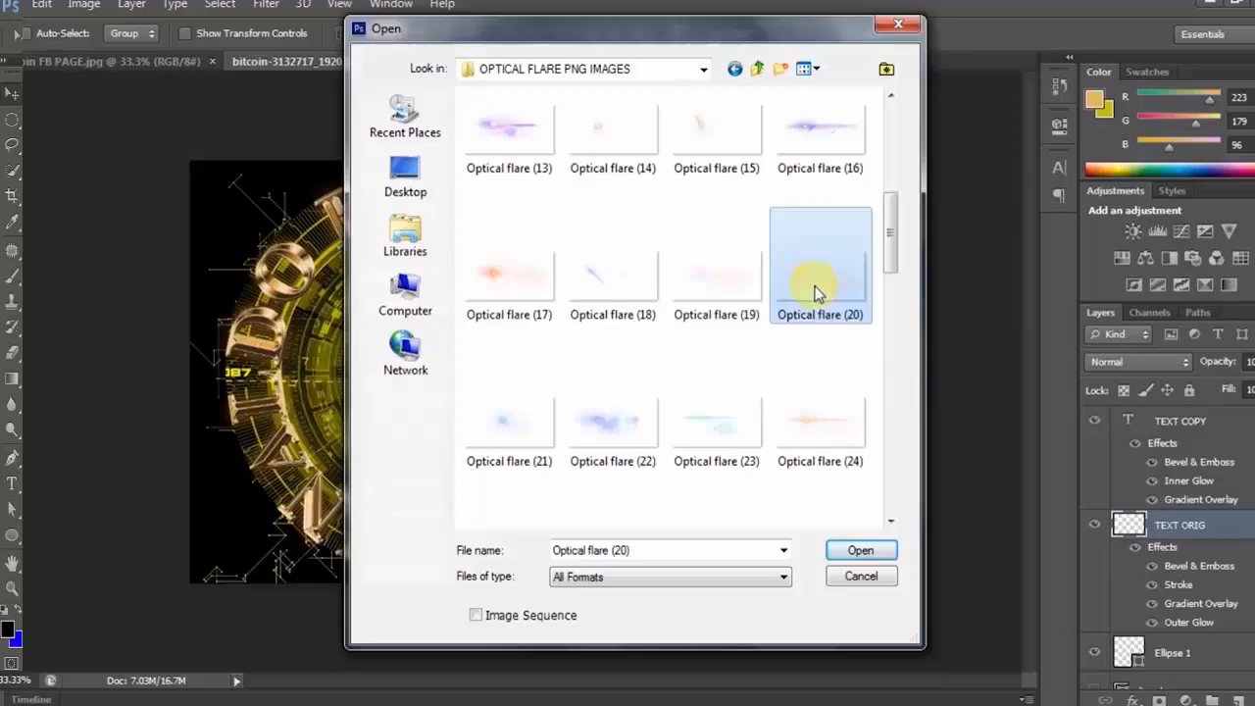
pyautogui.click(860, 550)
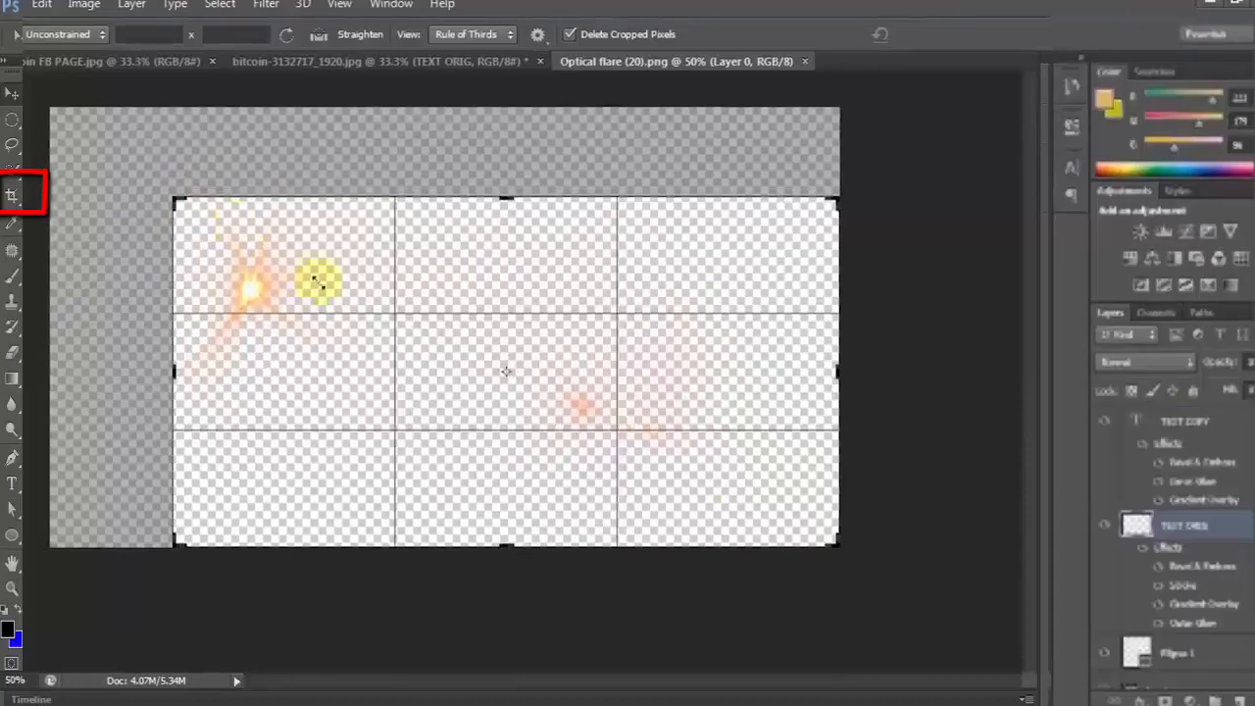
pyautogui.moveTo(833, 549); pyautogui.dragTo(654, 475)
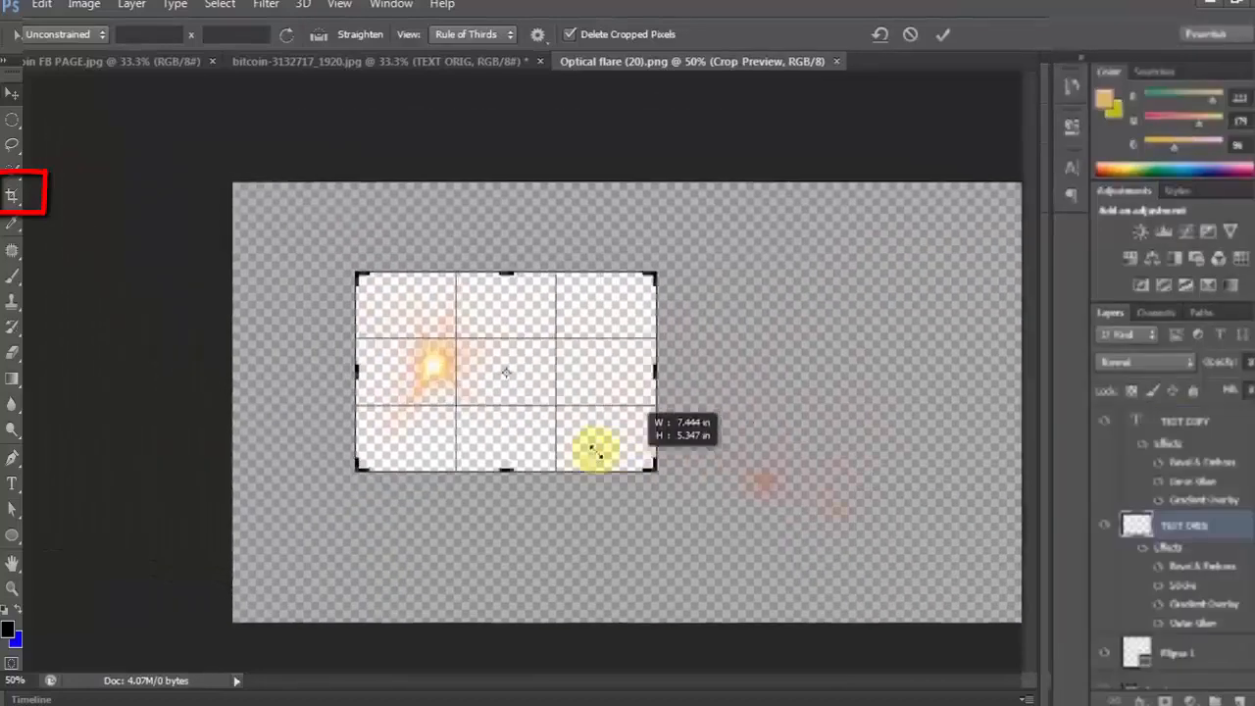
pyautogui.click(941, 34)
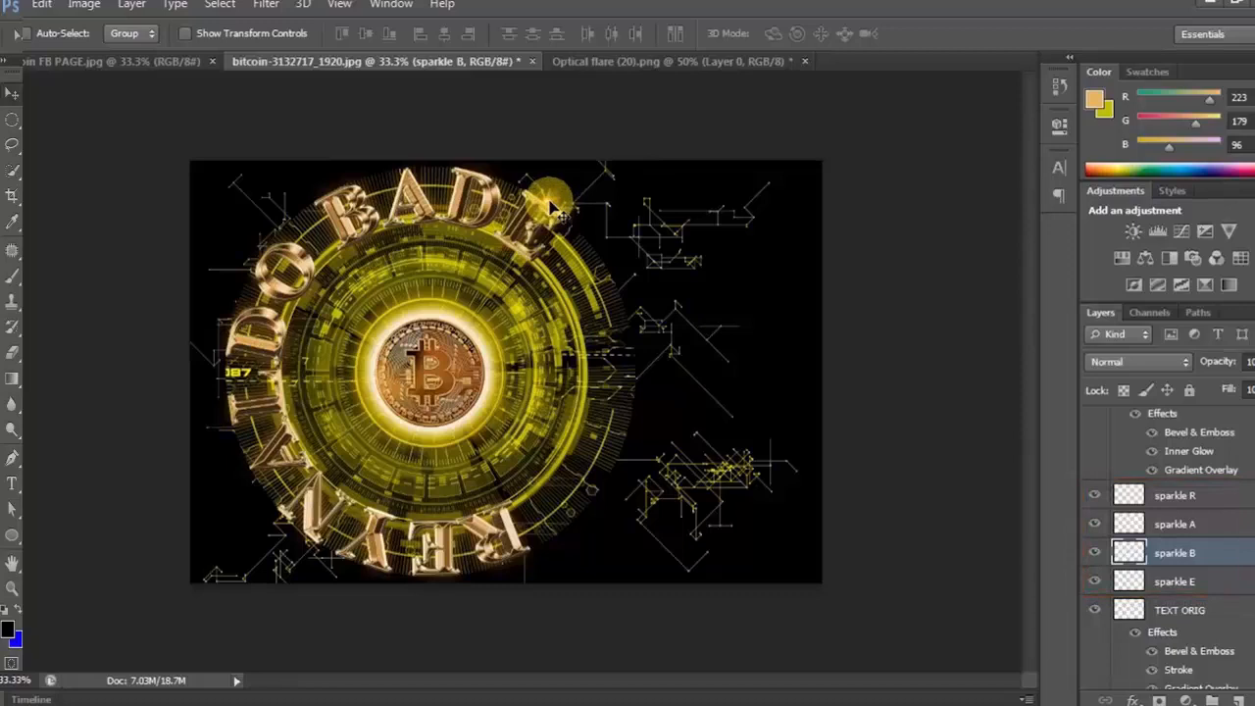
# - Drag the B, A and R sparkle layers onto letters of the curved name
pyautogui.moveTo(553, 191); pyautogui.dragTo(446, 206)
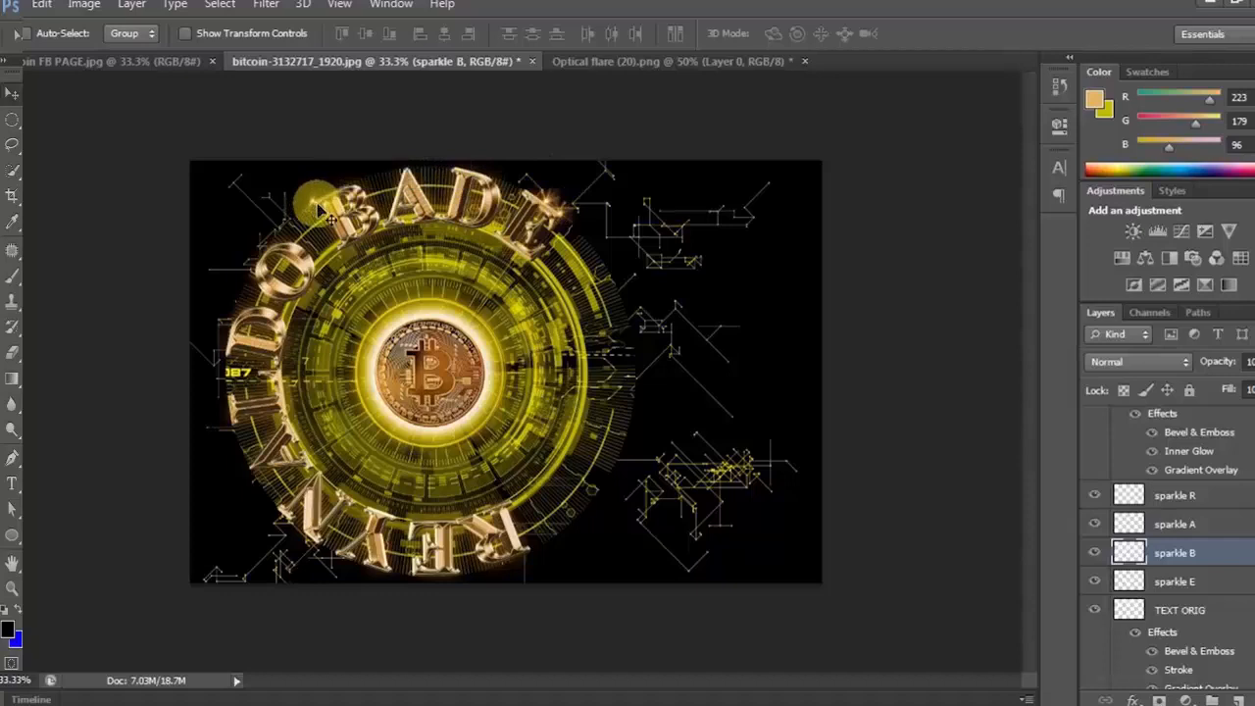
pyautogui.click(1173, 524)
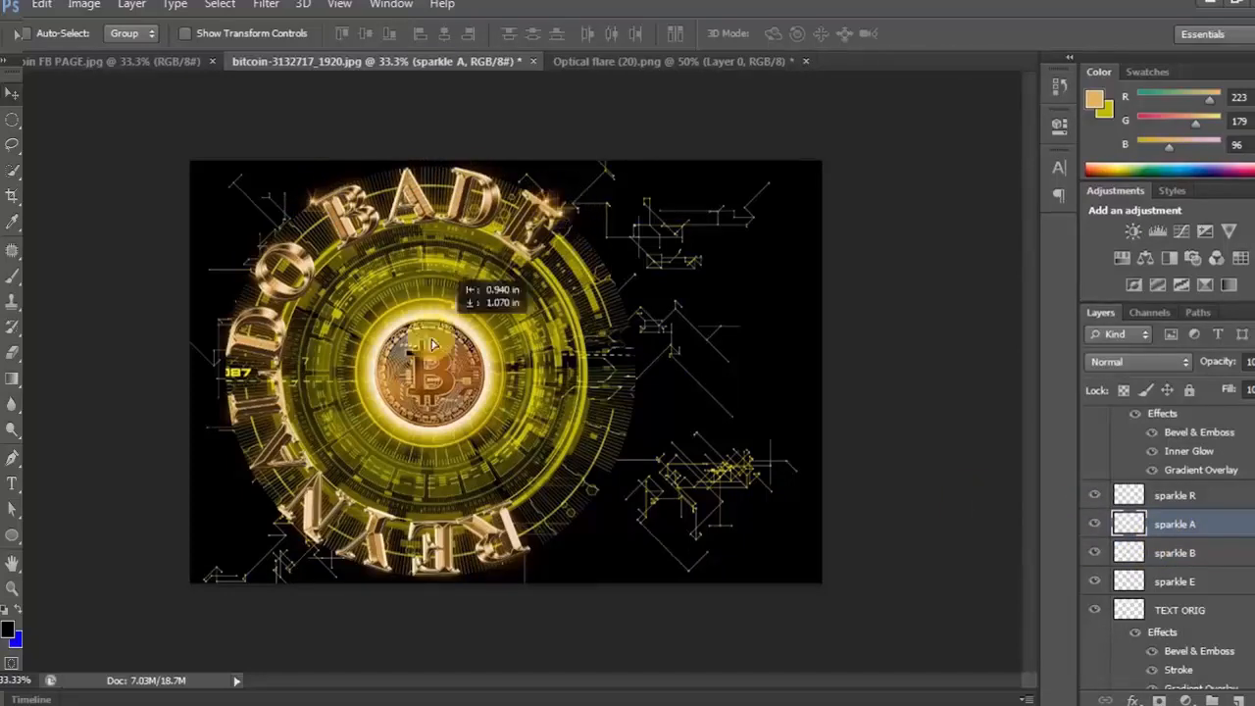
pyautogui.moveTo(429, 343); pyautogui.dragTo(253, 468)
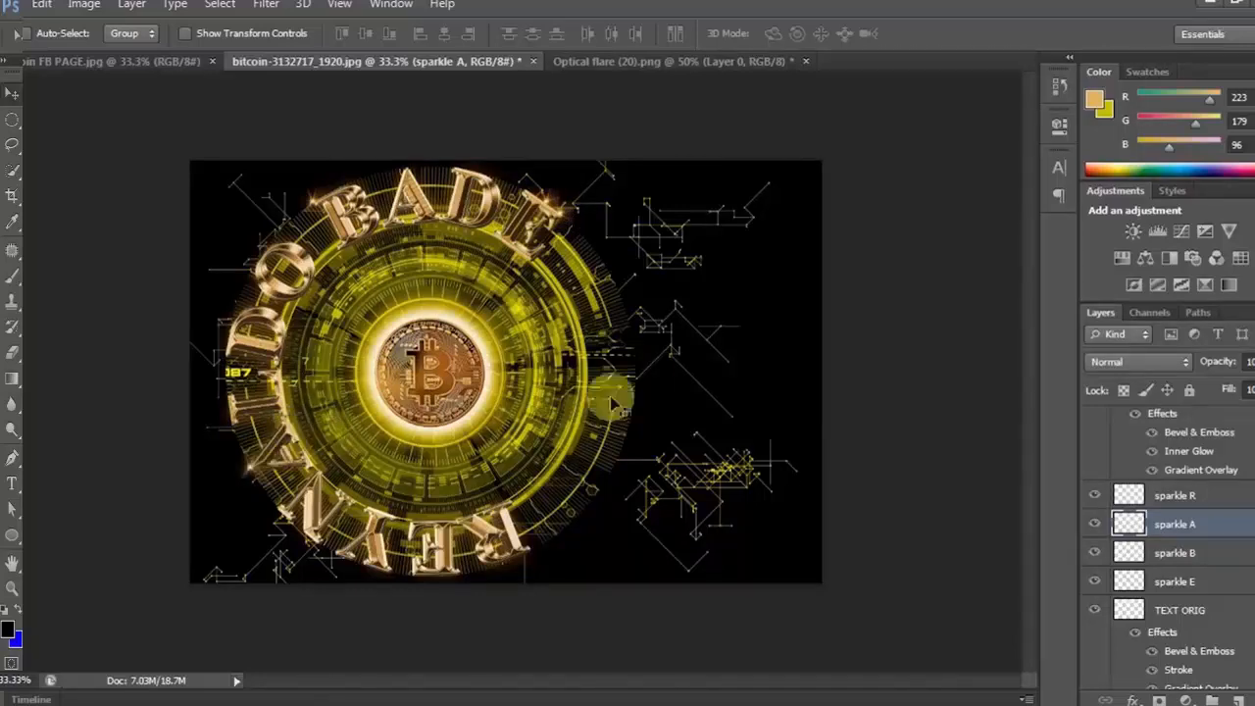
pyautogui.click(1175, 495)
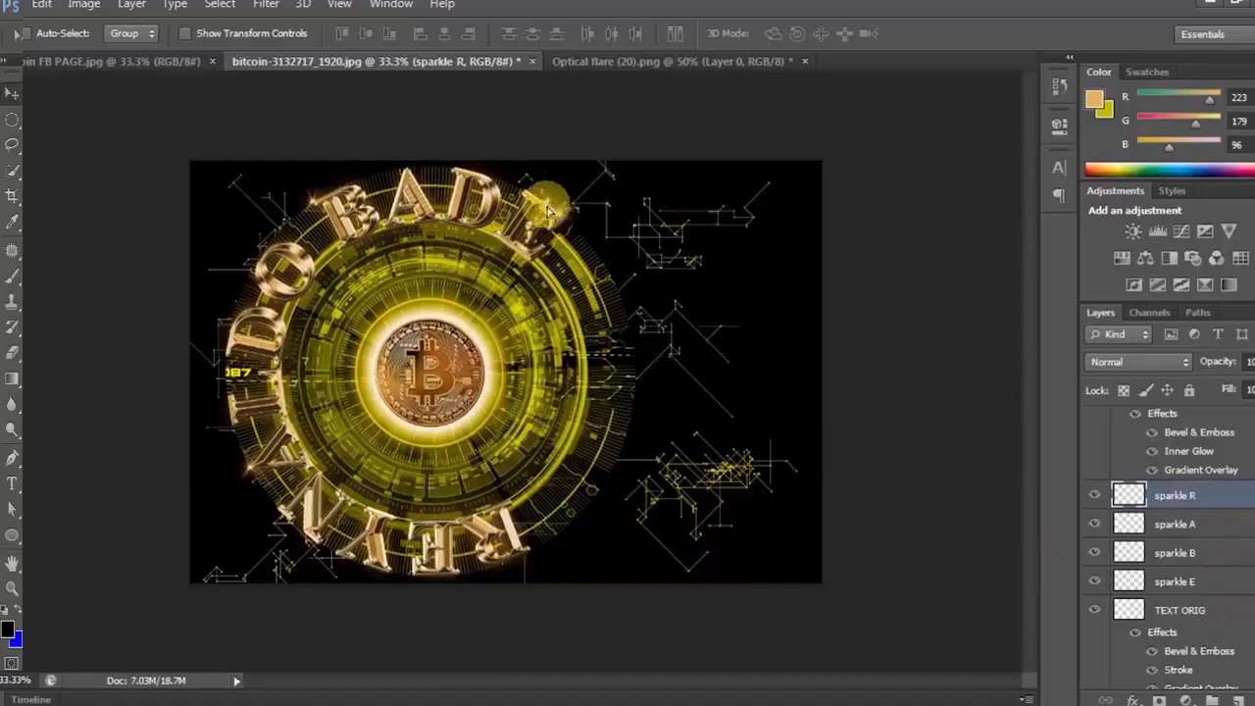
pyautogui.moveTo(544, 196); pyautogui.dragTo(524, 553)
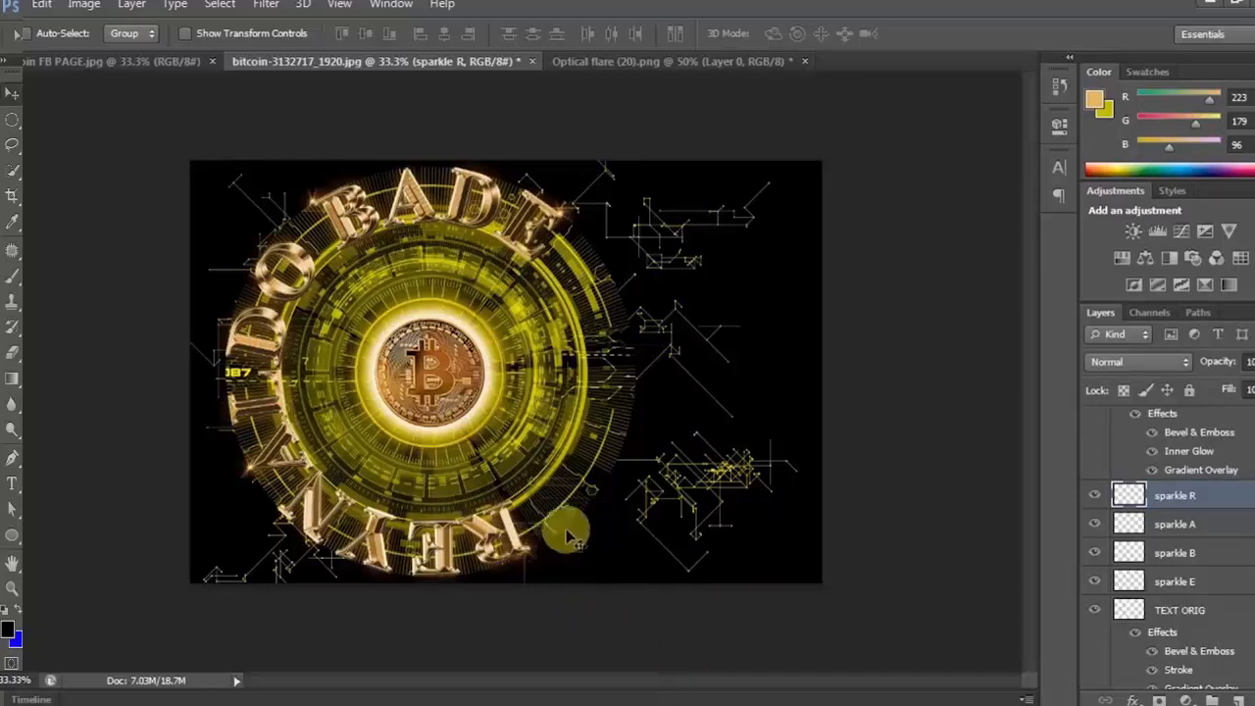
pyautogui.moveTo(573, 245)
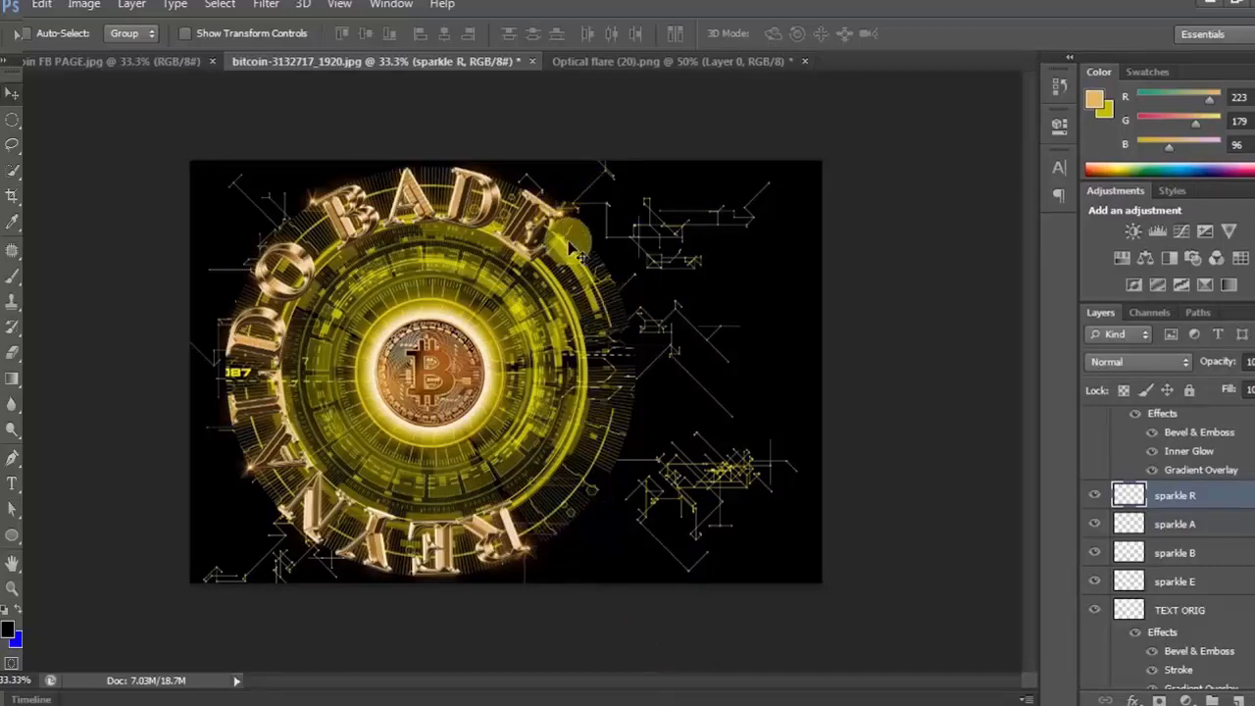
pyautogui.moveTo(997, 355)
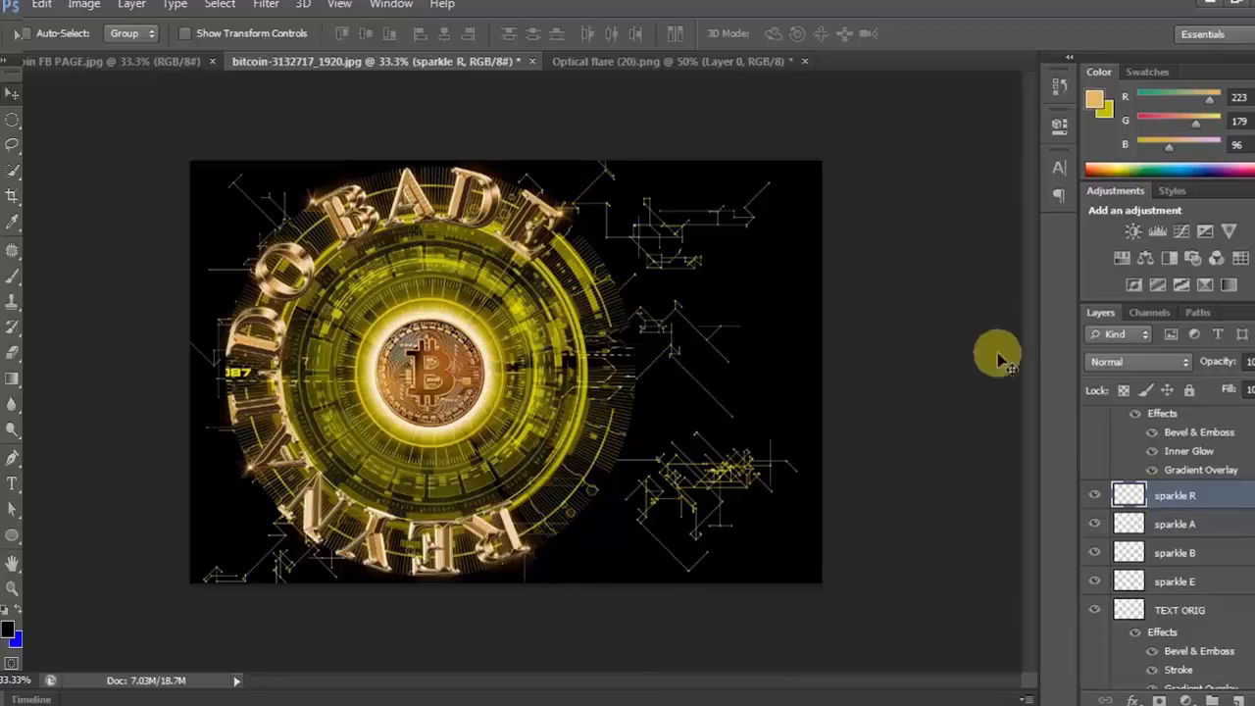
pyautogui.moveTo(1086, 494)
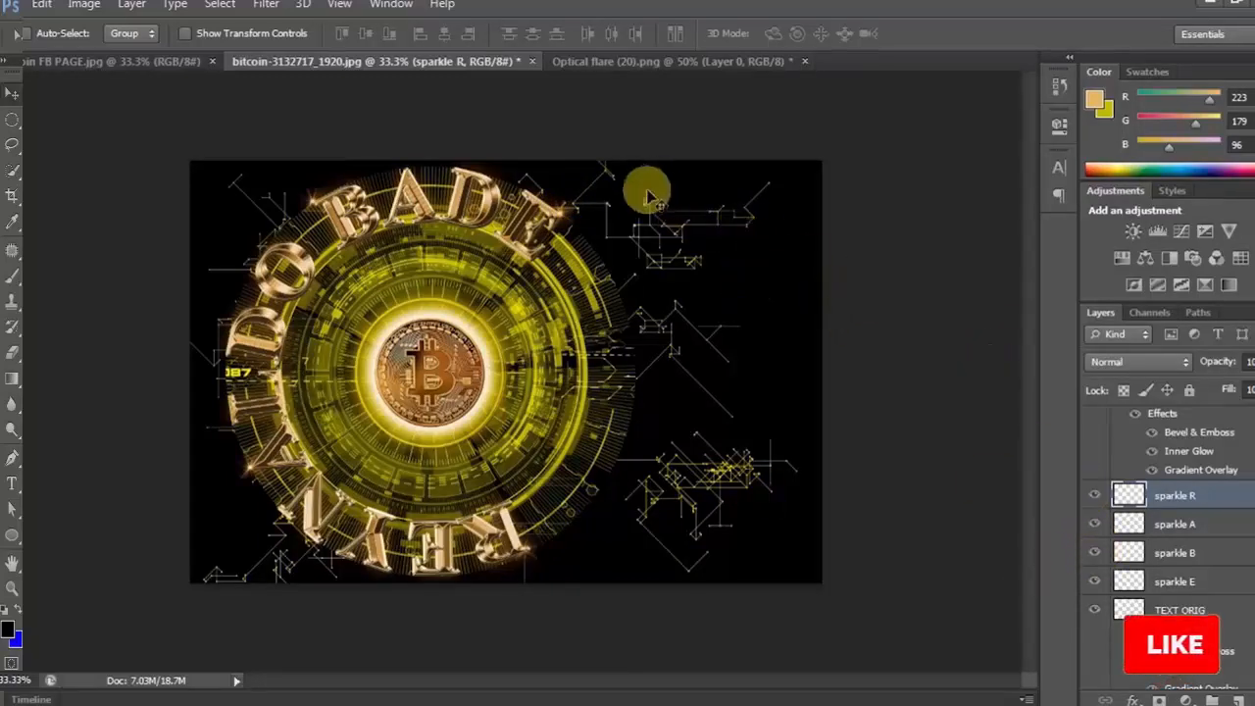
pyautogui.moveTo(530, 549)
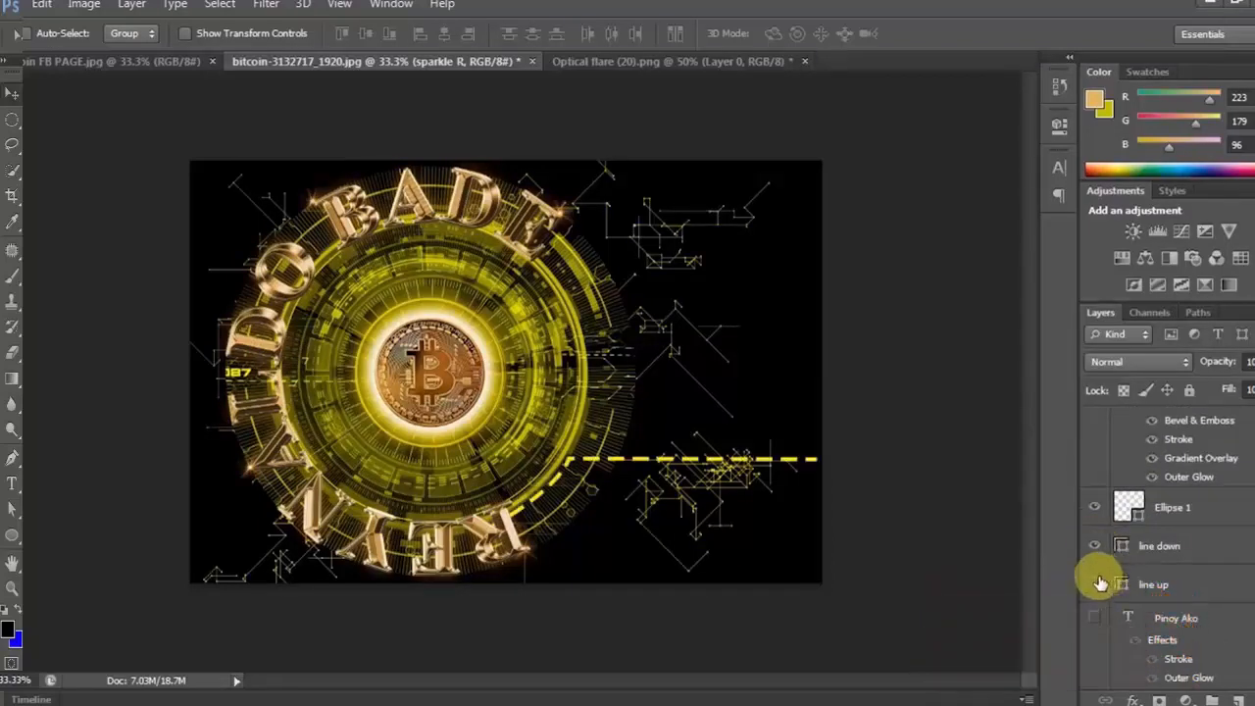
# - Turn on the line up layer's visibility to reveal the yellow dashed line
pyautogui.click(1094, 584)
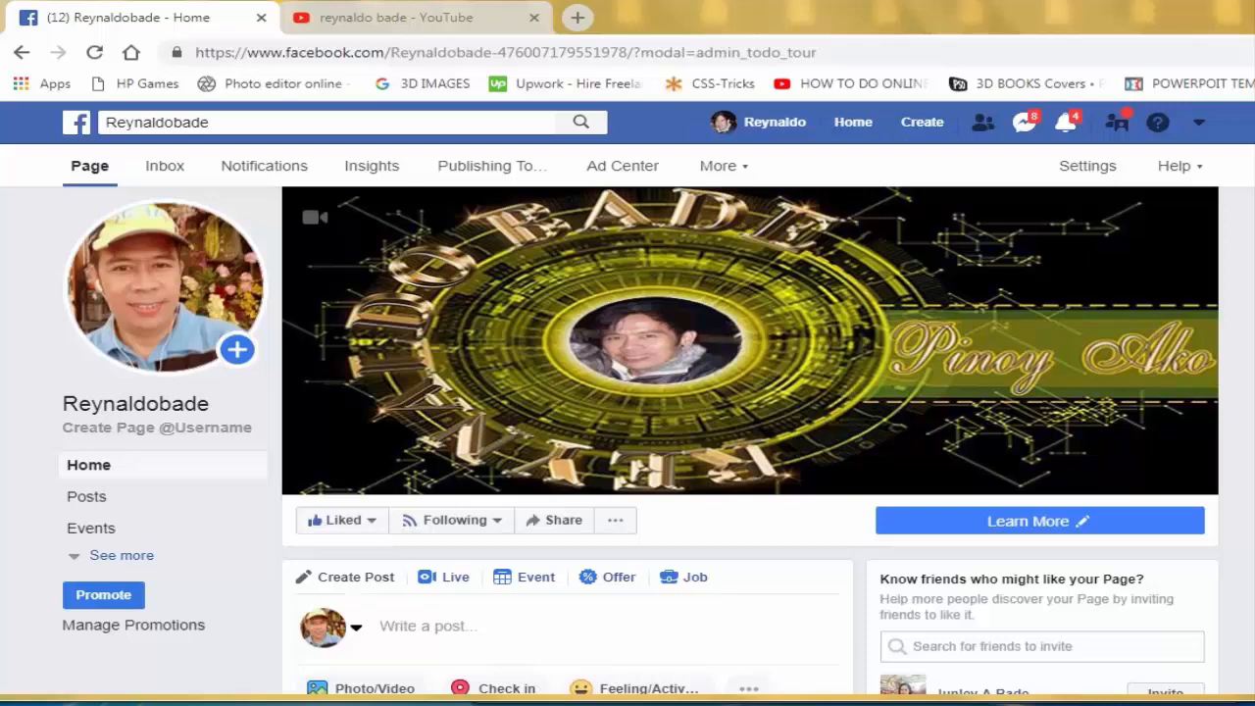
# - Go to the YouTube tab and open the 3D gold circular text tutorial video
pyautogui.click(392, 18)
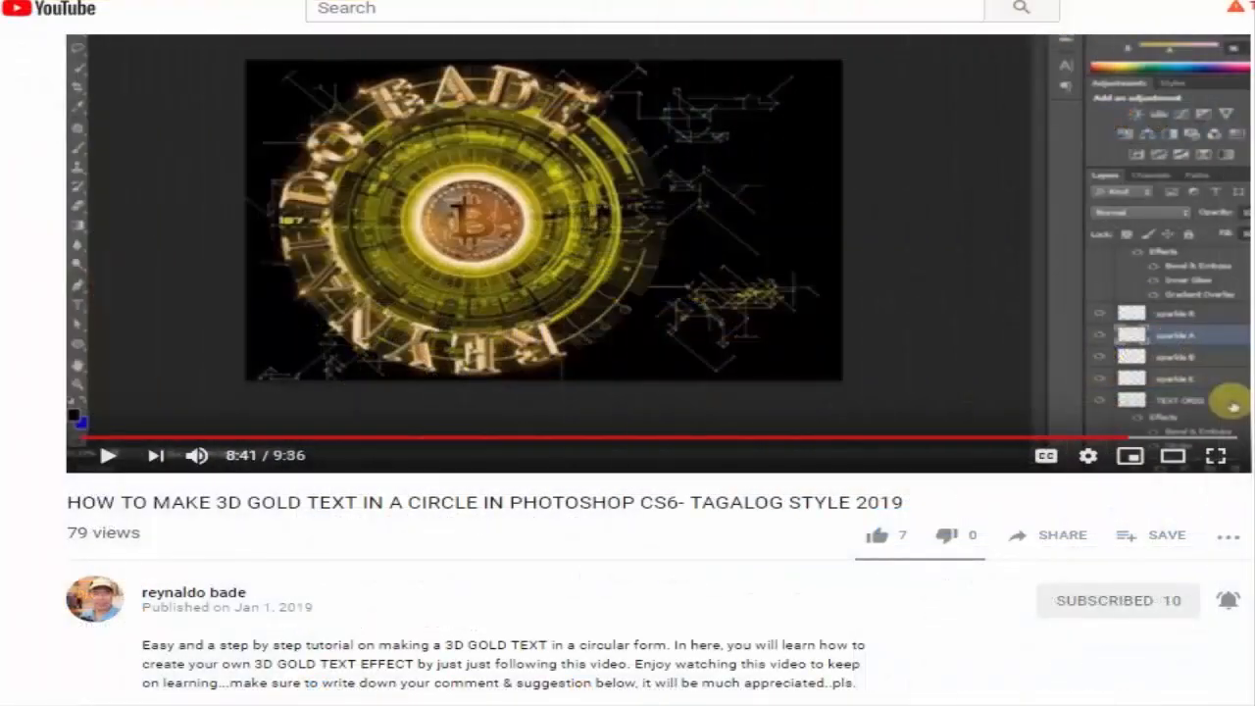
pyautogui.click(875, 534)
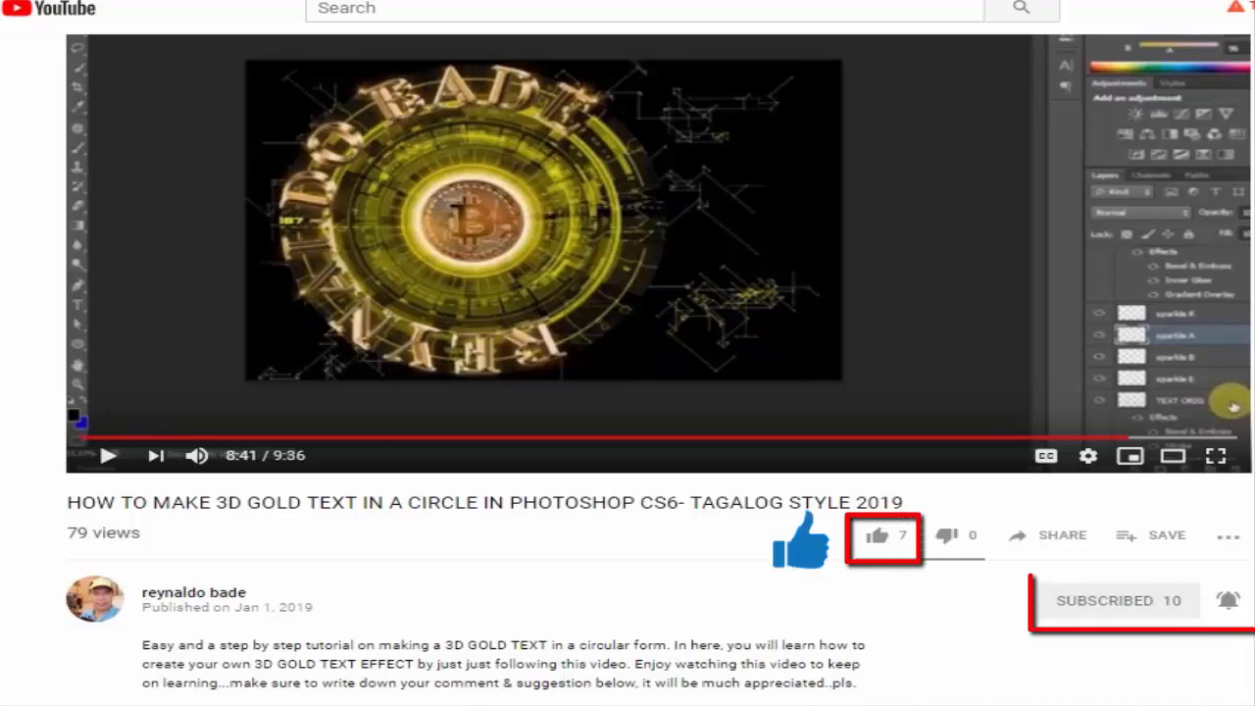